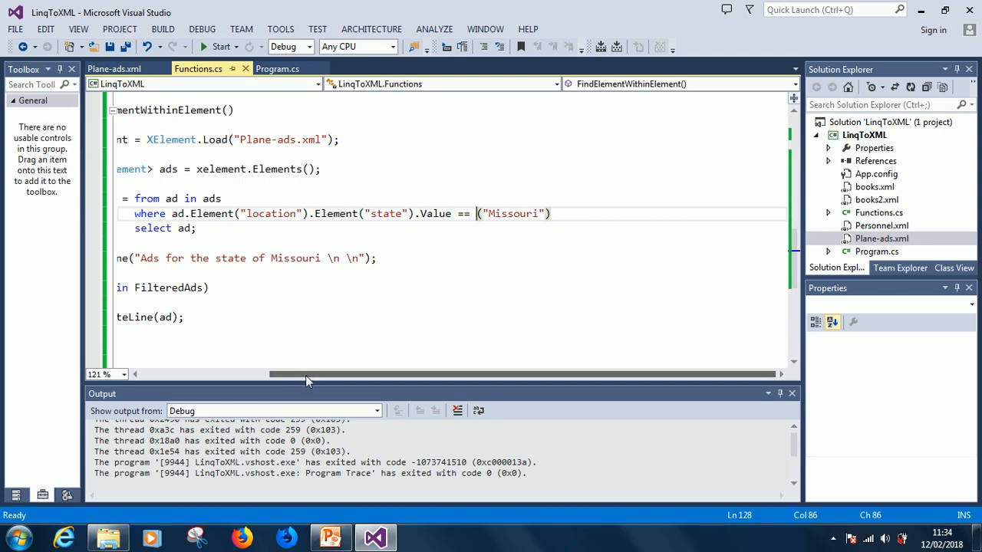
Remove the parentheses around "Missouri" so the where clause reads .Value == "Missouri"
scroll("left", 3)
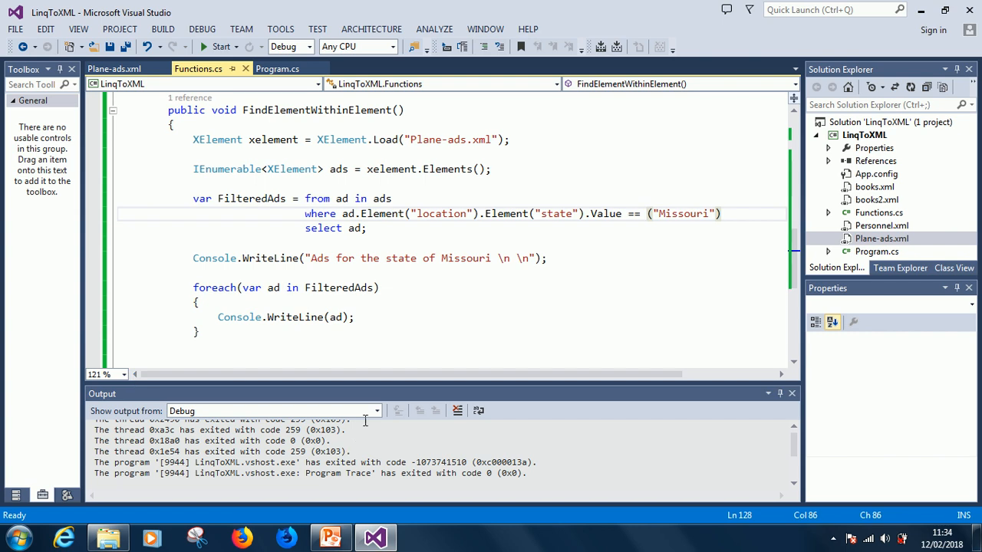
mouse_move(648, 244)
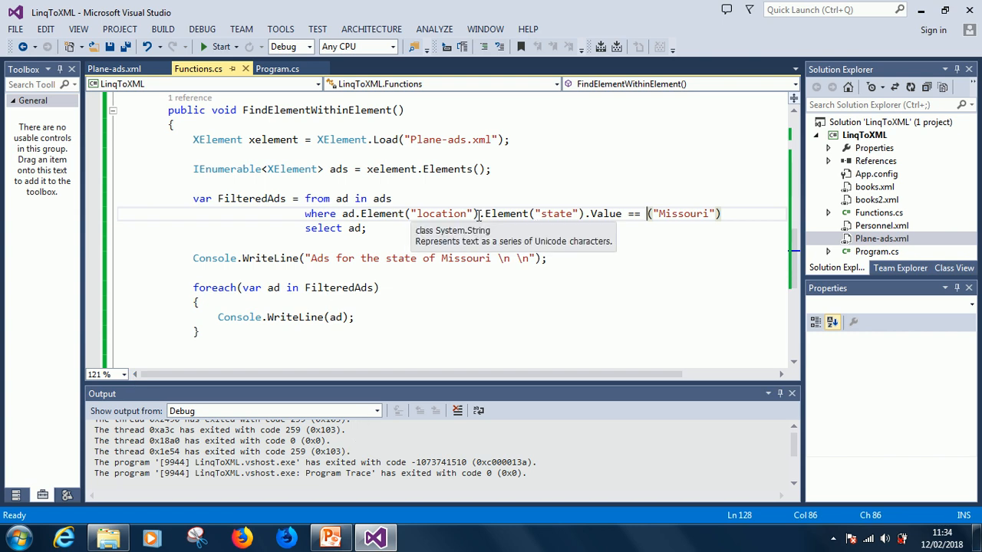
mouse_move(360, 537)
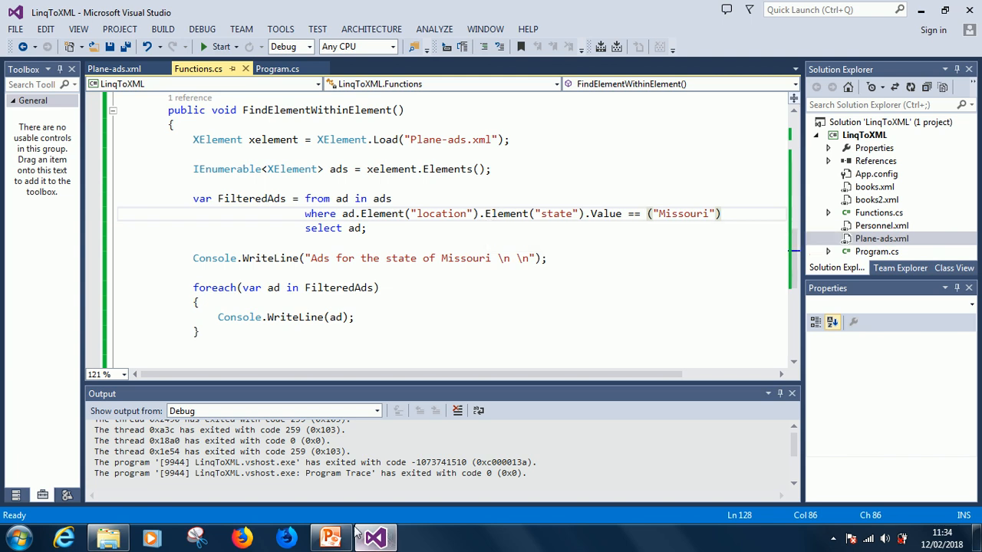
left_click(328, 537)
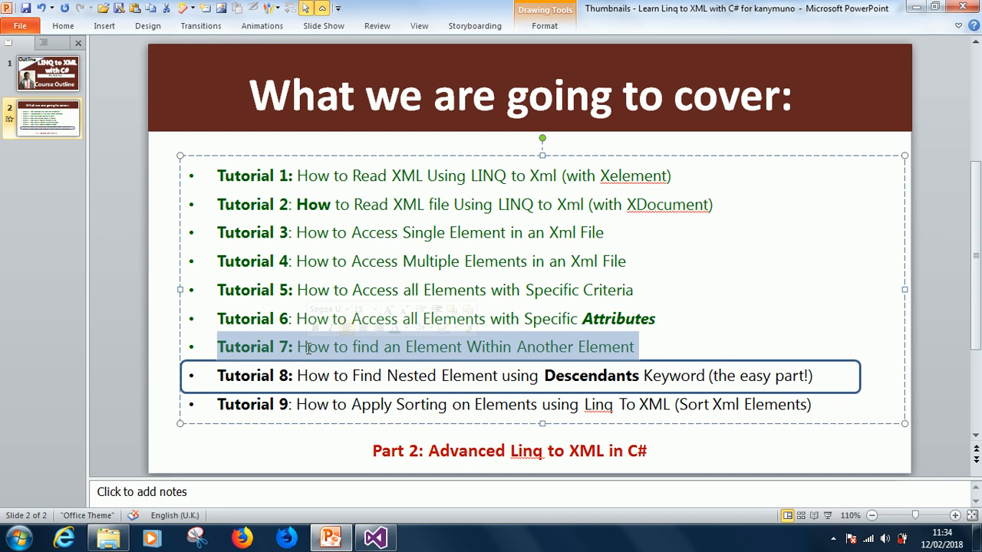
left_click(374, 538)
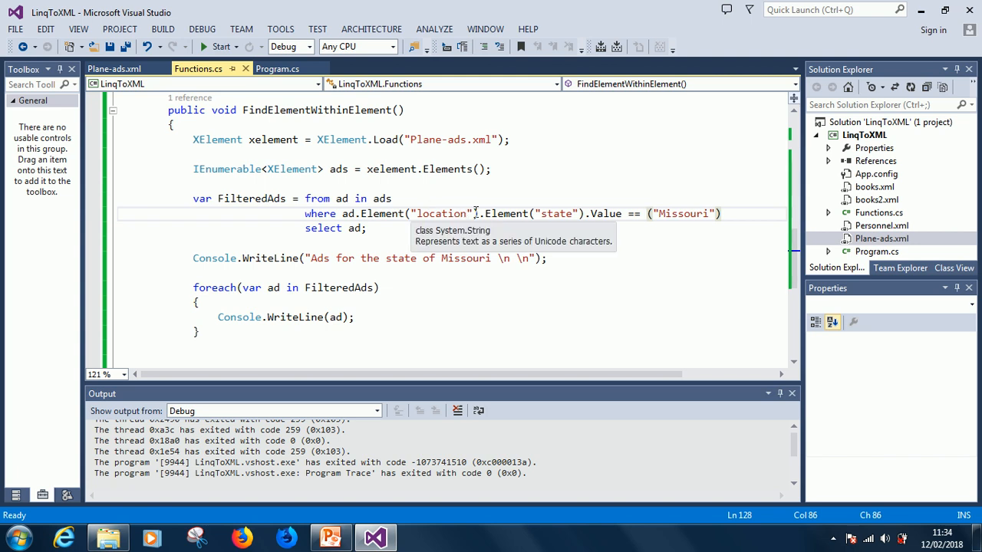
double_click(443, 213)
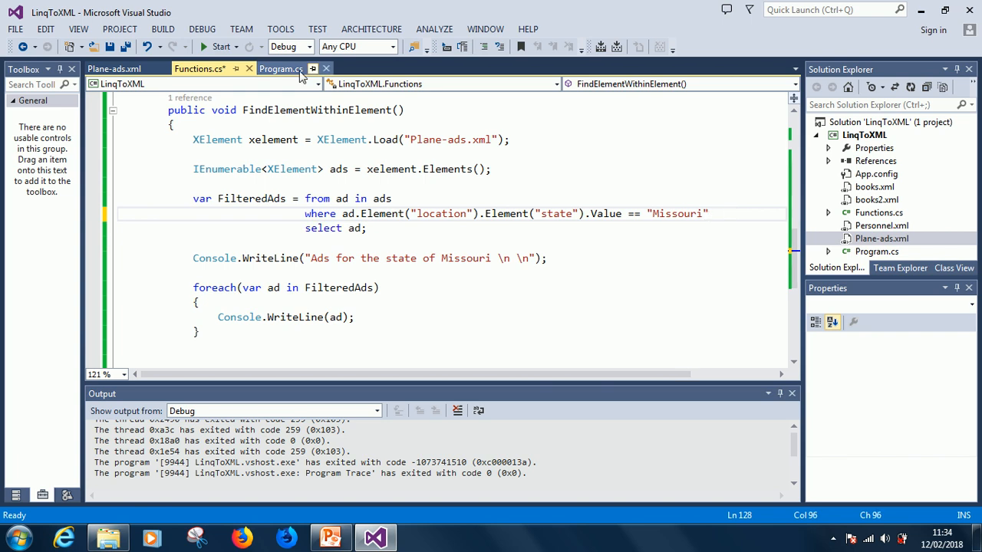
Review the <state> line in Plane-ads.xml, then build and run LinqToXML to test the Missouri filter
left_click(129, 69)
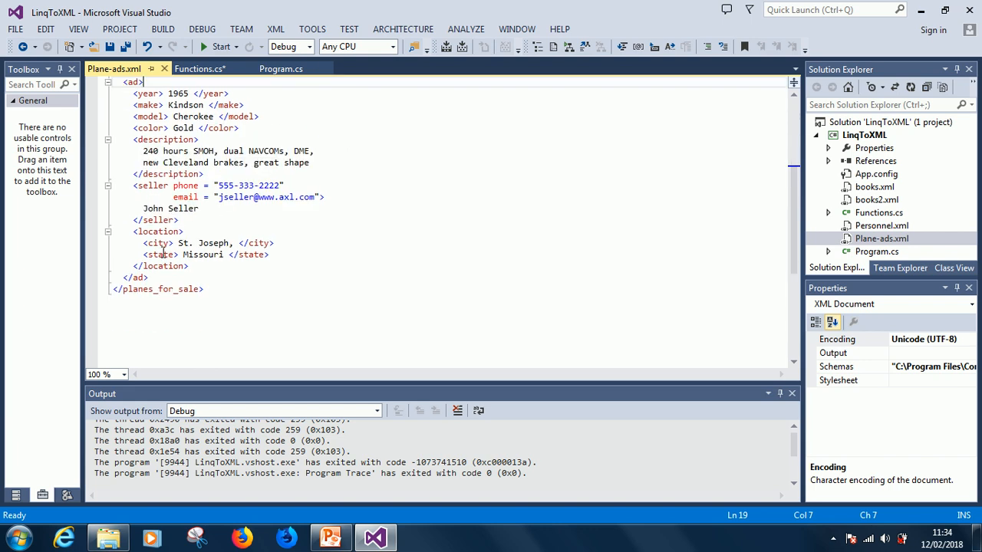
left_click_drag(135, 243, 269, 255)
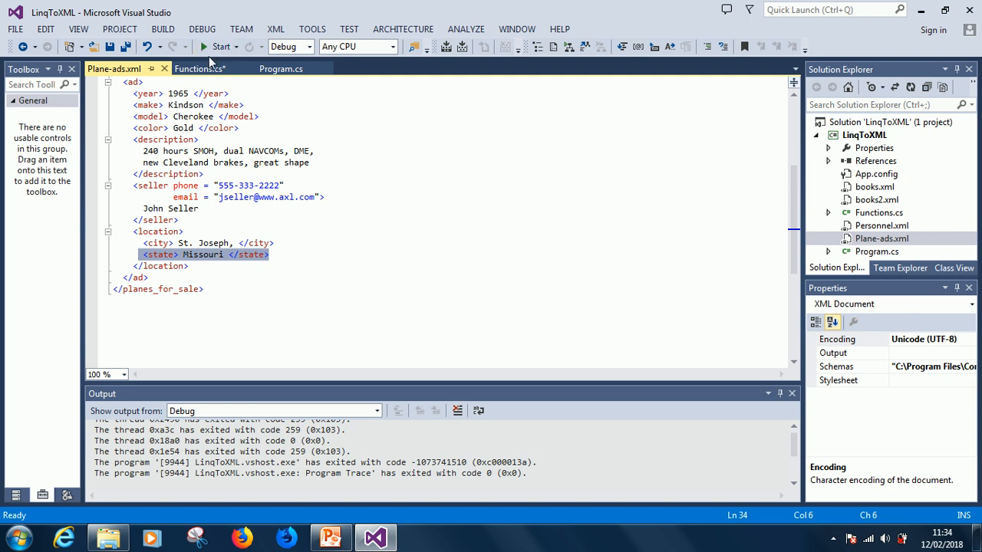
left_click(221, 46)
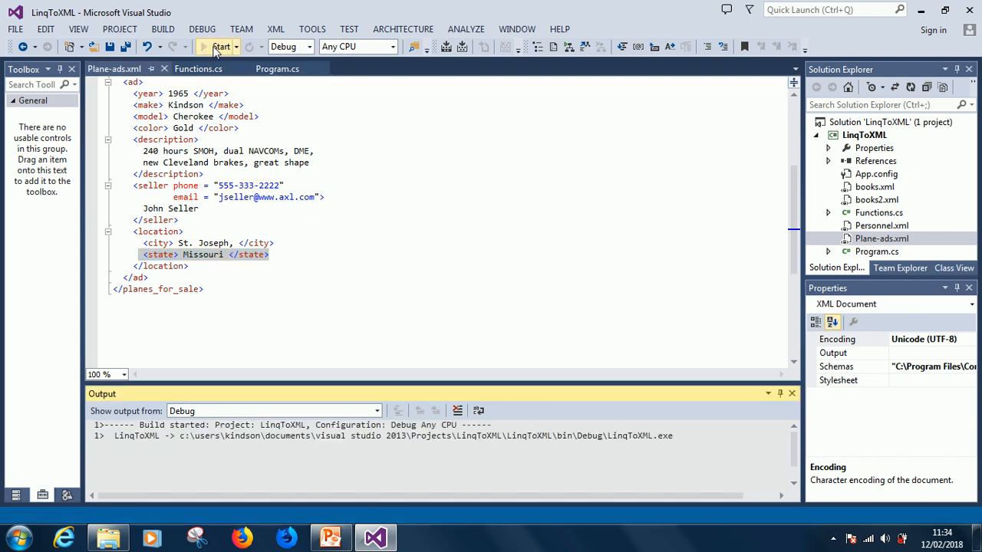
left_click(221, 46)
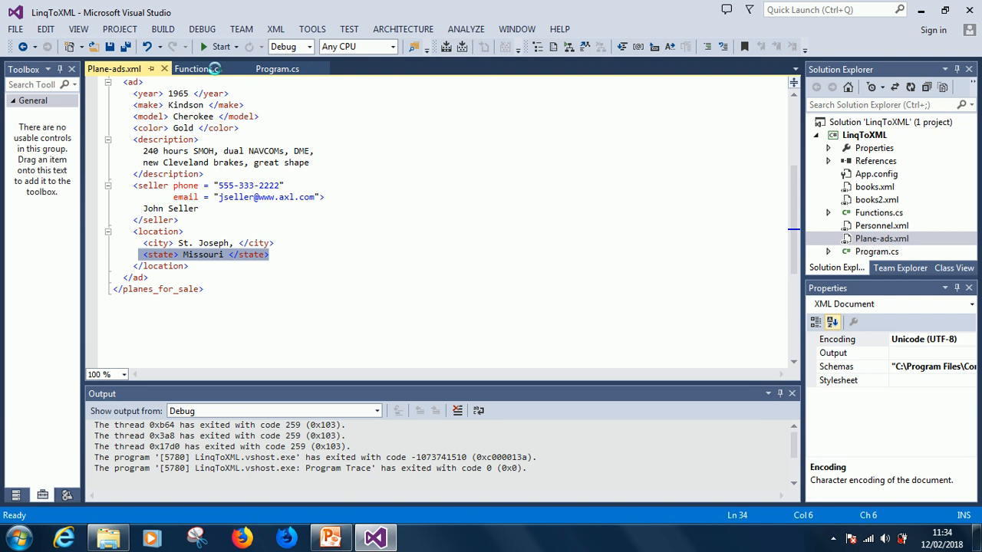
Change the where clause to .Value.Contains("Missouri") and run the program, then stop it
left_click(190, 67)
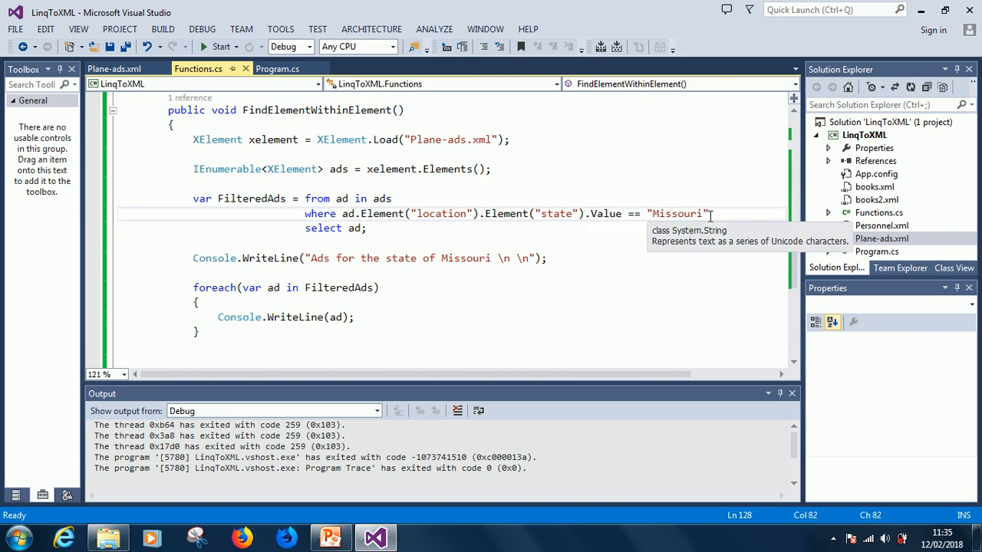
type(".Contains(")
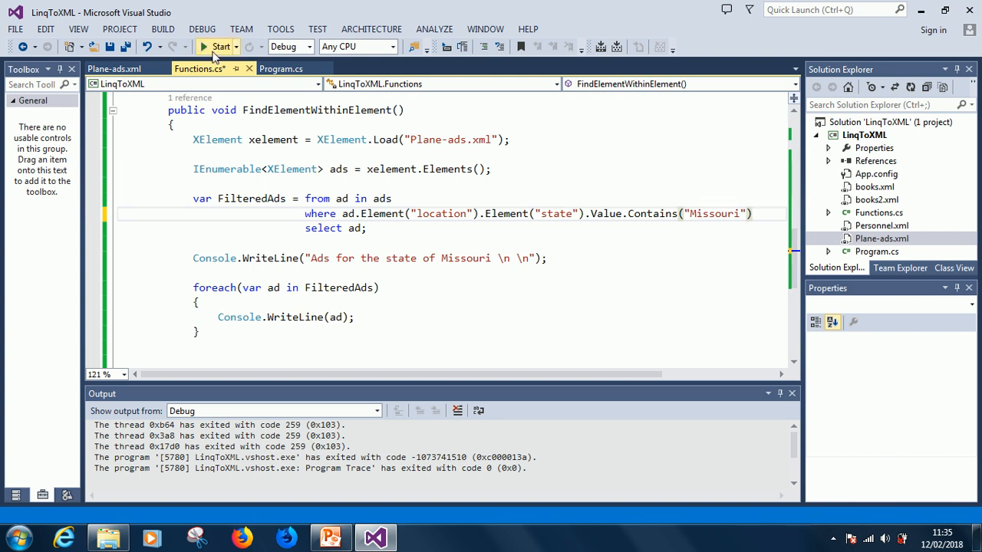
left_click(221, 46)
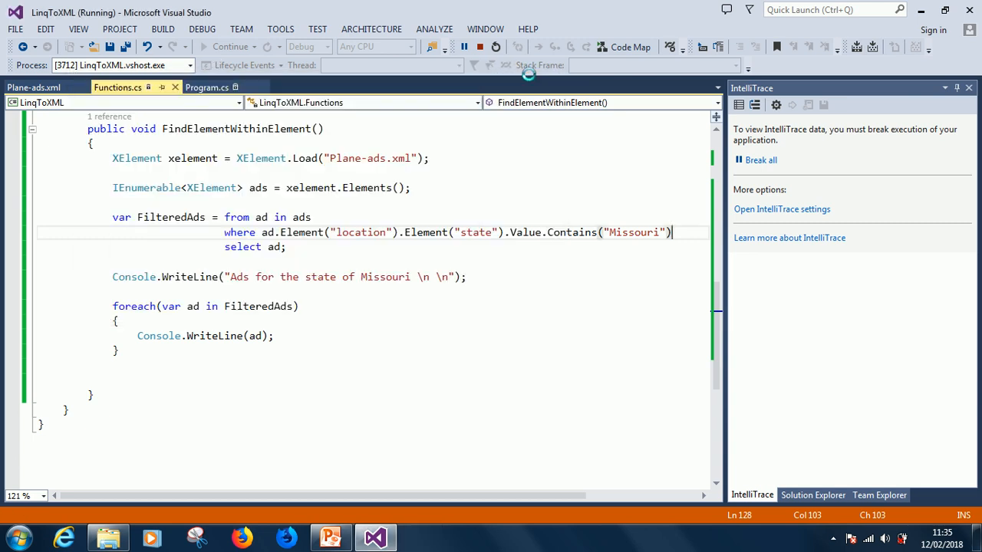
left_click(467, 46)
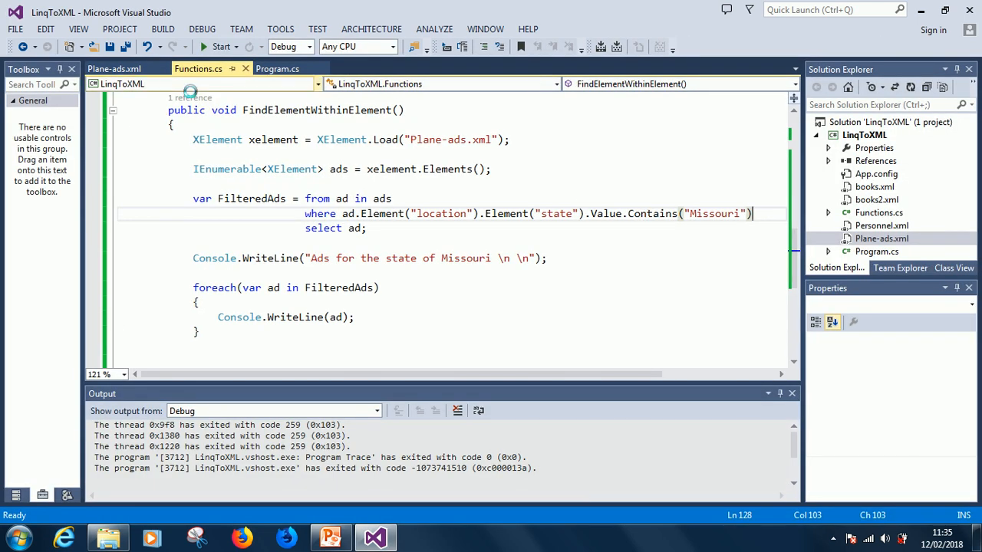
After checking Plane-ads.xml, revert the filter to .Value == "Missouri" and run the program
left_click(123, 69)
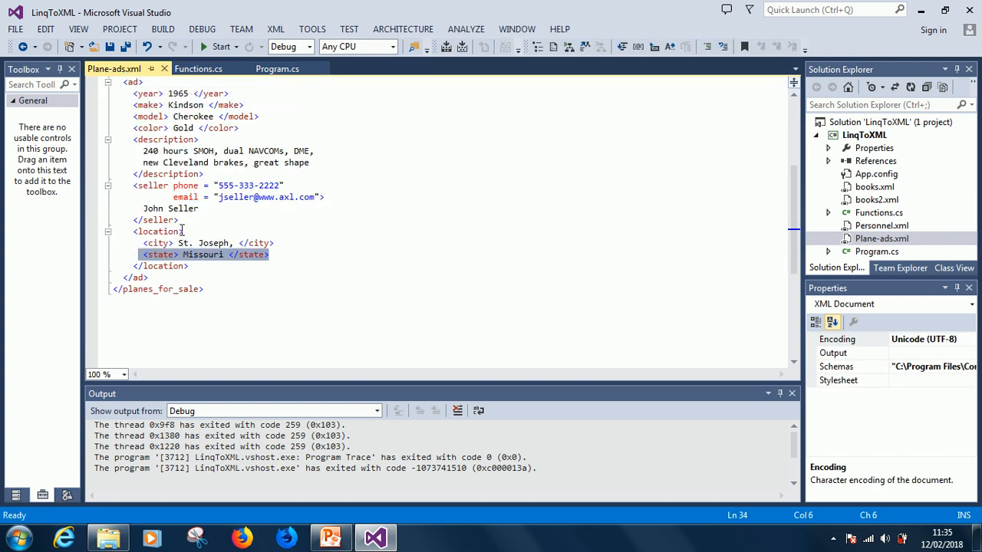
left_click(178, 255)
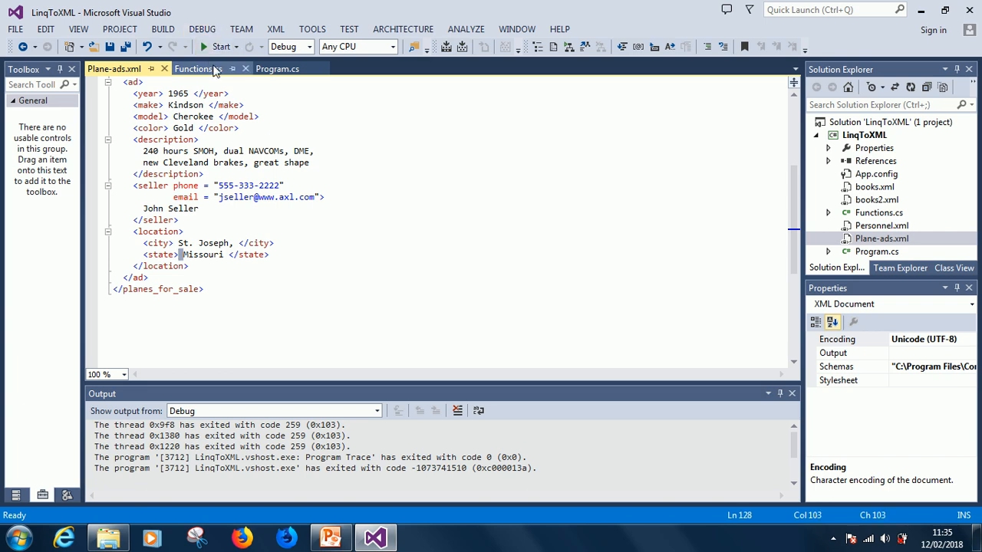
left_click(193, 69)
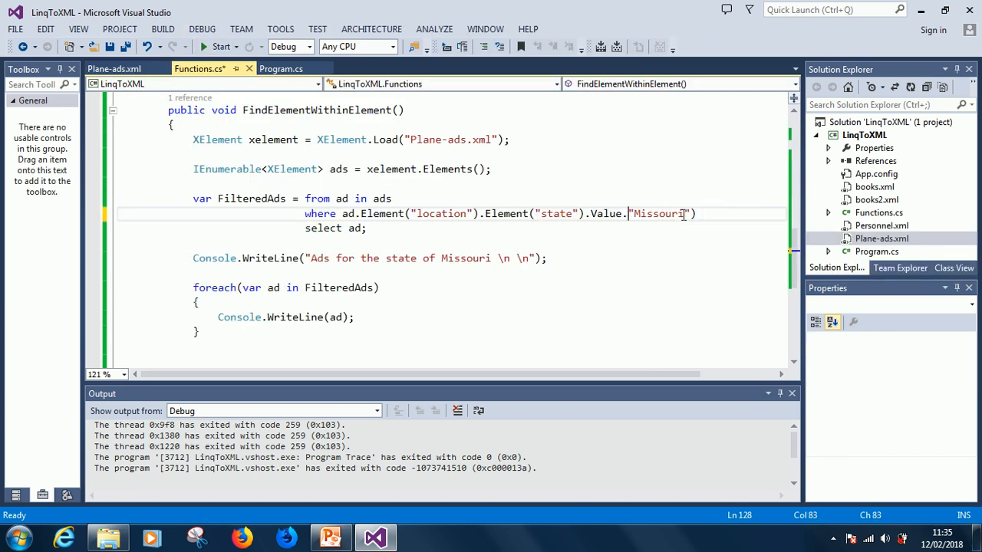
type("==")
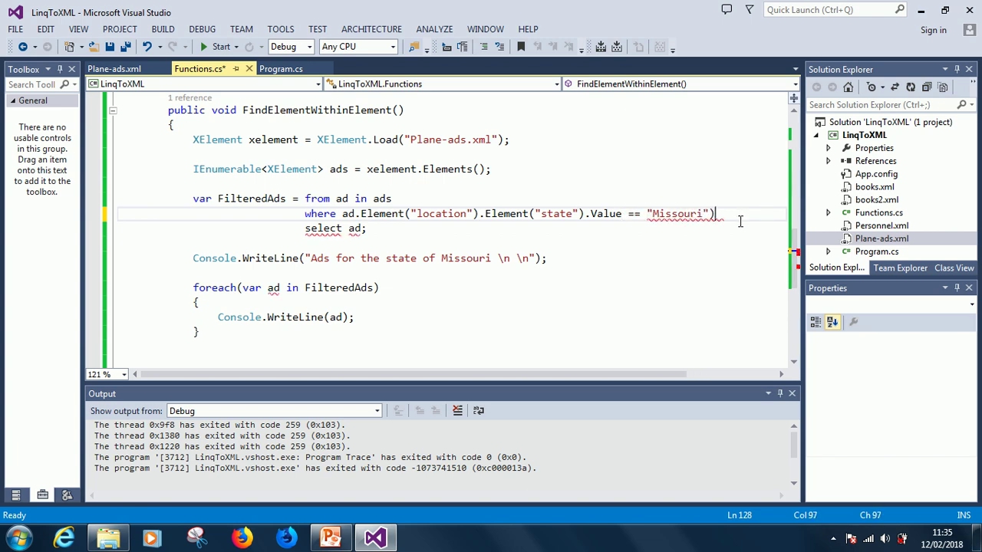
key("Backspace")
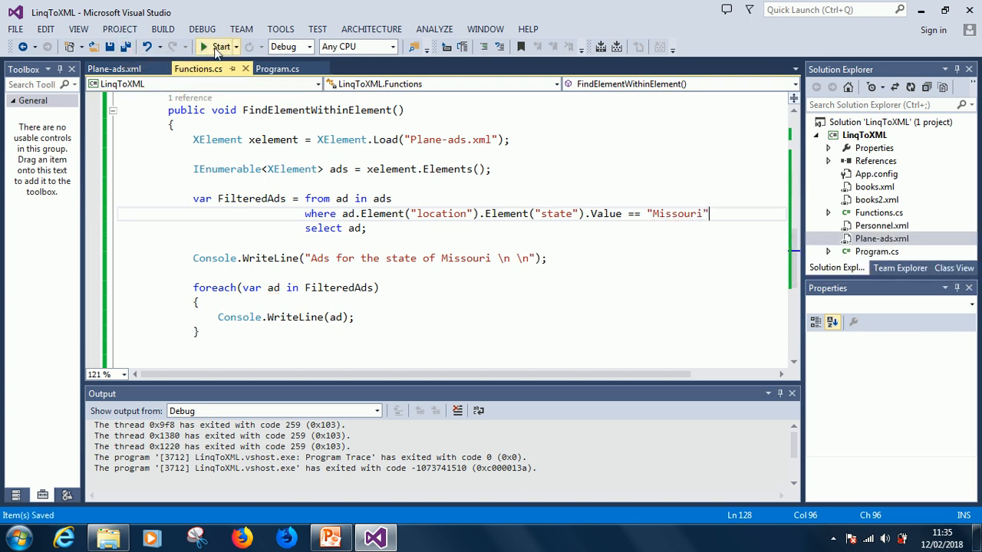
left_click(221, 46)
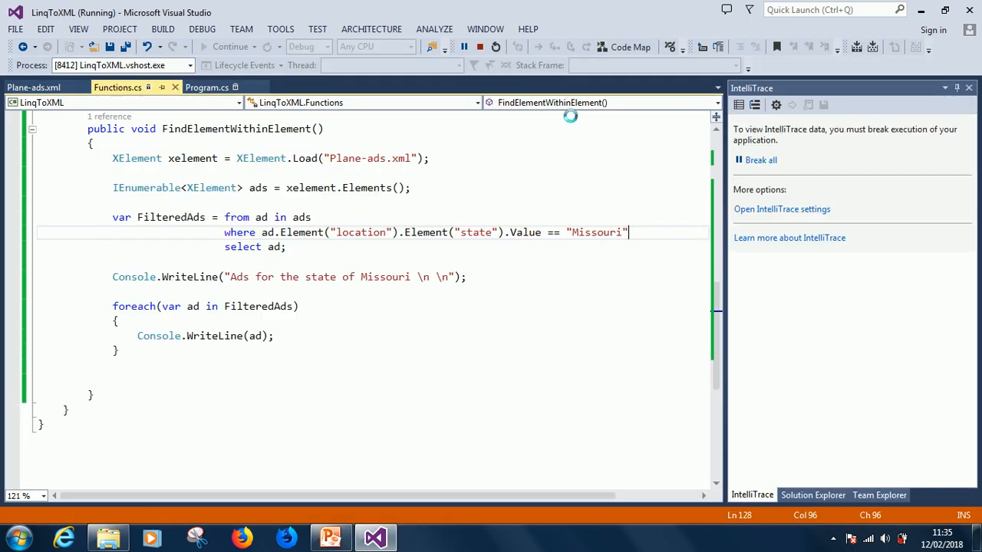
Change the comparison to .Value.Trim() == "Missouri" and run the program again
left_click(467, 46)
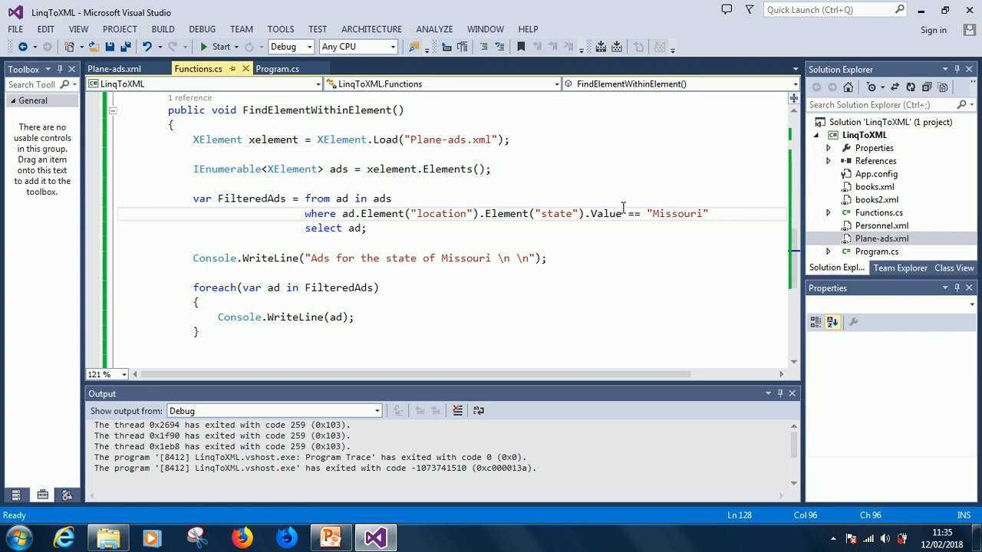
double_click(604, 213)
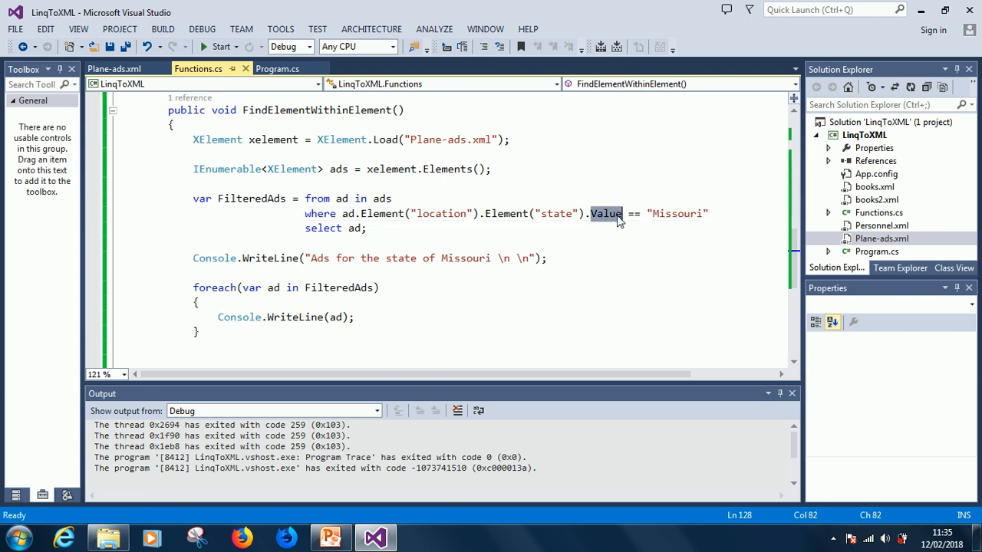
type(".t")
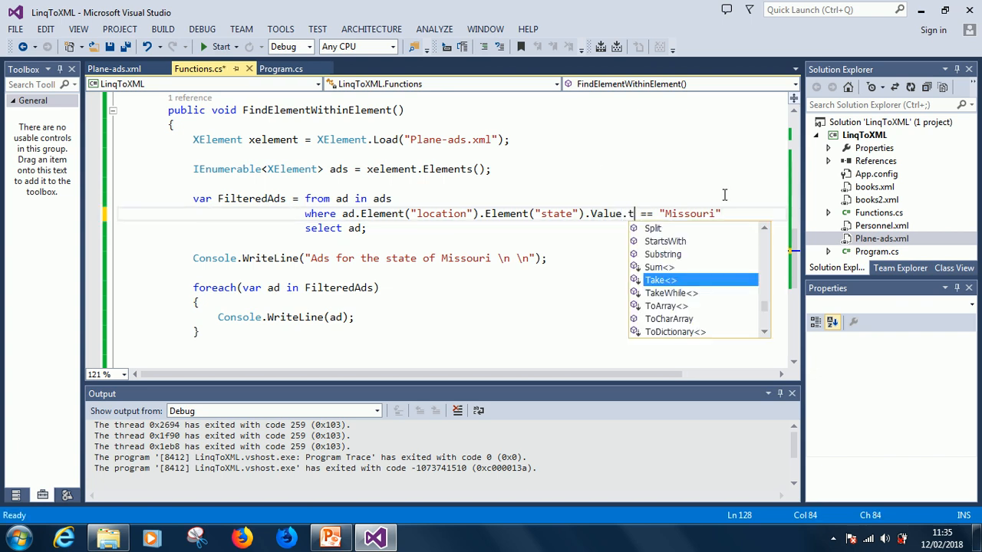
type("rim")
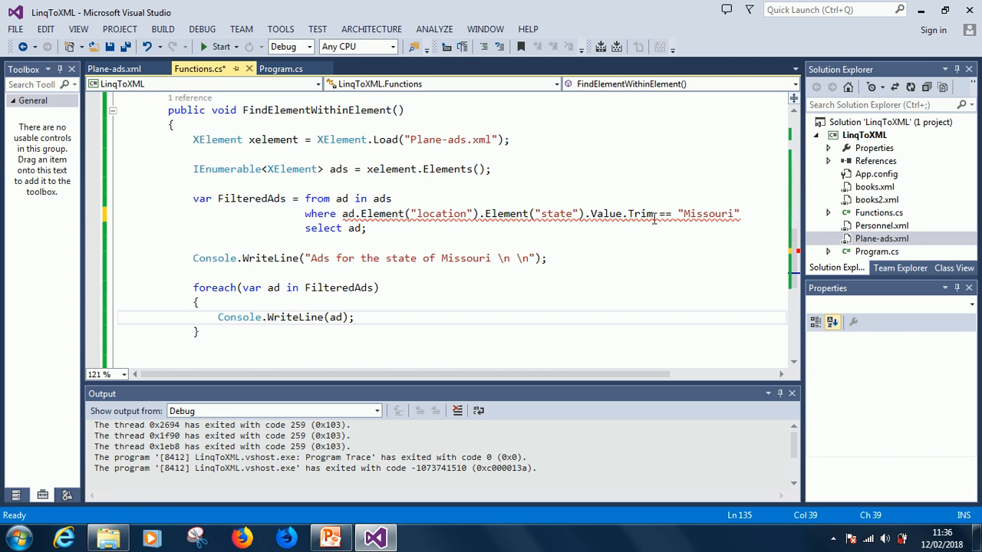
type("()")
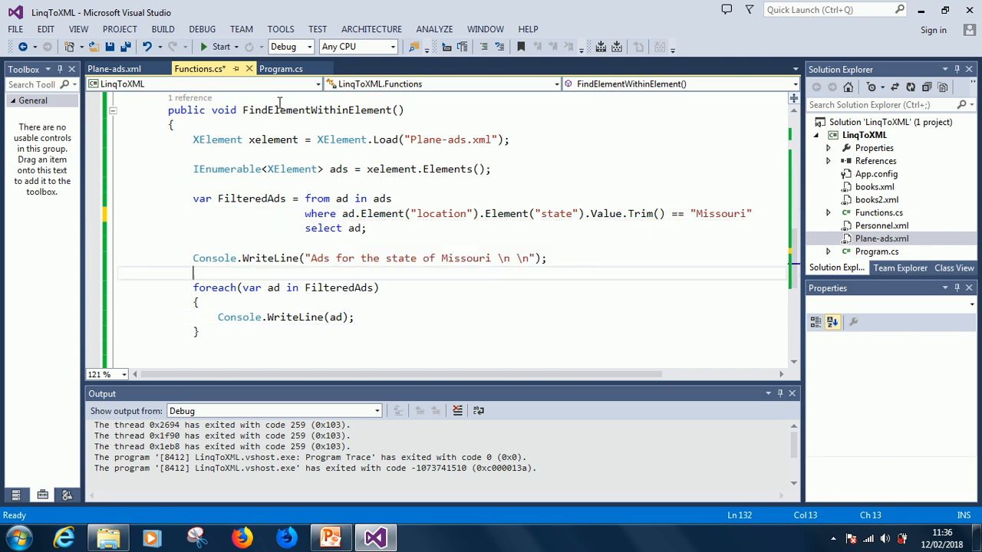
left_click(224, 46)
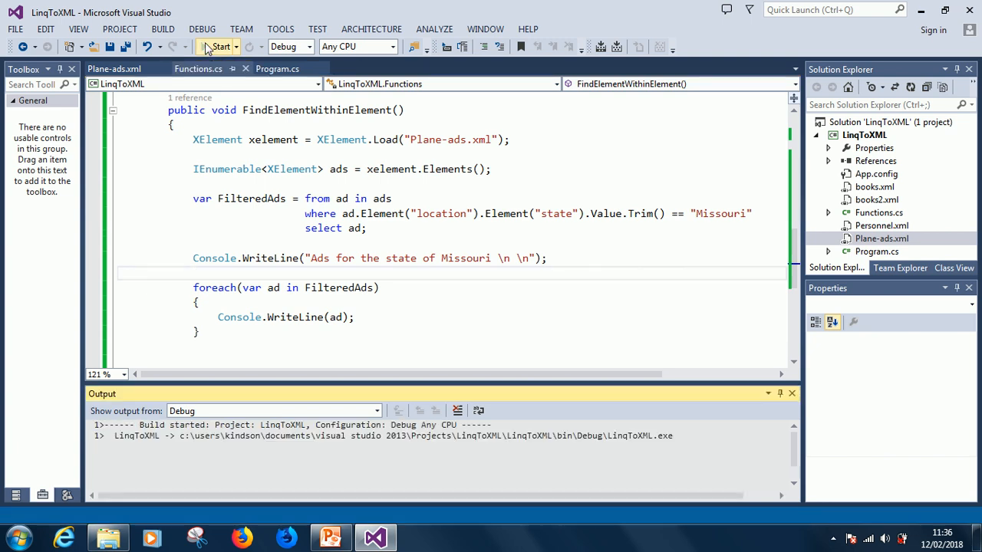
left_click(221, 46)
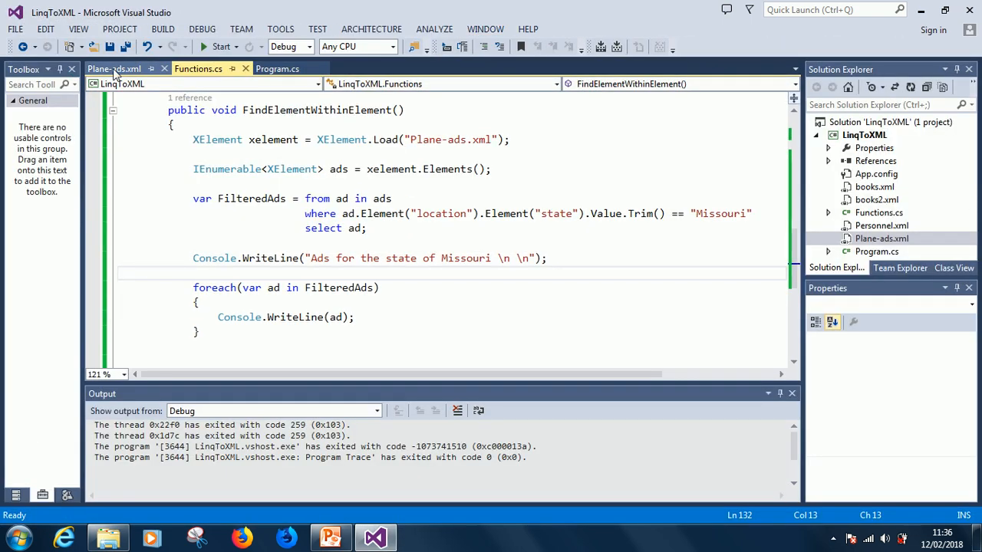
Recheck the <state> Missouri </state> entry in Plane-ads.xml and return to Functions.cs
left_click(120, 71)
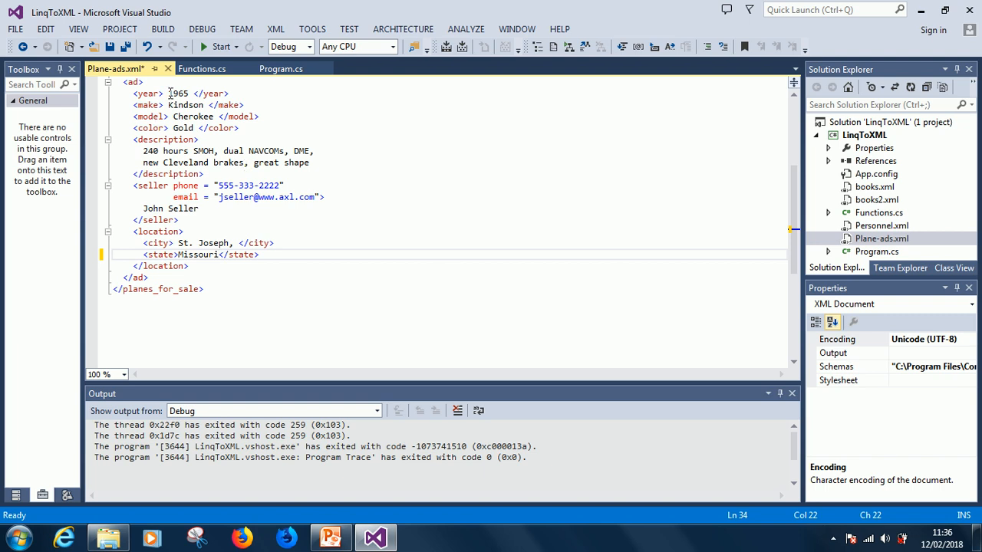
left_click(202, 68)
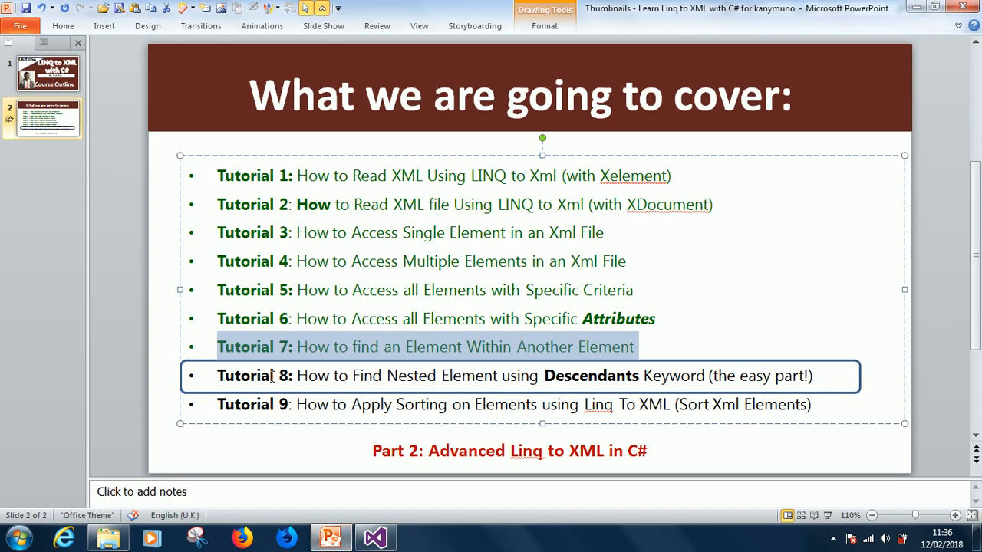
mouse_move(335, 392)
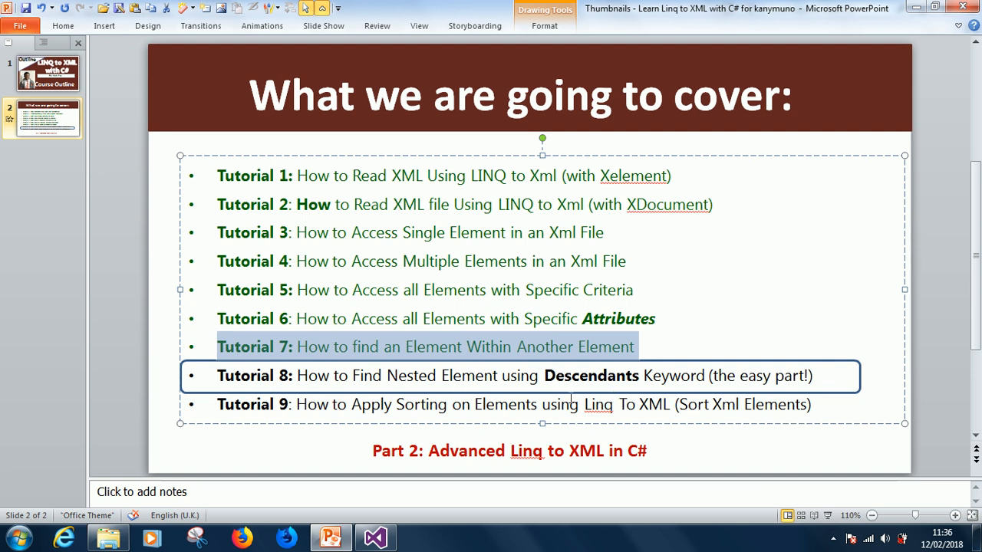
mouse_move(470, 367)
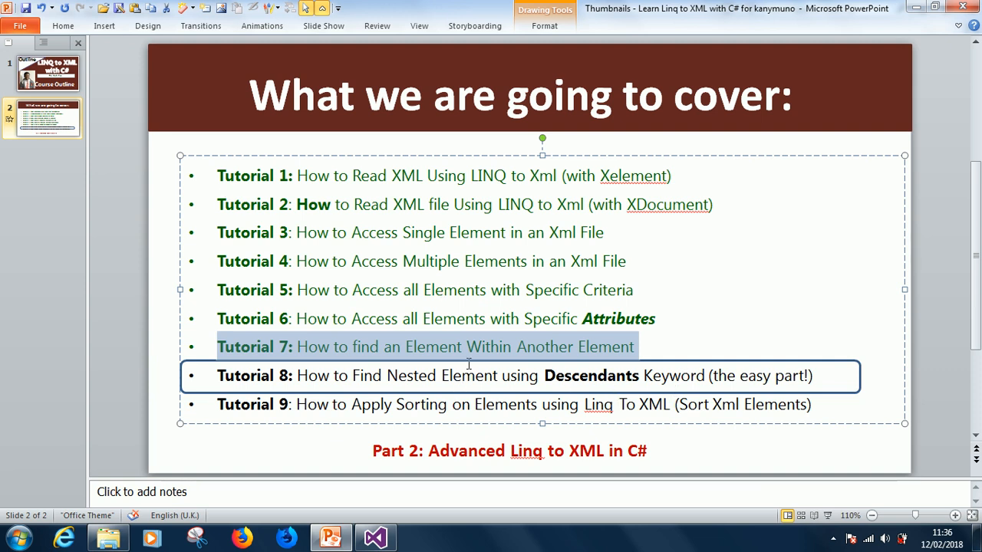
mouse_move(678, 350)
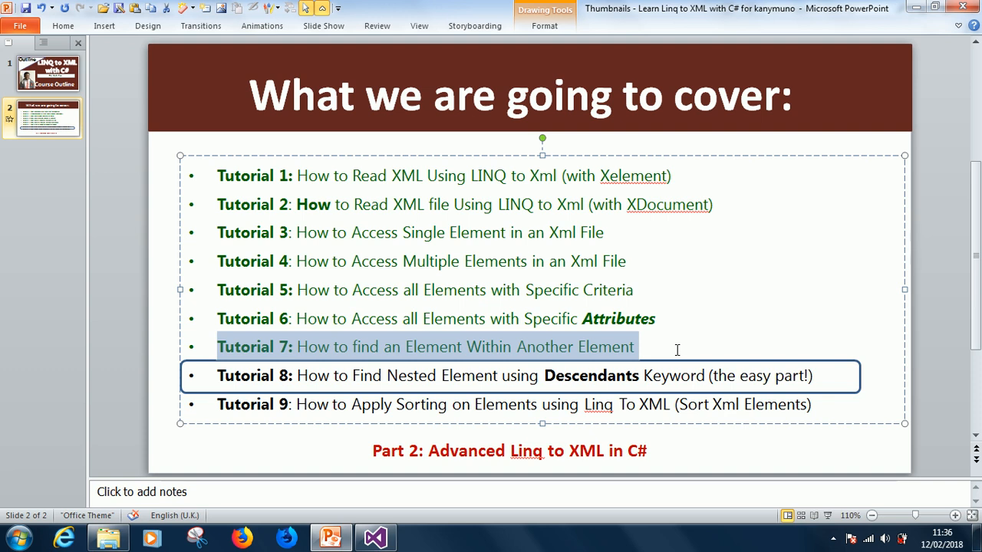
Review the Tutorial 8 Descendants bullet on the outline slide, then return to the C# code
left_click(681, 405)
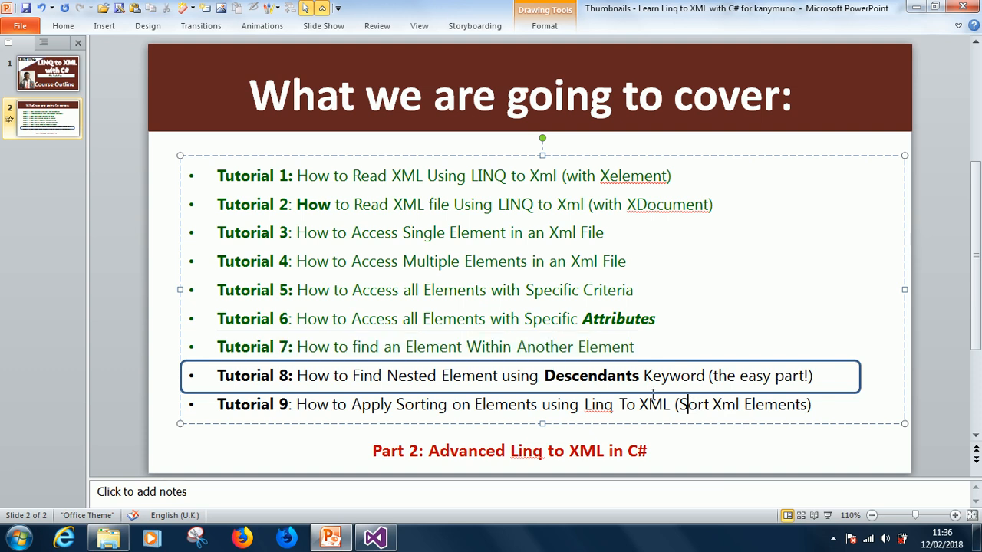
mouse_move(375, 500)
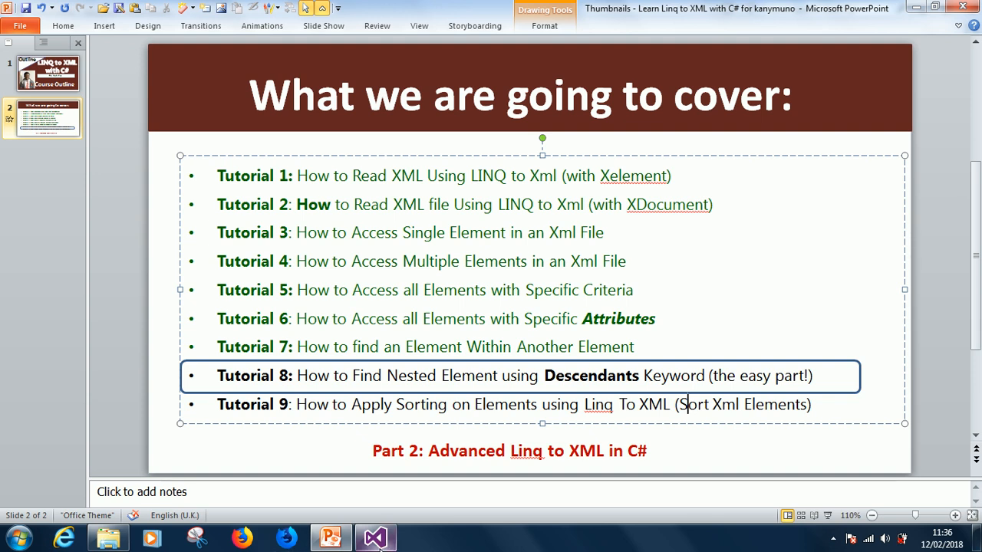
left_click(374, 537)
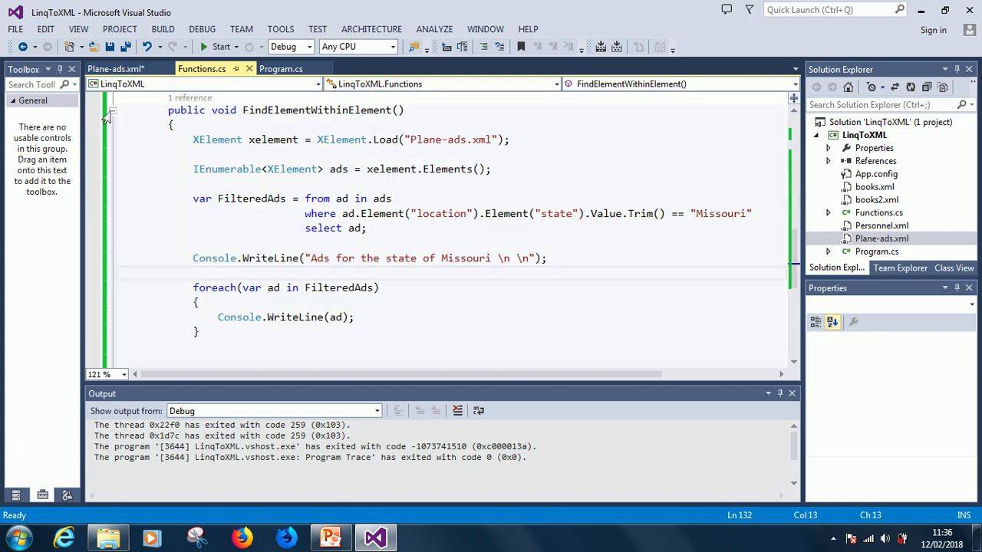
Collapse FindElementWithinElement and add the comment '//Tutorial 8: How to Find Nested Elements using Descendants Keyword'
left_click(112, 120)
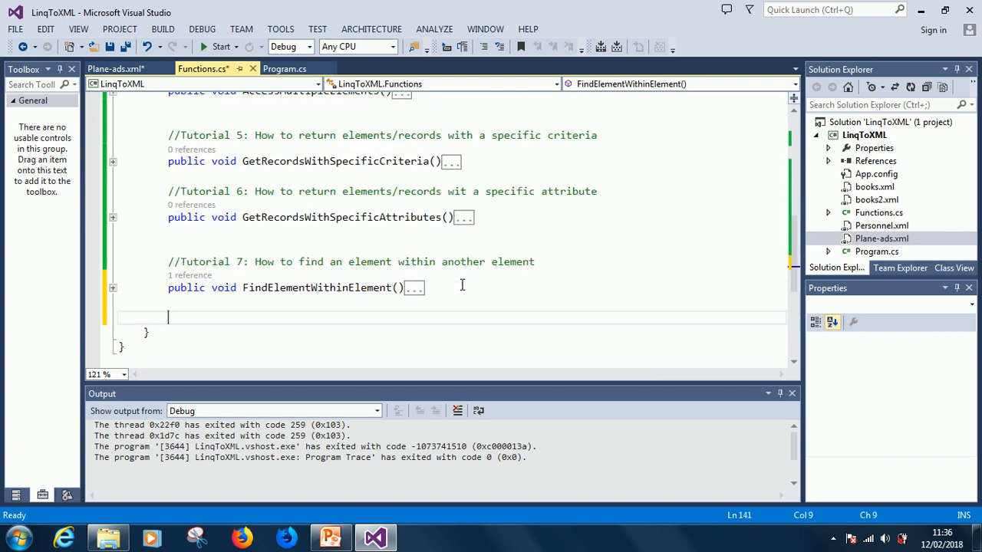
type("//Tu")
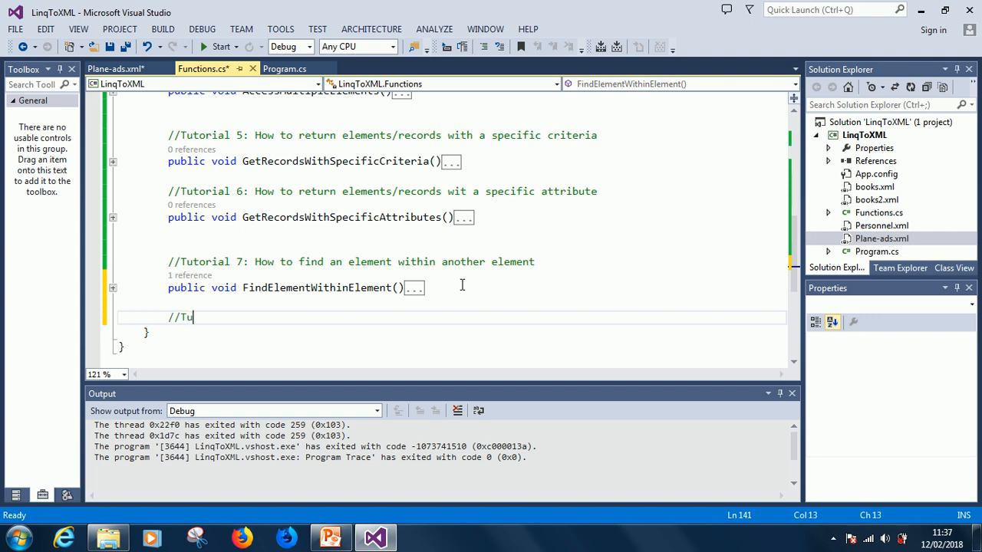
type("torial")
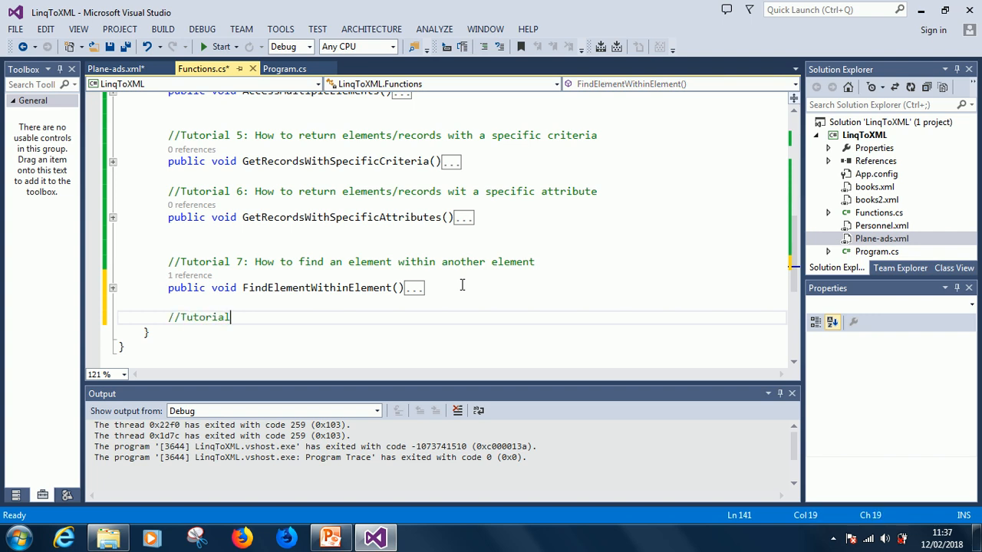
type("8: How to Find Nested Element")
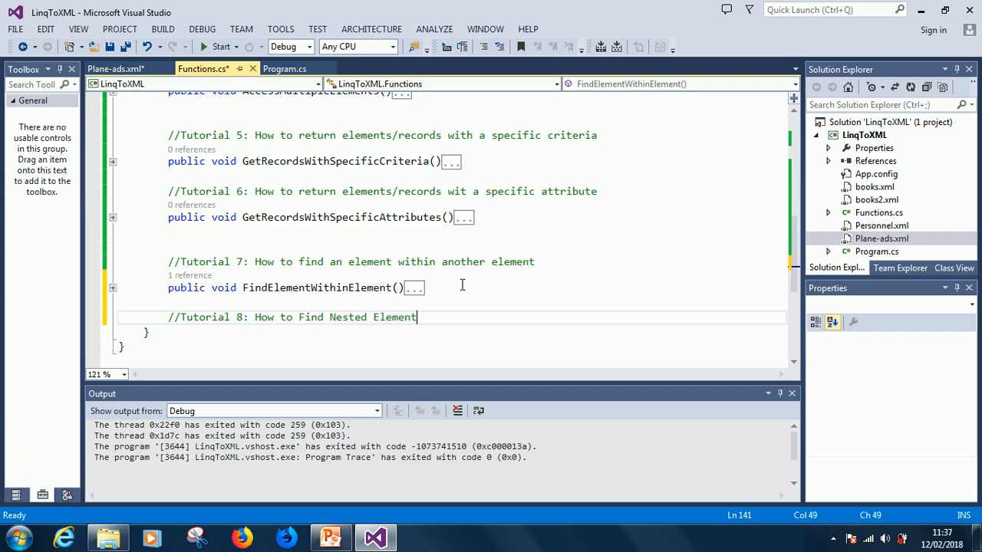
type("s using D")
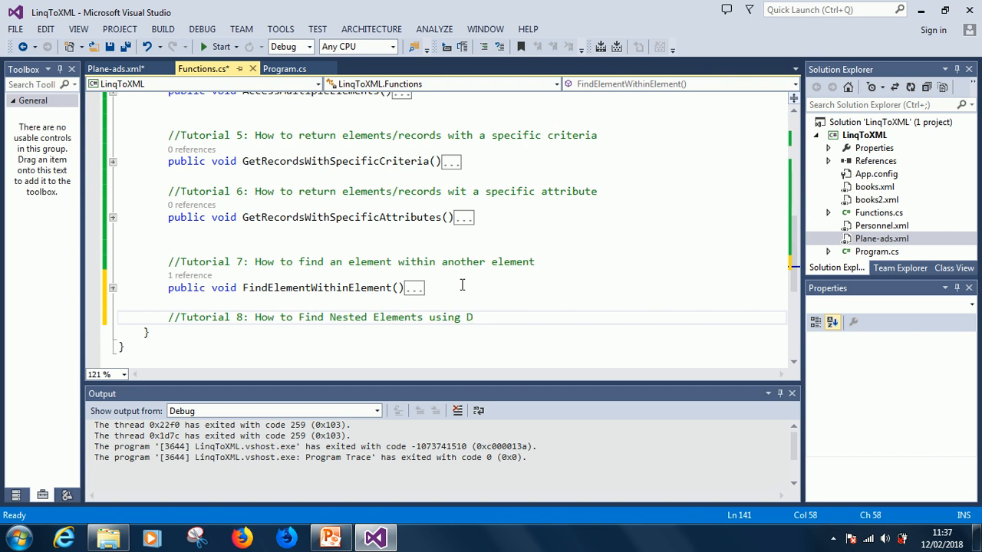
type("ecendants Keyword")
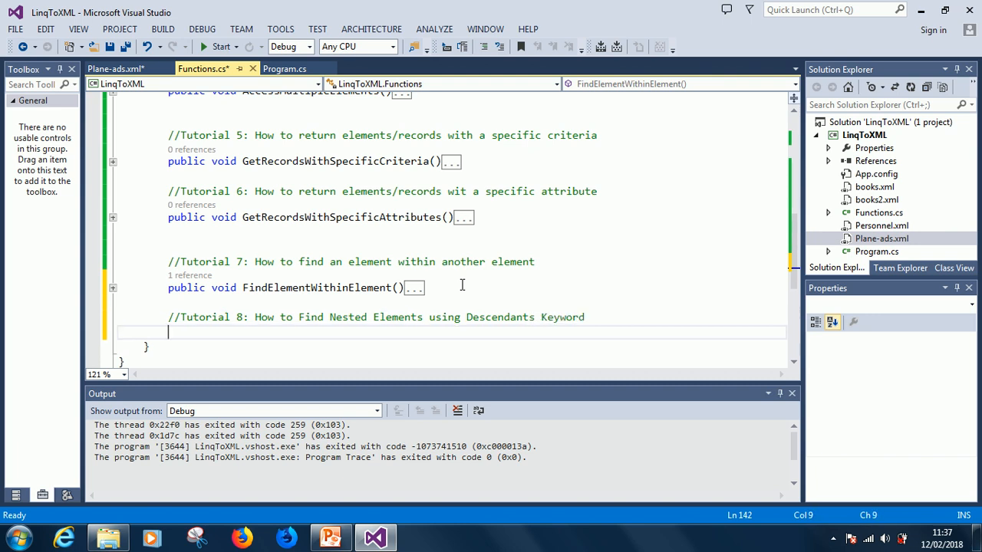
Declare an empty public void FindElementsUsingDescendants() method with braces
type("public void FindElements")
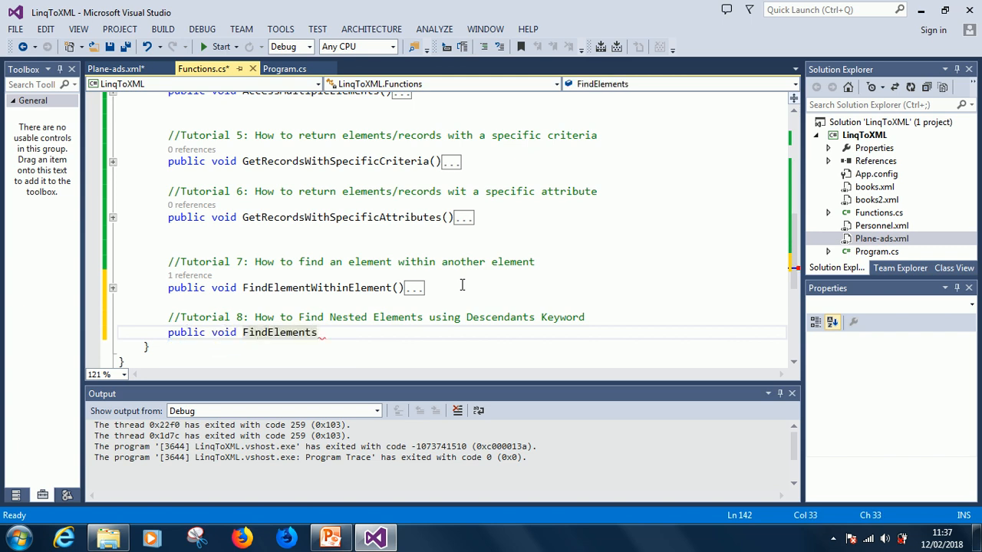
type("U")
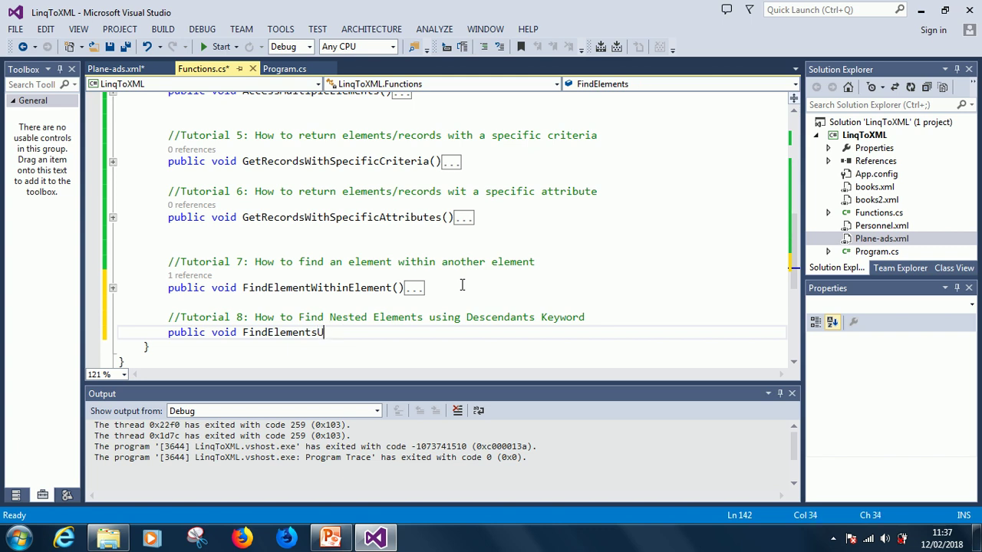
type("singDecendant")
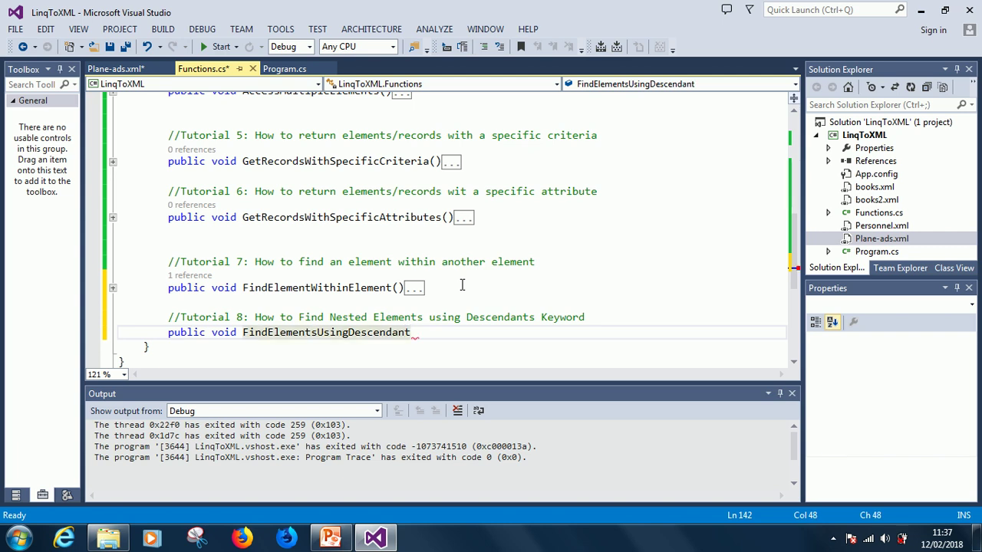
type("s()")
type("{")
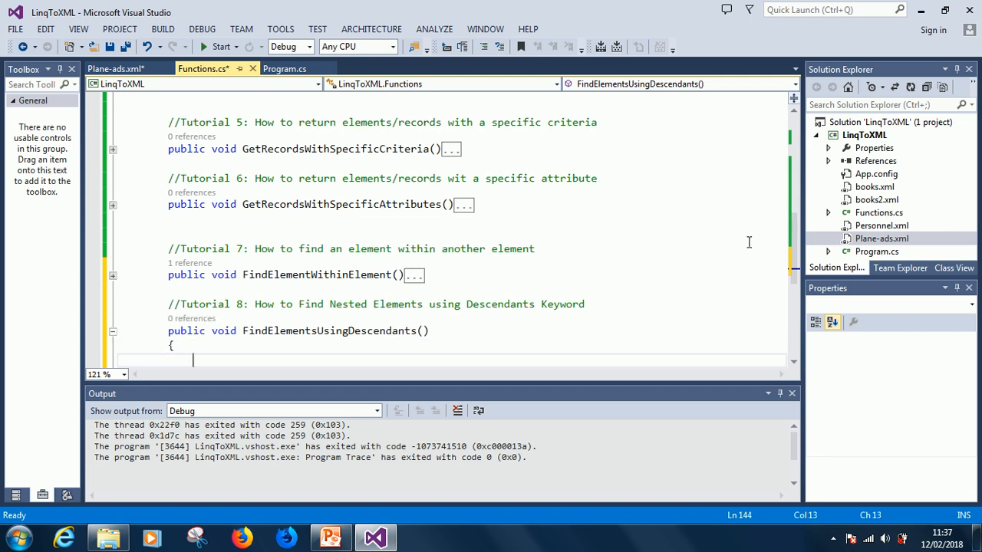
scroll("down", 3)
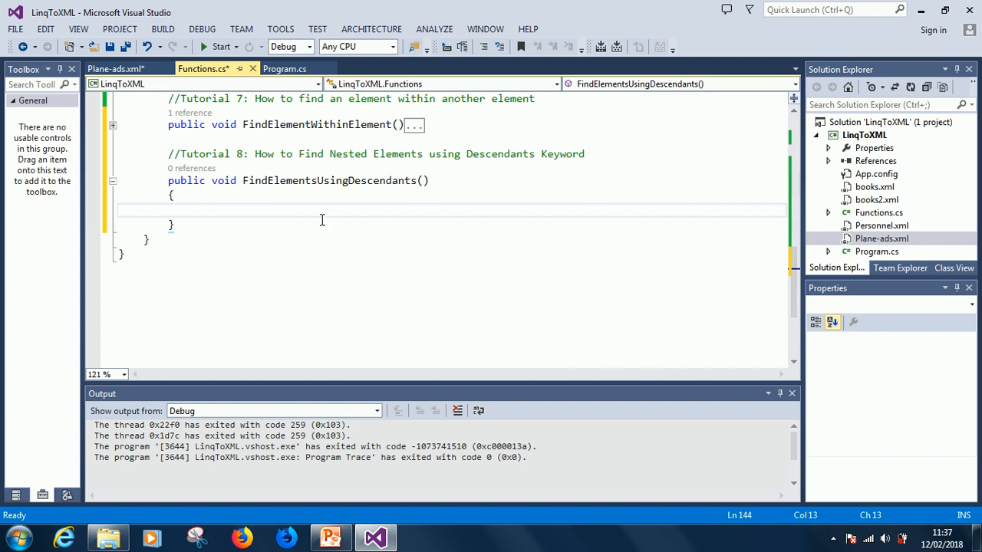
mouse_move(270, 217)
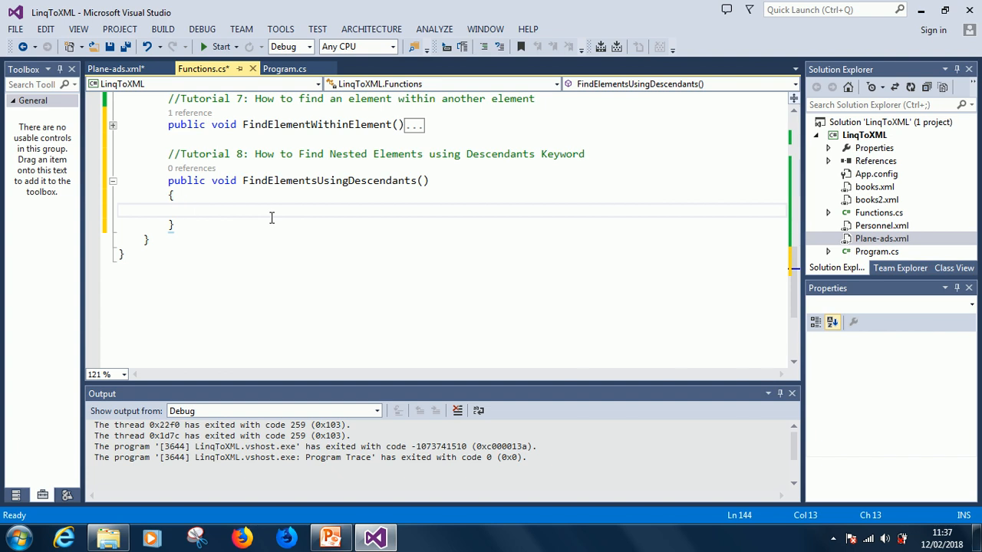
Write XElement xelement = XElement.Load("books.xml"); as the method's first line
type("XElement x")
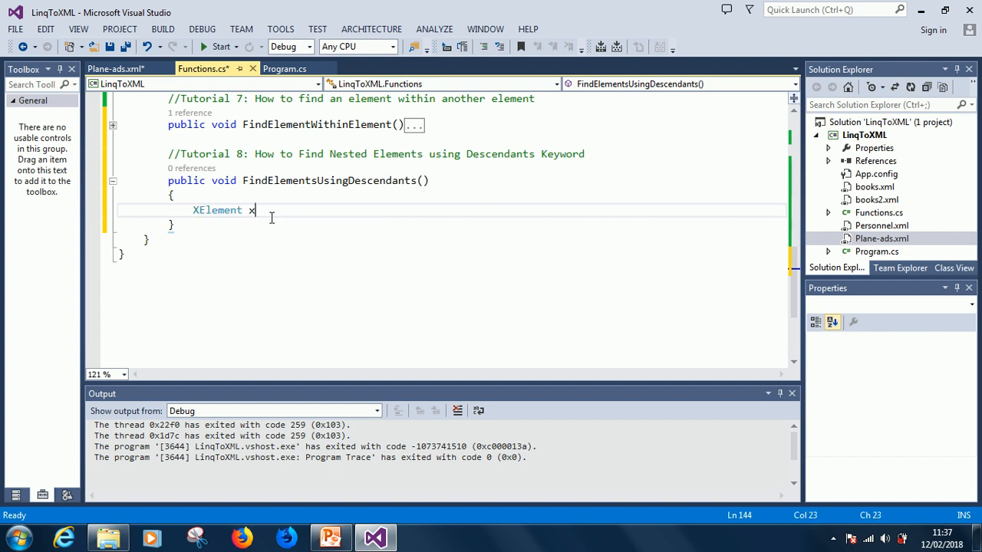
type("lement")
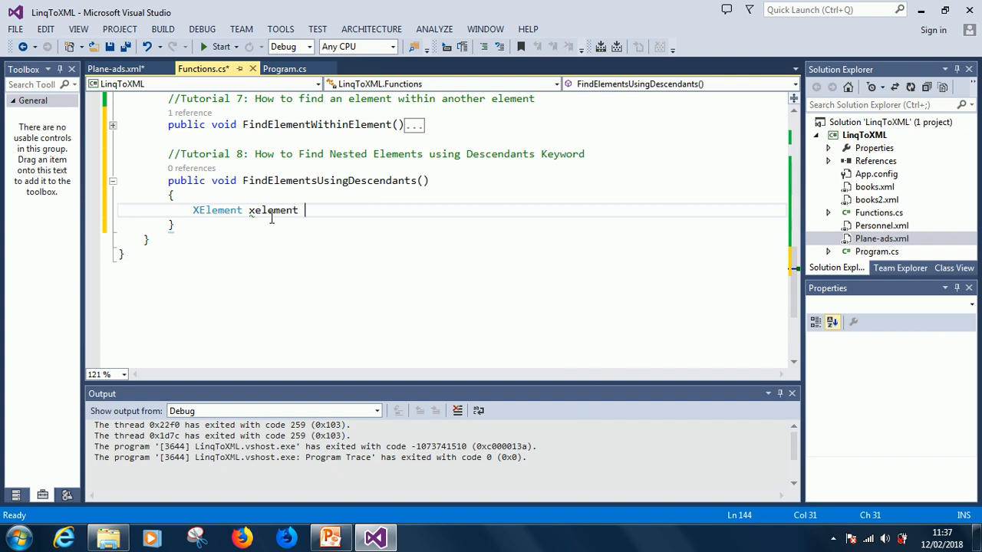
type("= xelement.")
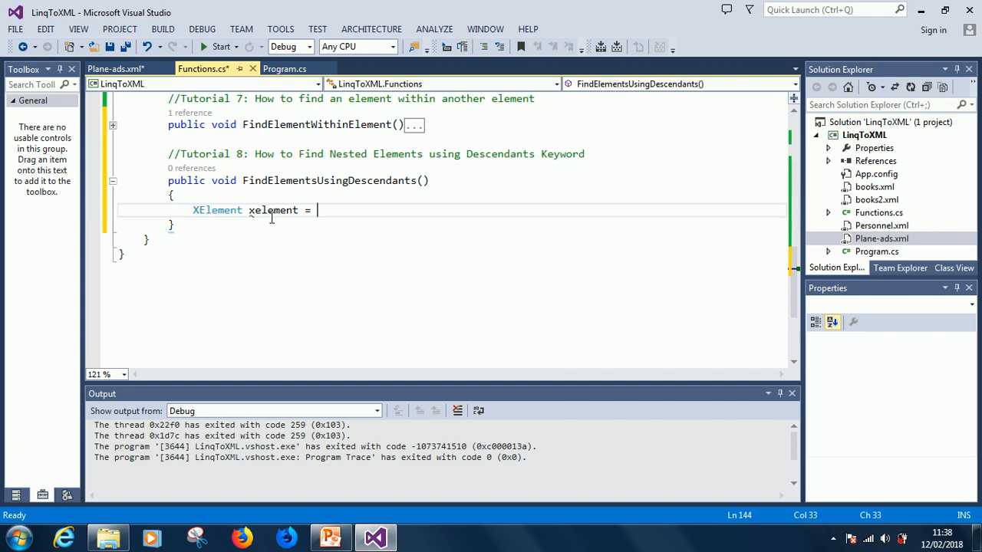
type("XElement.Load(")
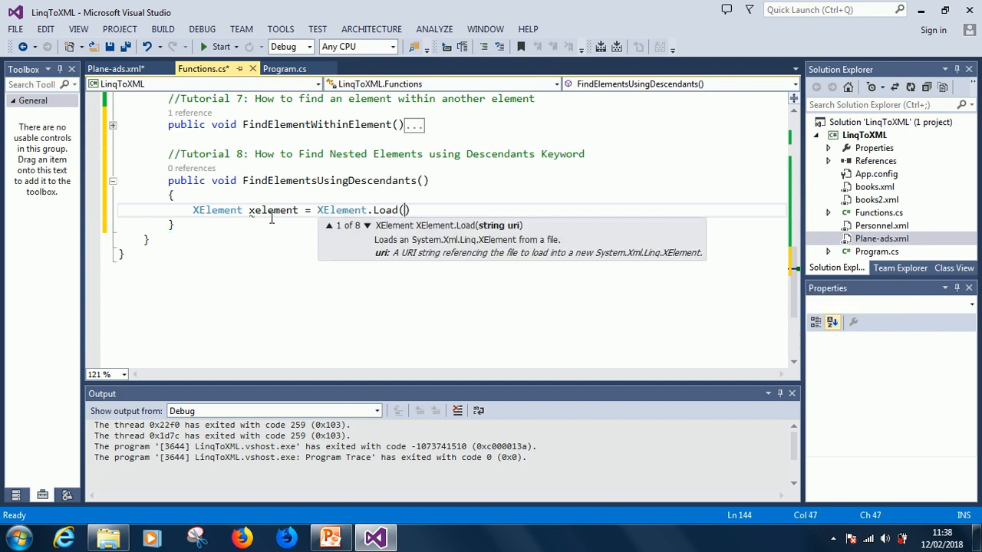
type("\"books.\"")
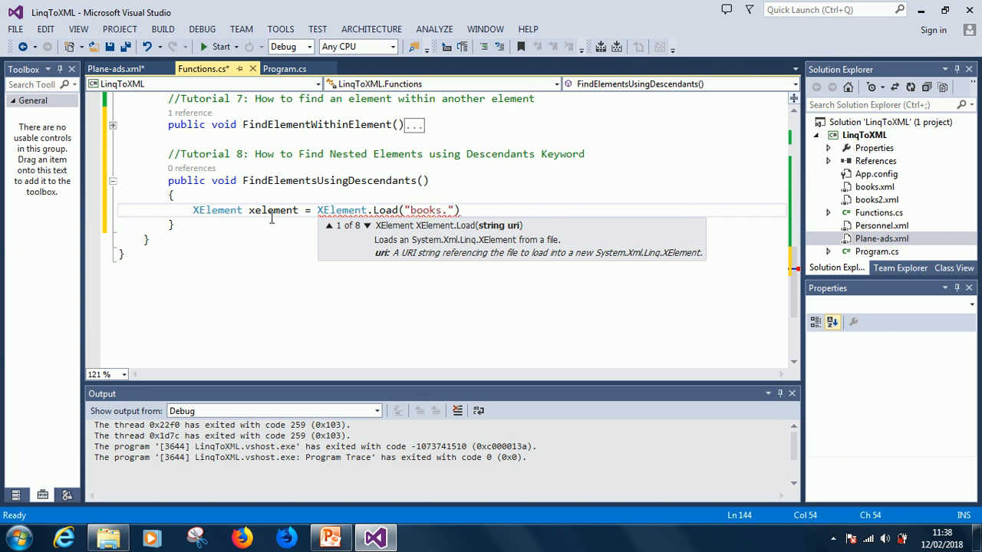
type("xml")
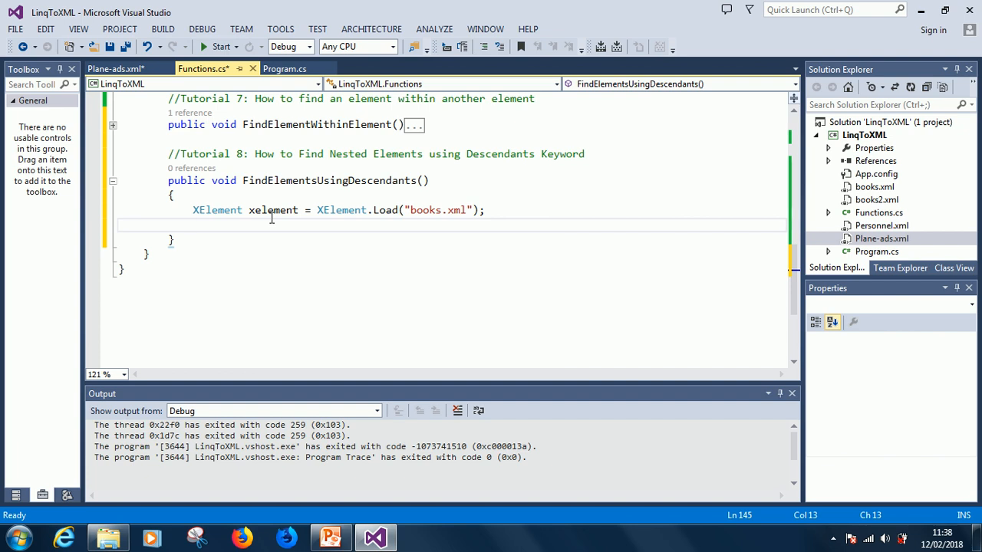
mouse_move(317, 135)
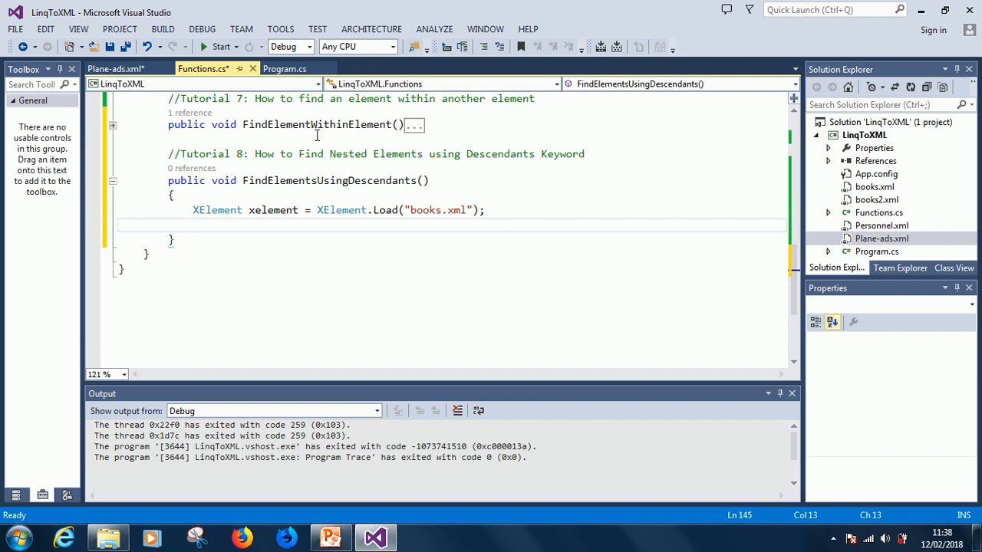
mouse_move(313, 161)
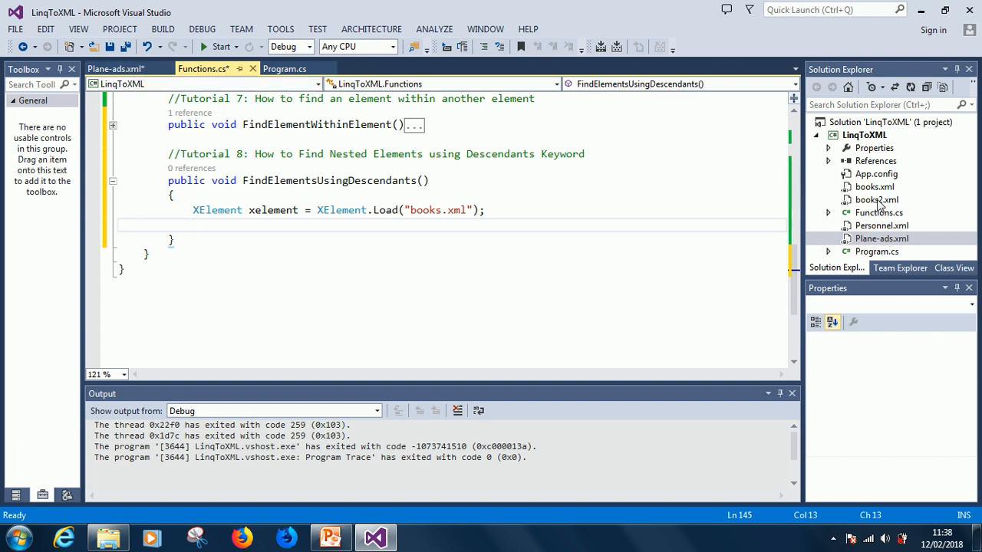
Open books.xml to review its catalog structure, then return to Functions.cs
double_click(872, 188)
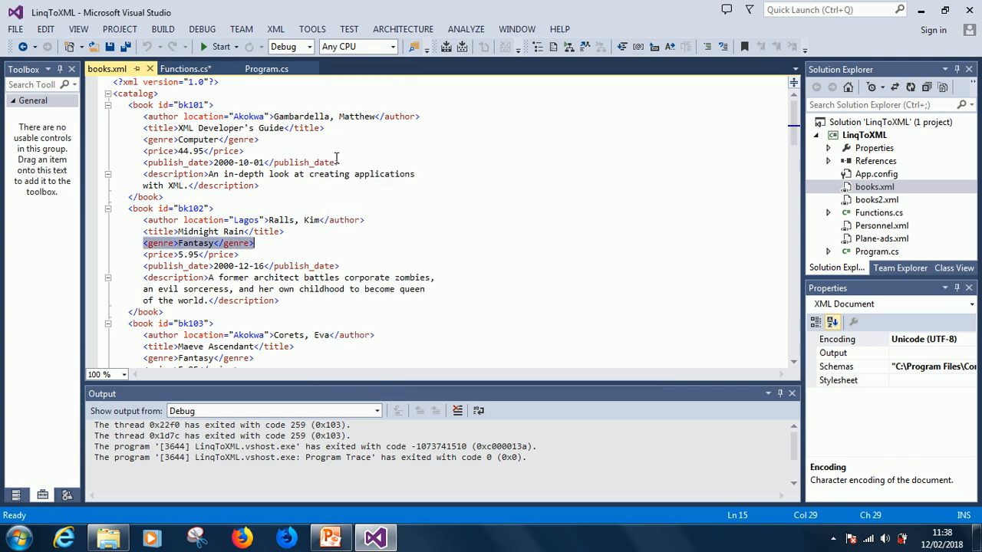
left_click(184, 68)
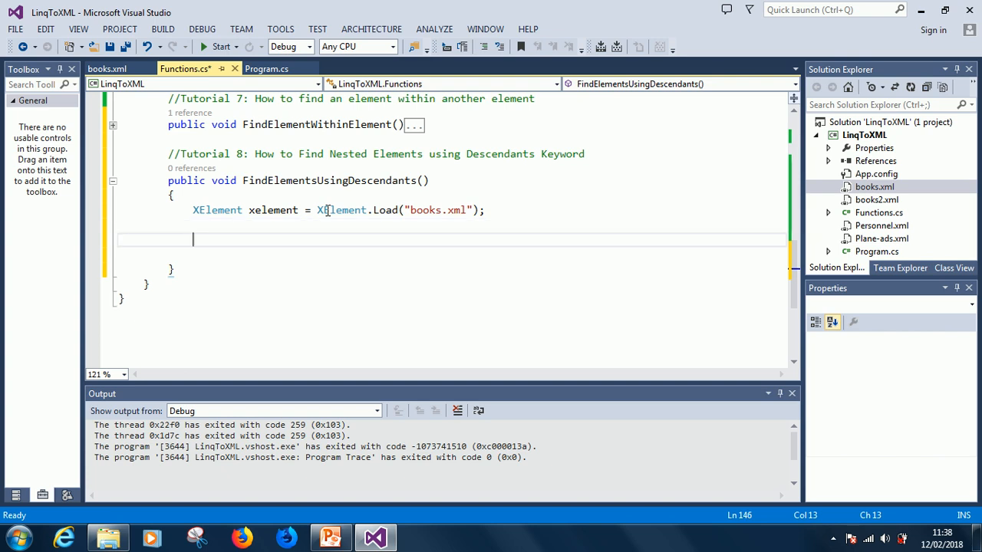
mouse_move(356, 191)
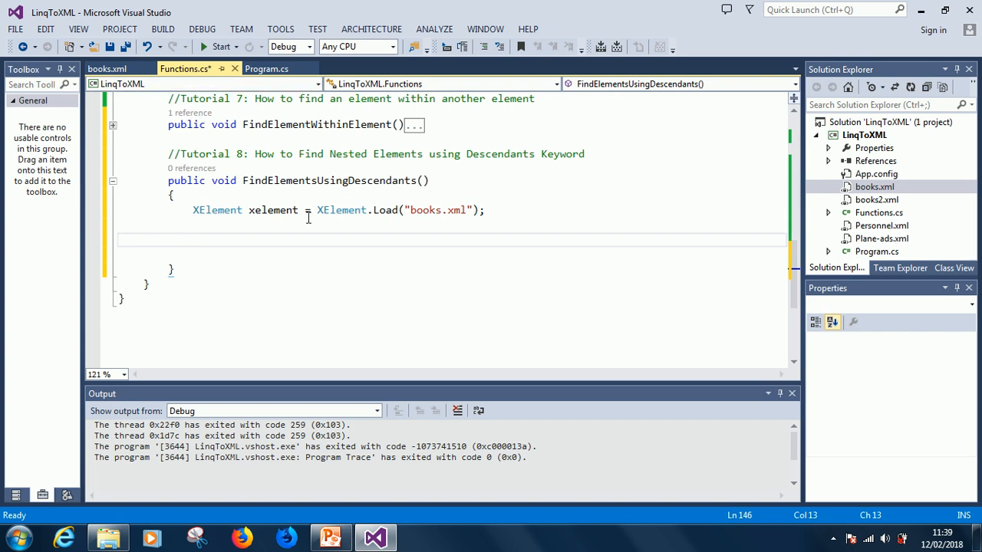
Write Console.WriteLine("All Fantasy Books \n \n"); after loading books.xml
type("Con")
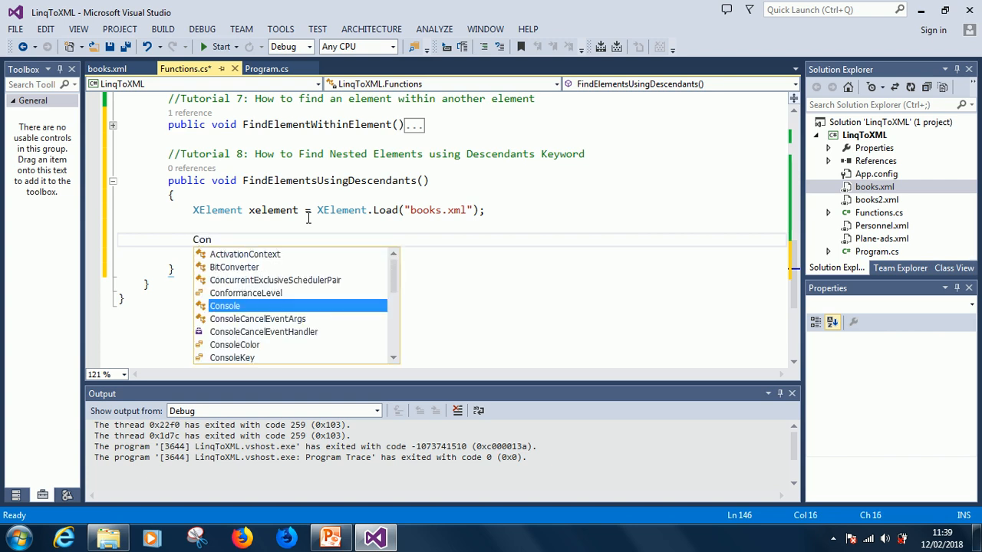
type("Console.WriteLine(\"")
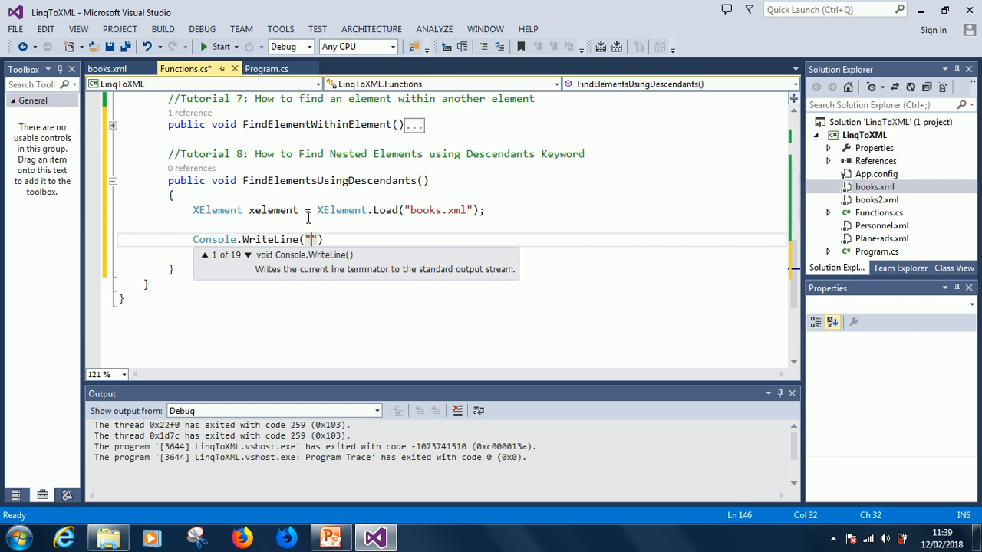
type("Alll")
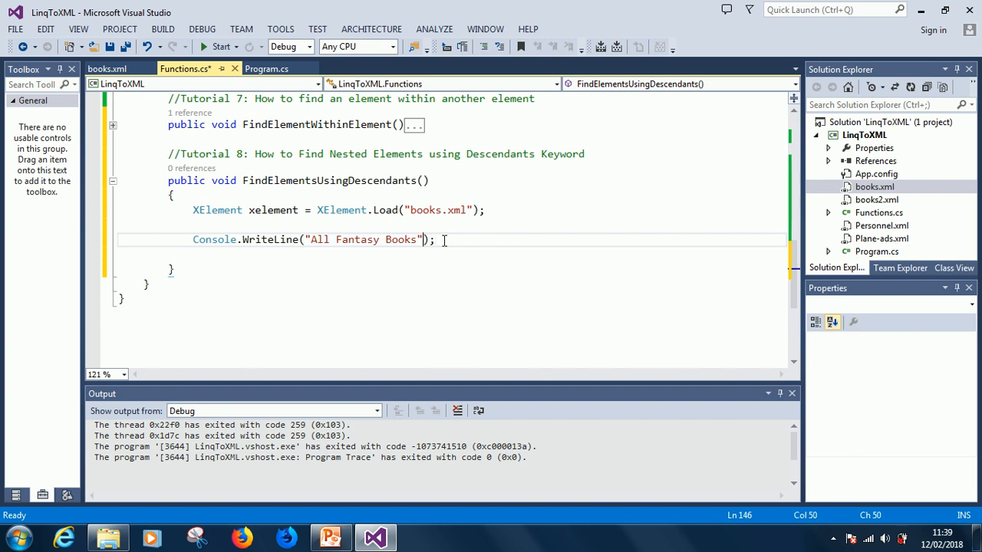
type("\\n \\n")
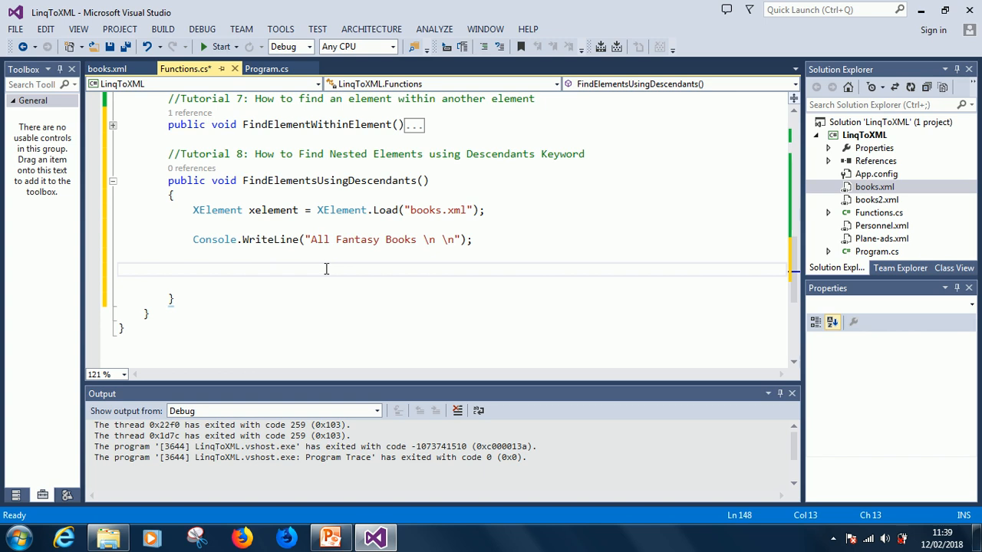
Write foreach(XElement ele = xelement.Descendants()) with empty braces below the heading line
type("foreach")
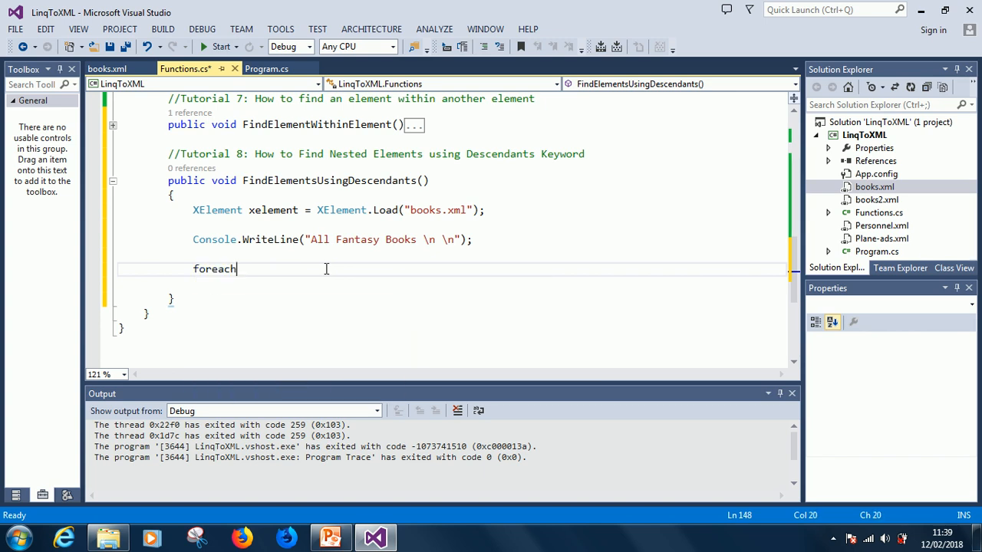
type("(")
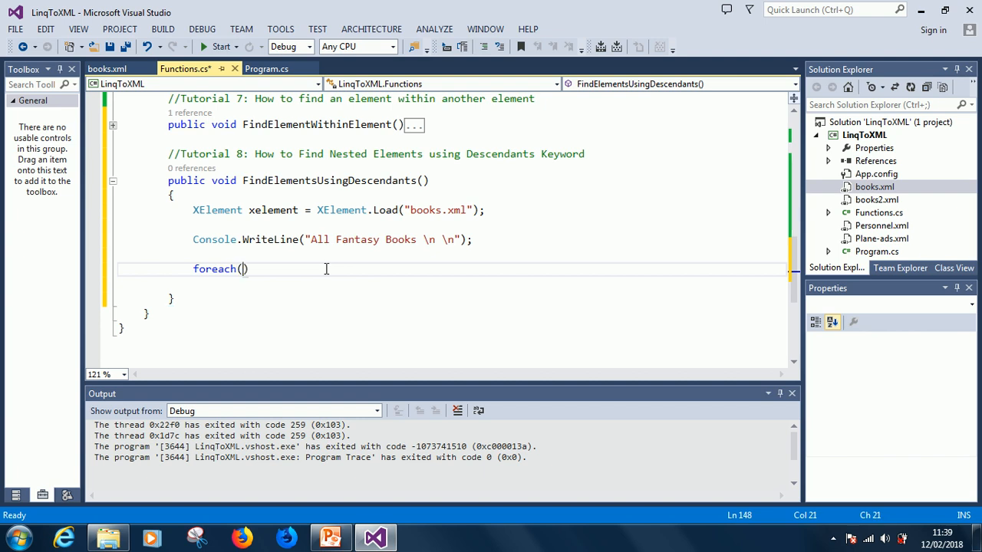
type("XElement ele =")
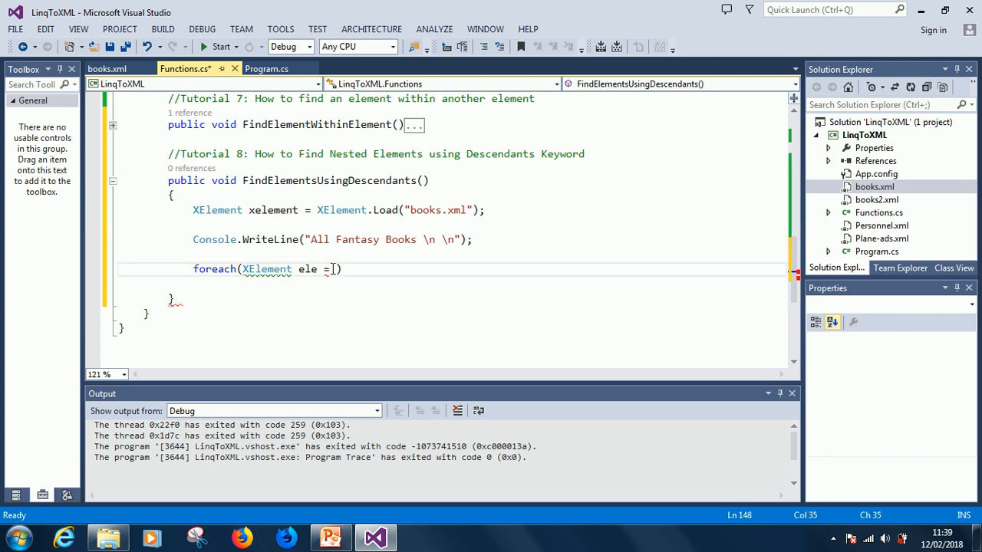
type("x")
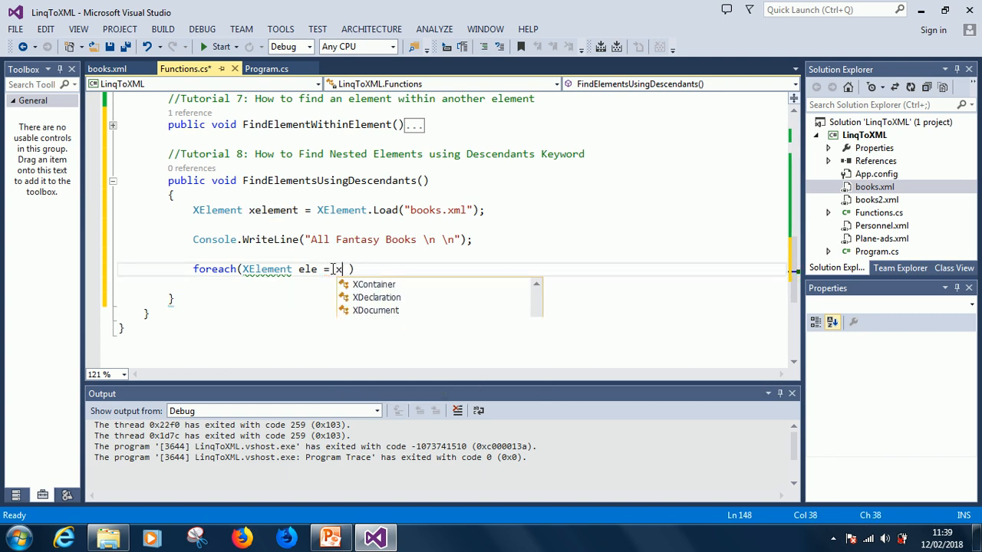
type("element.de")
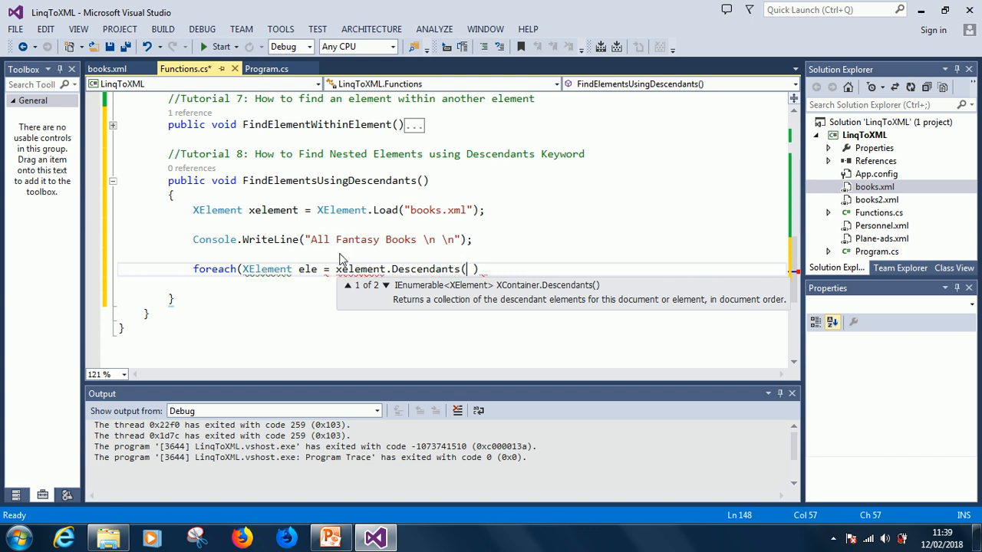
type(")")
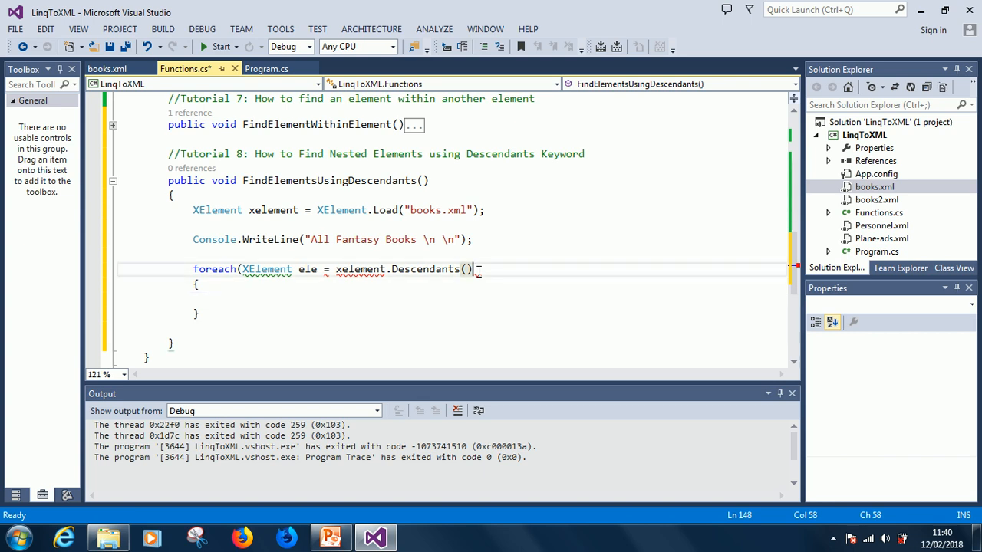
type(")")
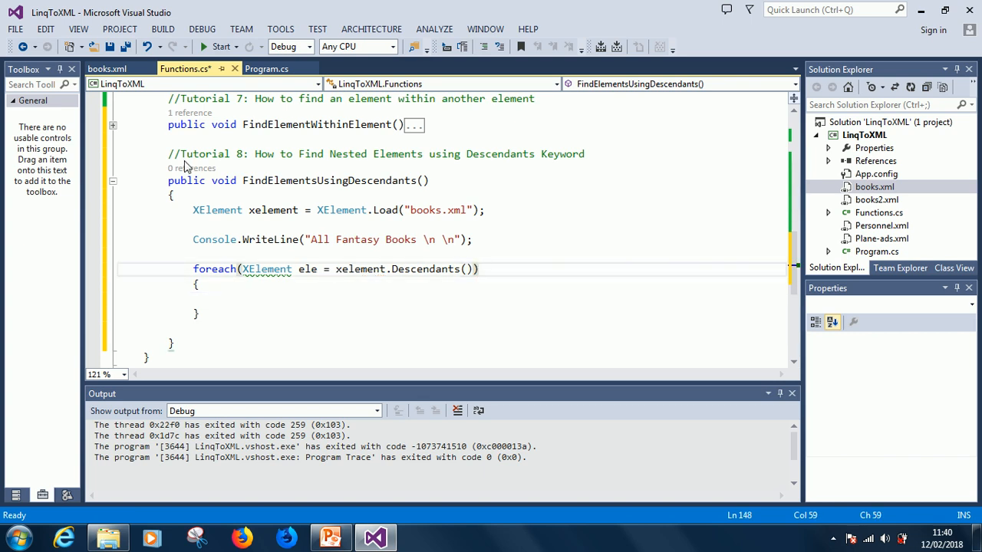
left_click(105, 67)
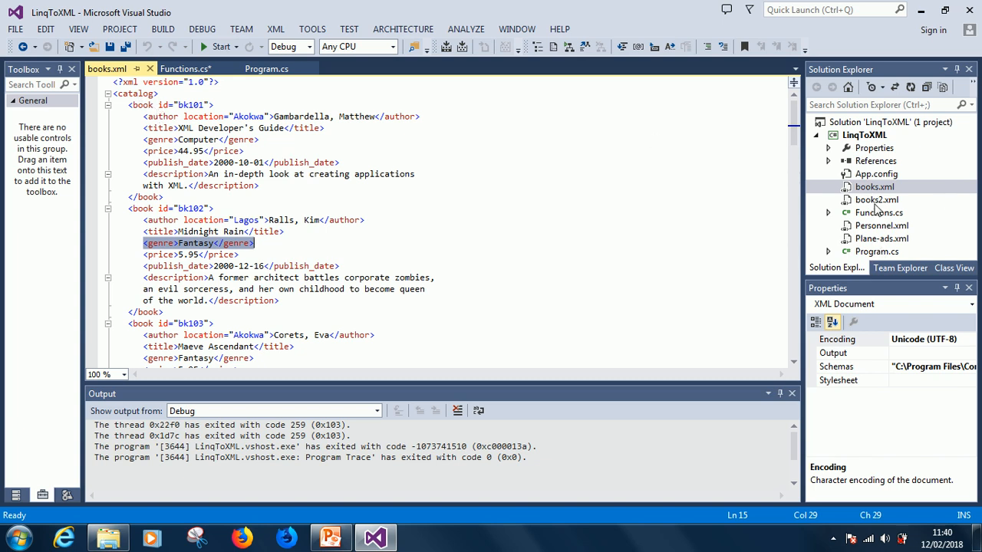
double_click(880, 239)
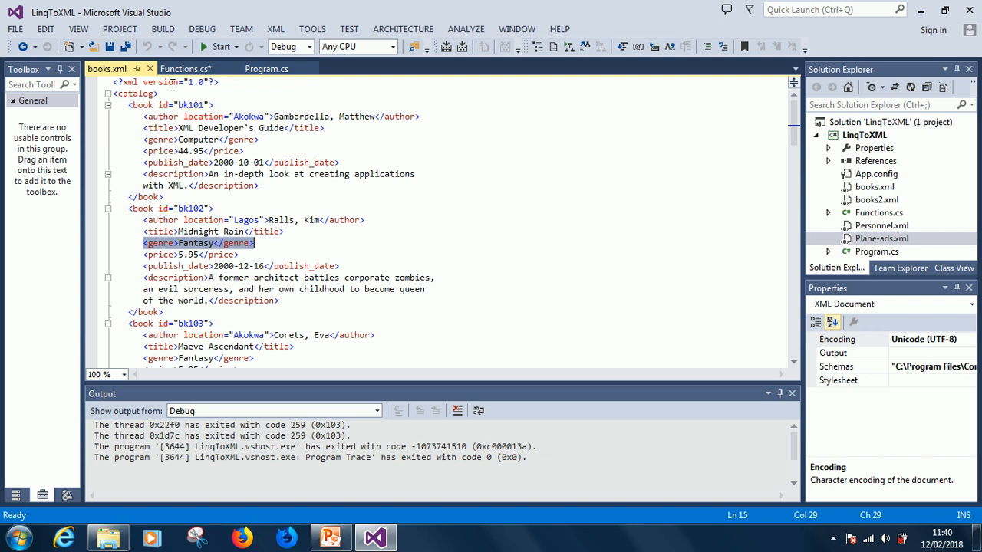
left_click(184, 68)
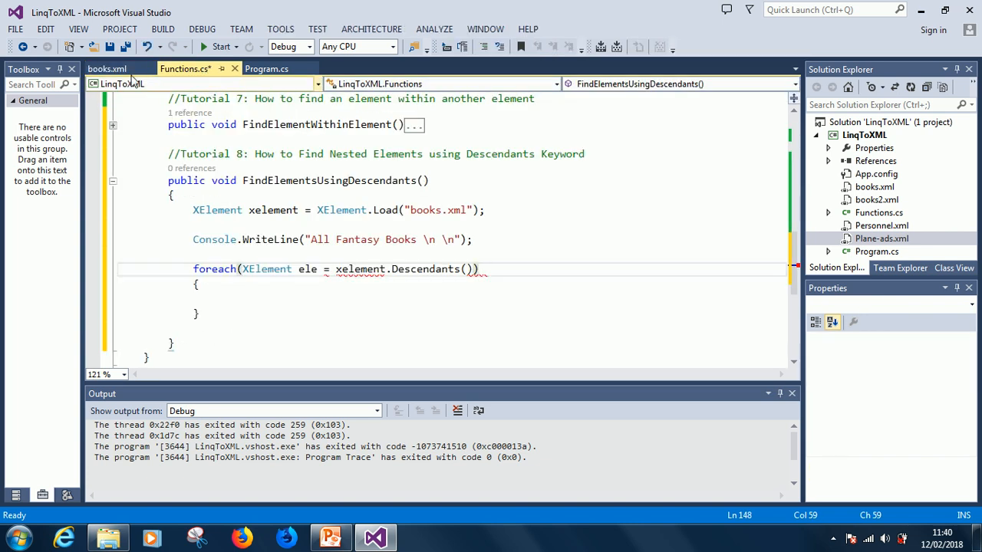
left_click(107, 68)
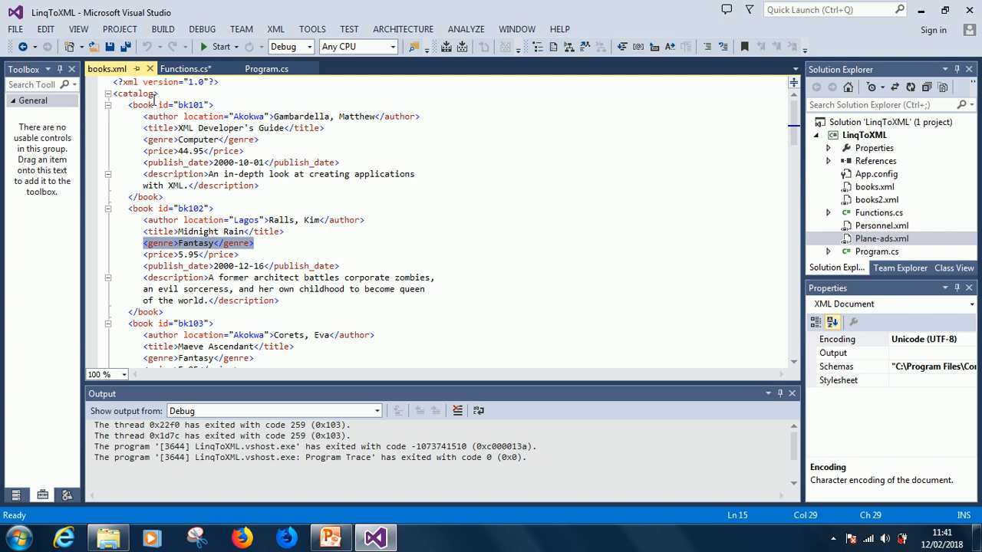
left_click(184, 67)
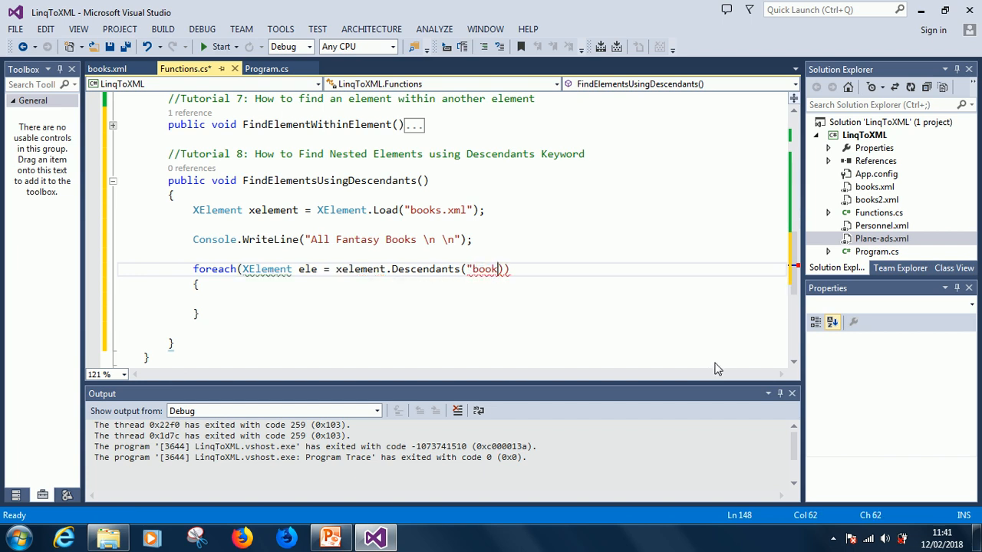
Iterate over xelement.Descendants("book") with 'in' and print each with Console.WriteLine(ele);
type("\"")
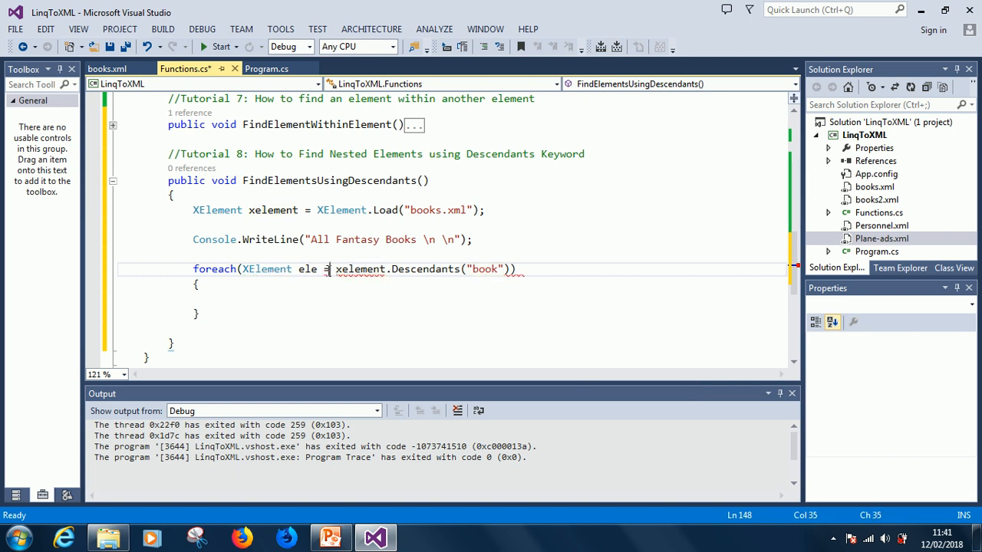
type("in")
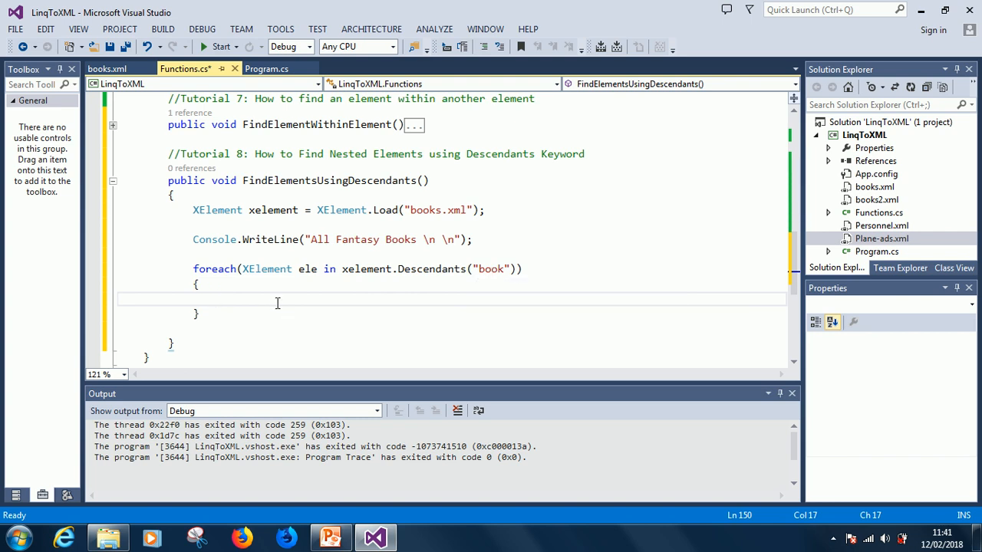
type("Console.WriteLine(")
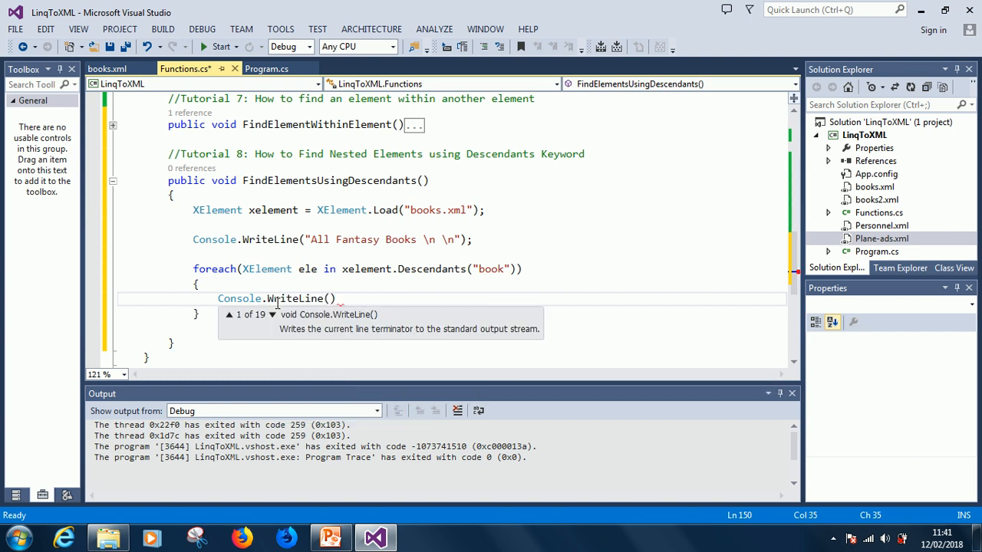
type("ele")
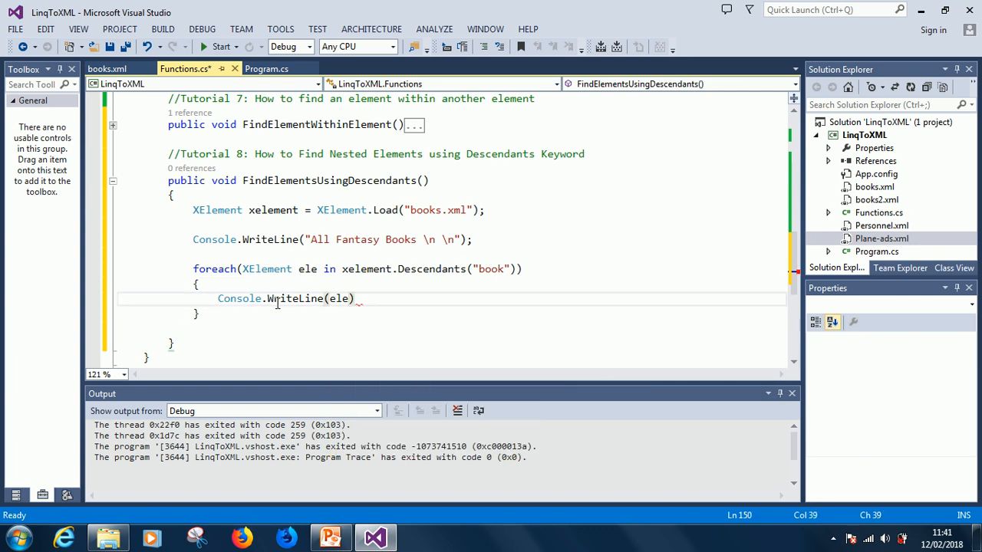
type(";")
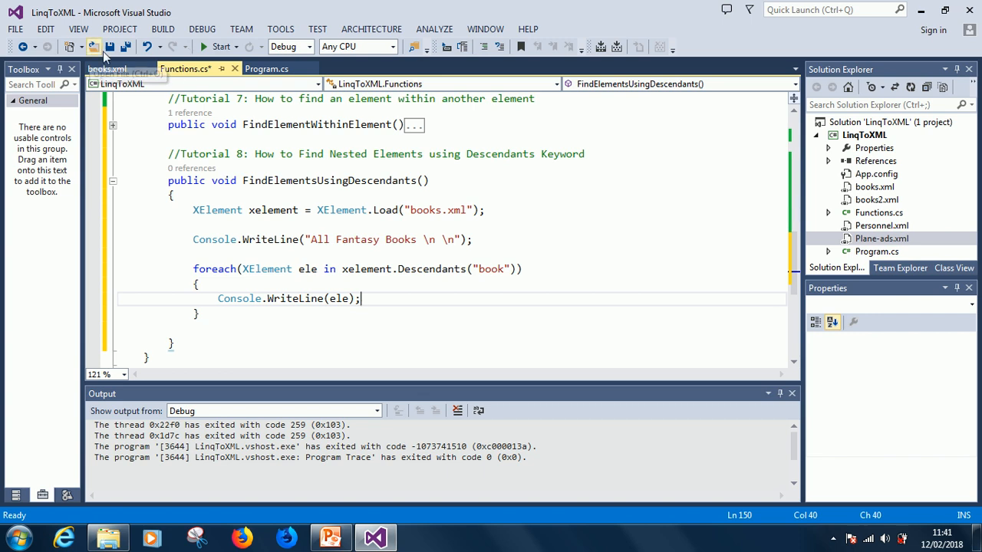
Save Functions.cs, run the project, view the console output and close it
left_click(95, 48)
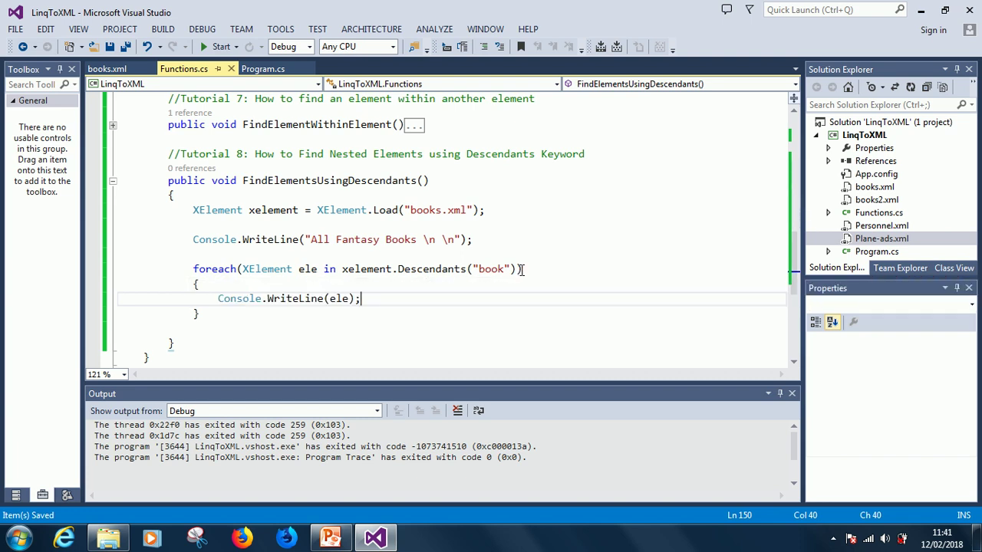
left_click(221, 46)
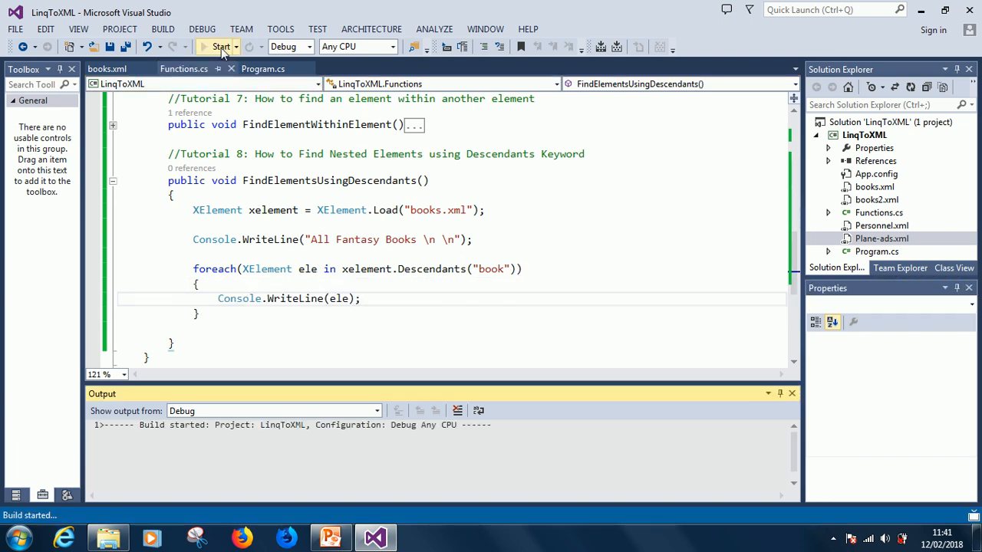
left_click(221, 47)
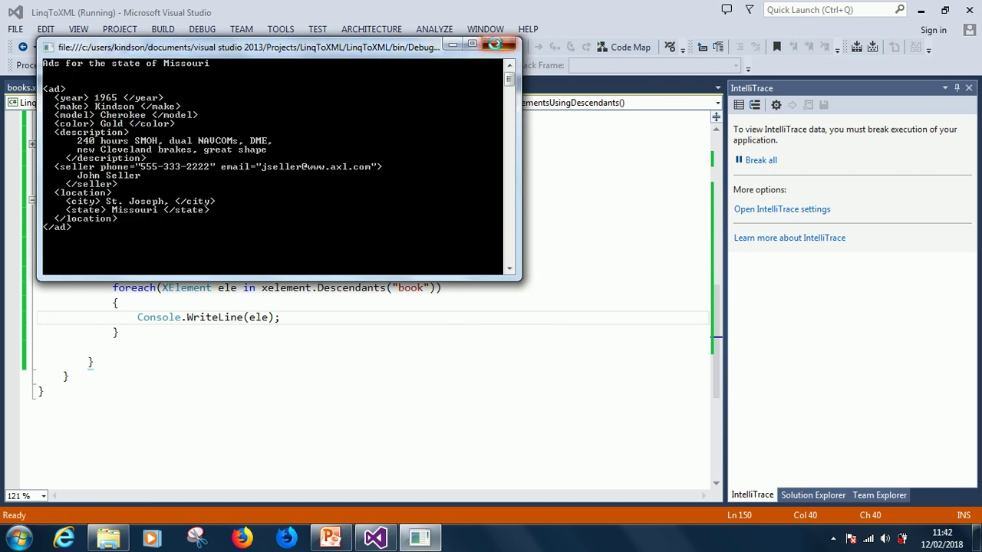
left_click(494, 43)
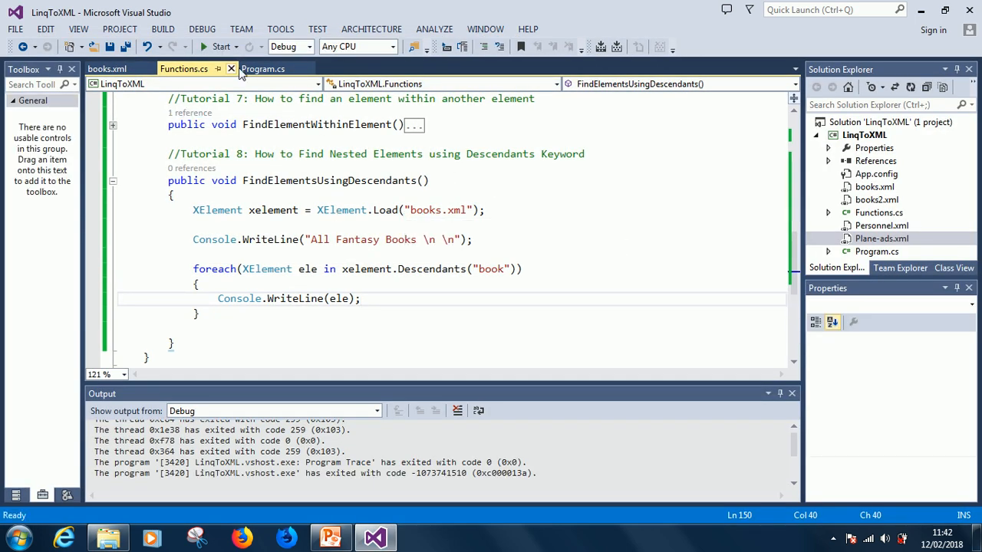
Call fn.FindElementsUsingDescendants(); from Main in Program.cs and run the program
left_click(262, 67)
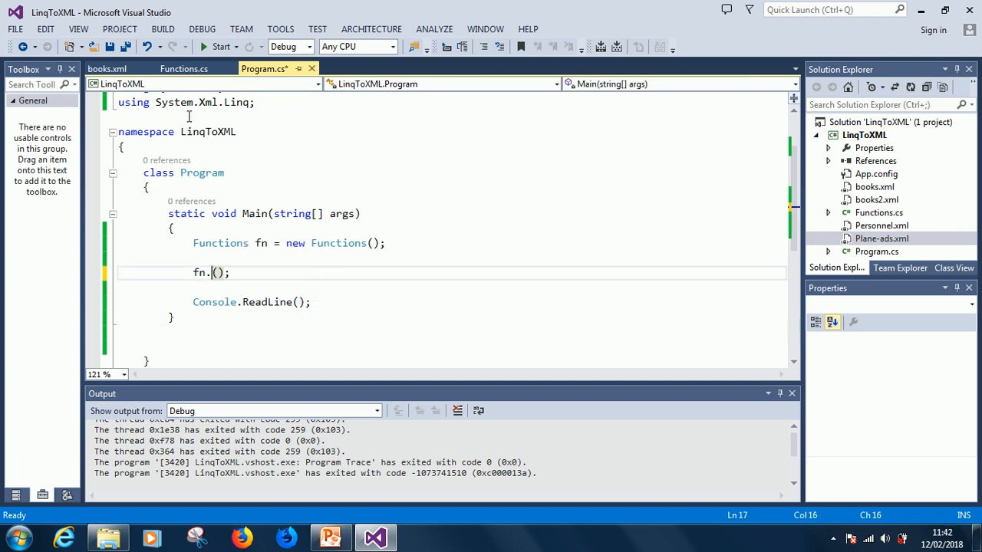
left_click(183, 68)
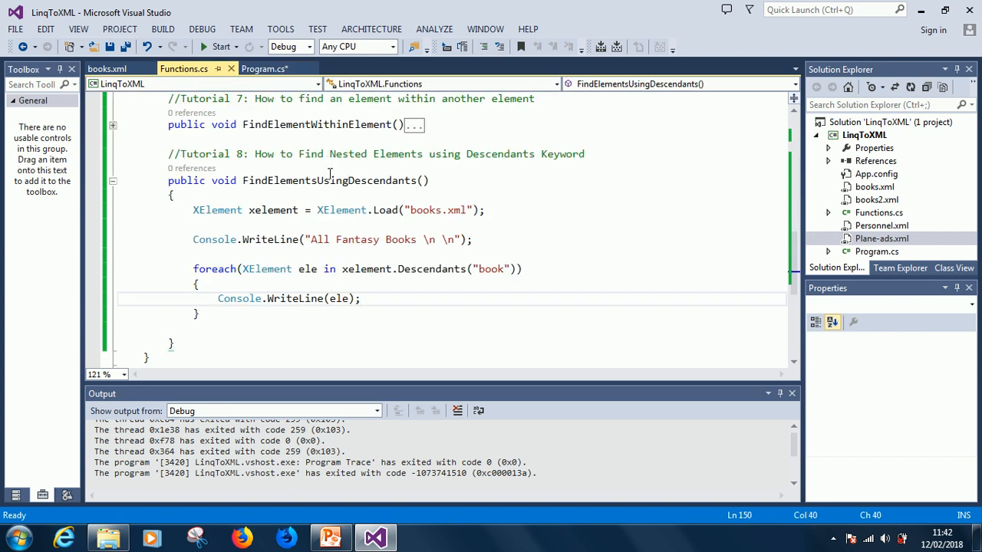
double_click(330, 181)
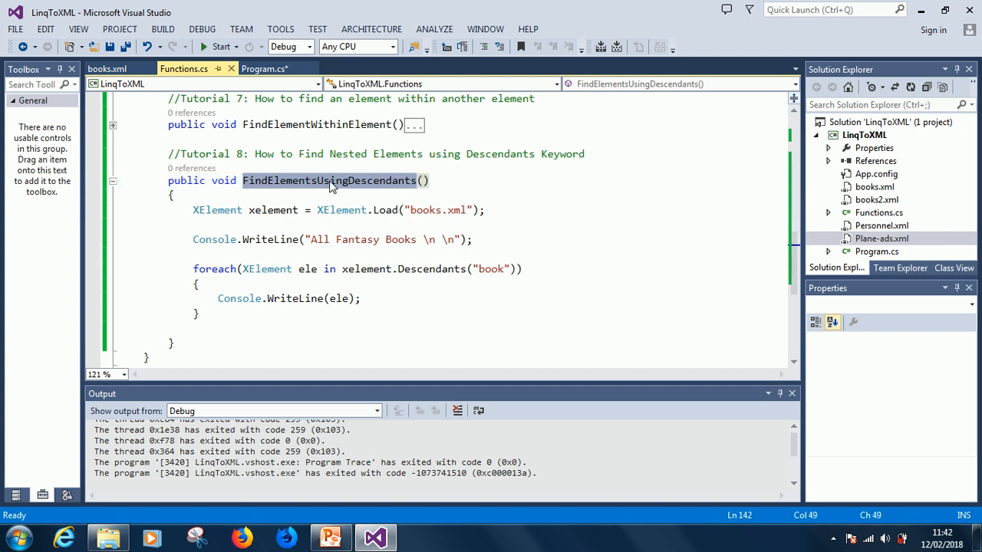
right_click(330, 181)
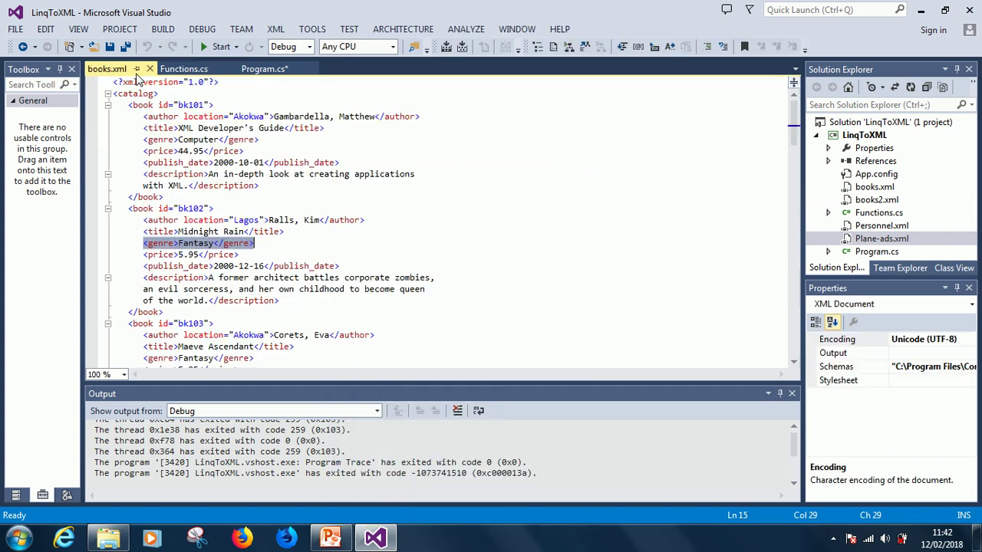
left_click(263, 67)
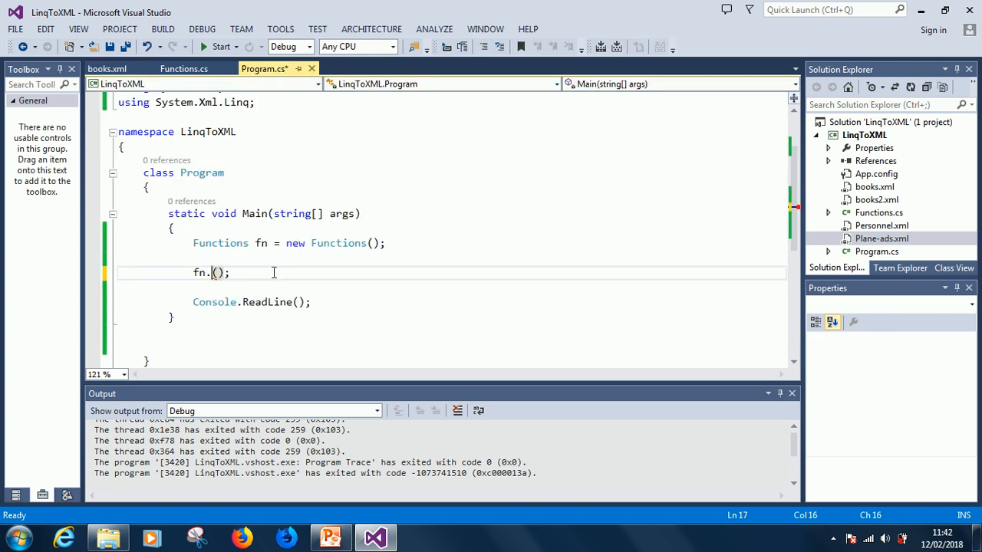
type("FindElementsUsingDescendants")
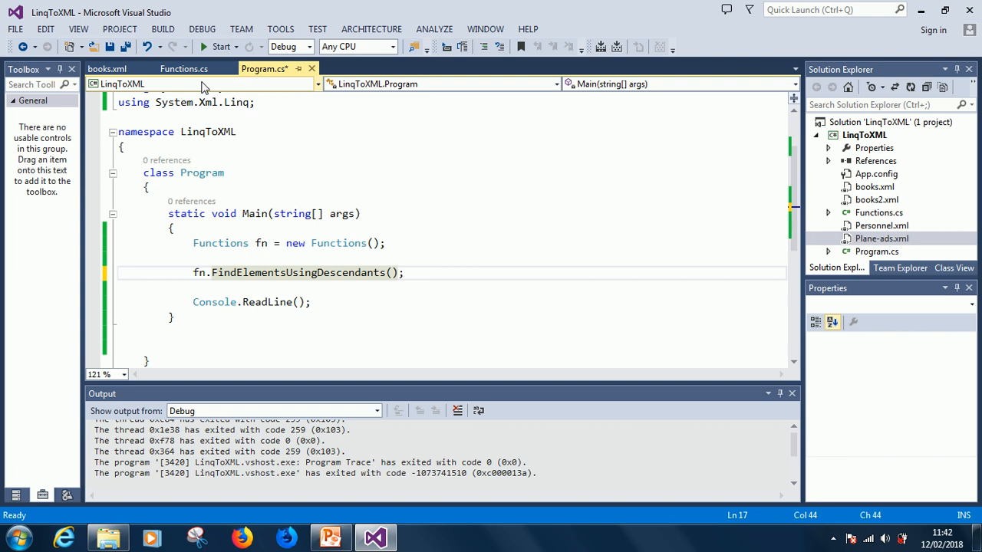
left_click(221, 46)
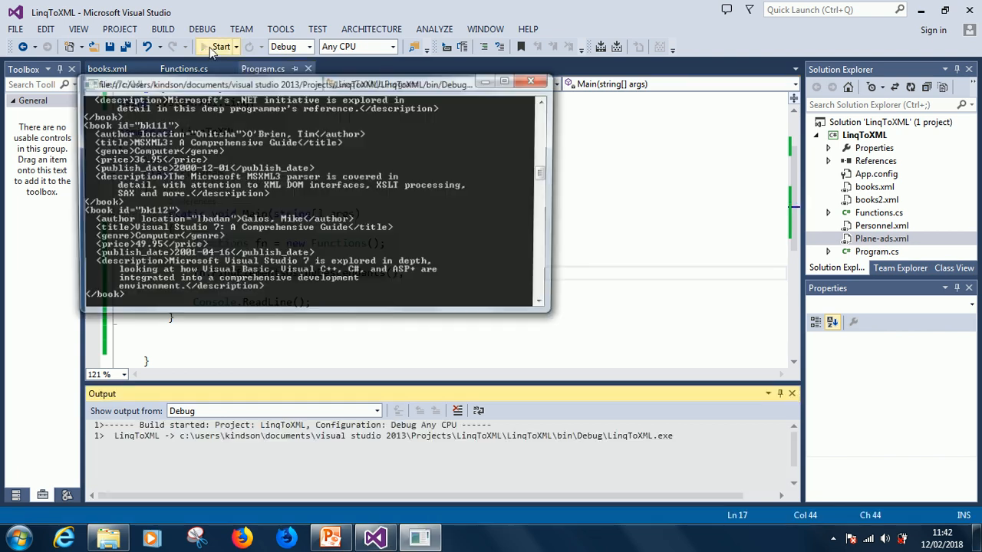
Close the running program's console window
left_click(221, 46)
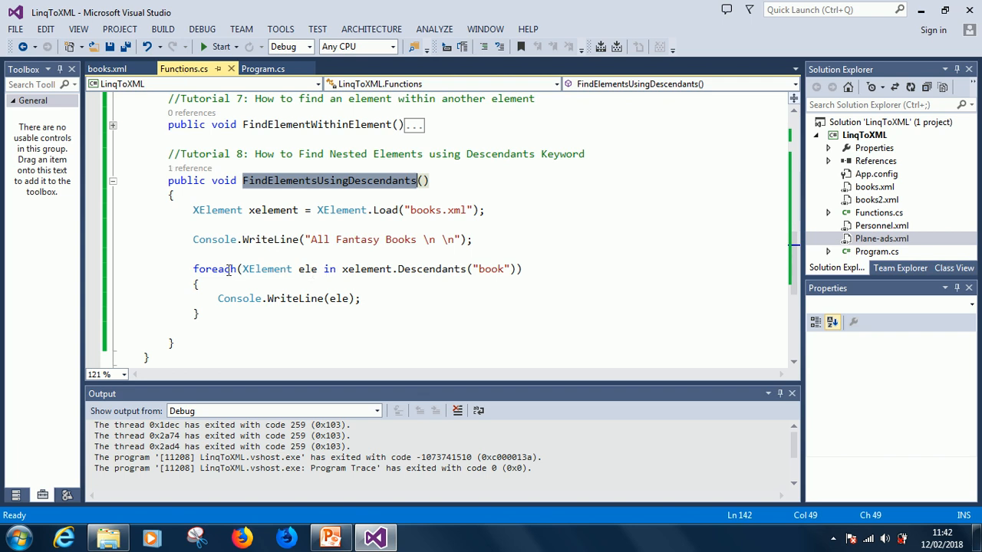
mouse_move(365, 268)
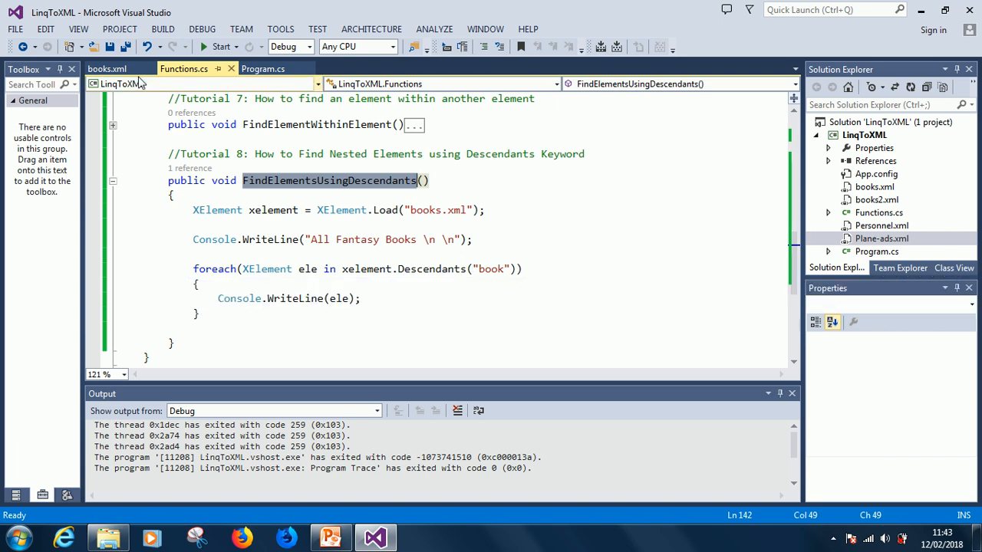
Review the first book's elements in books.xml, stop the run, and return to Functions.cs
left_click(109, 67)
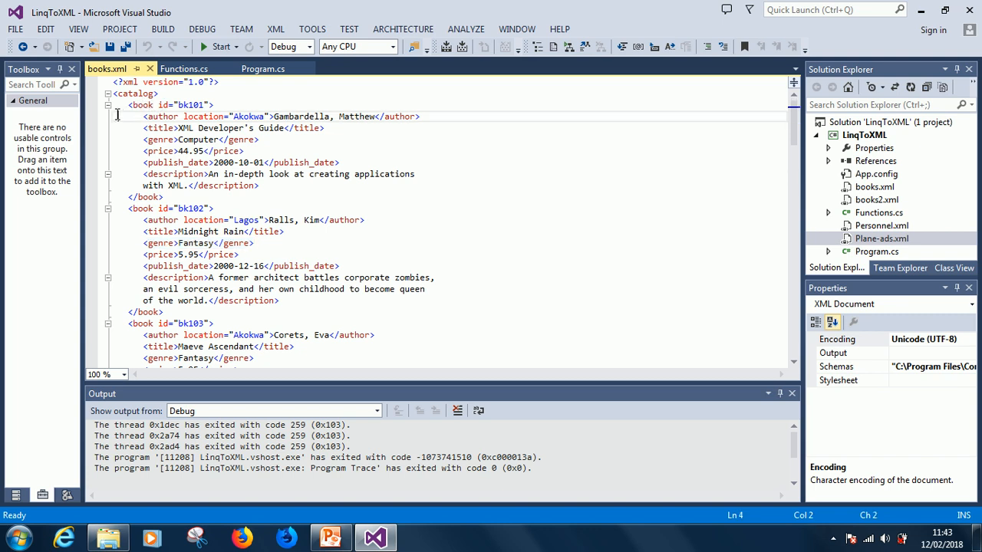
left_click_drag(144, 117, 270, 184)
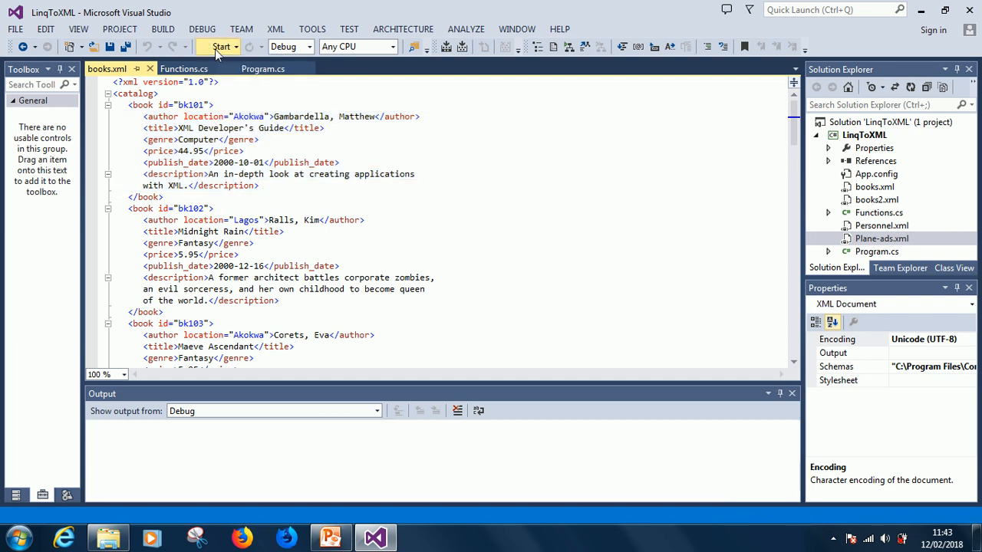
left_click(220, 46)
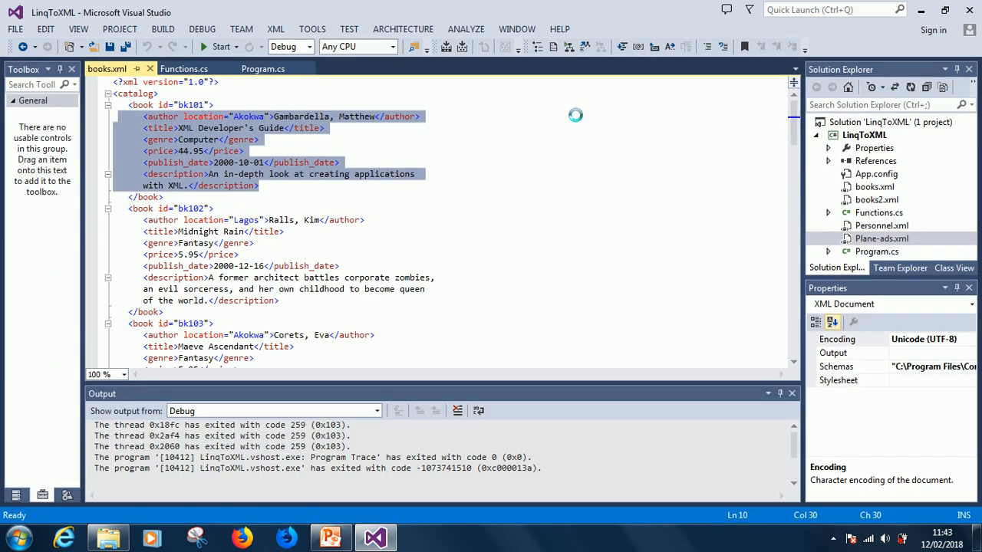
left_click(188, 67)
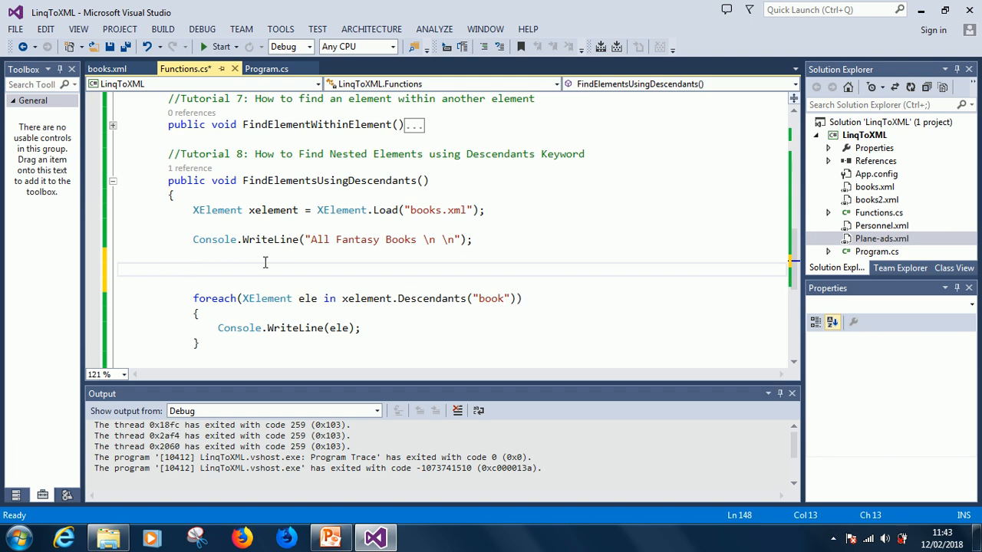
Write var fantasybooks = from ele in xelement.Descendants() above the foreach loop
type("w")
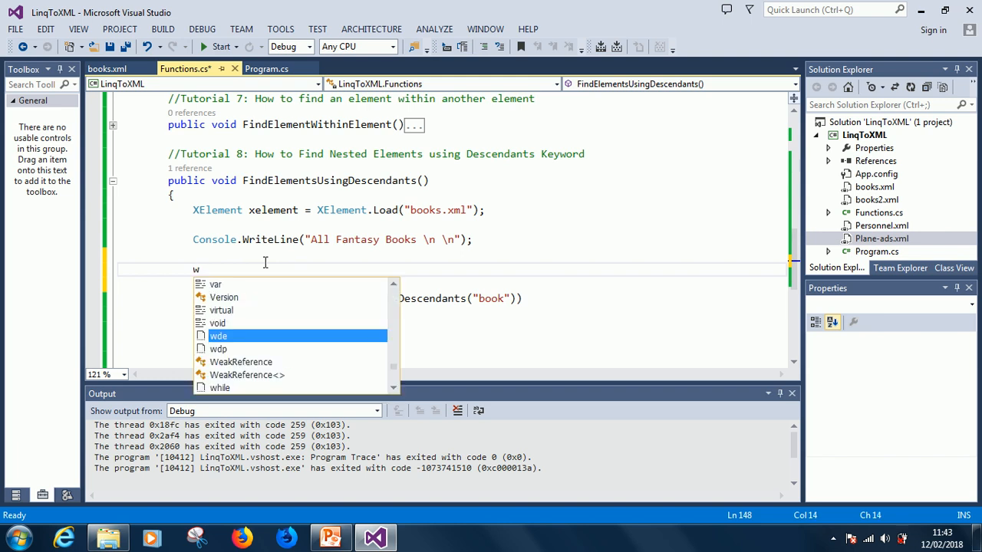
type("var fant")
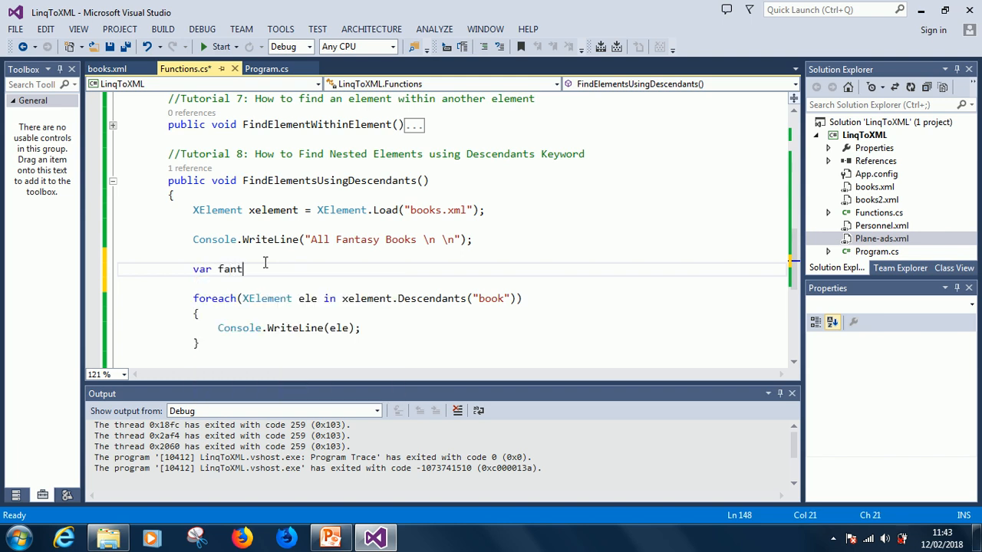
type("a")
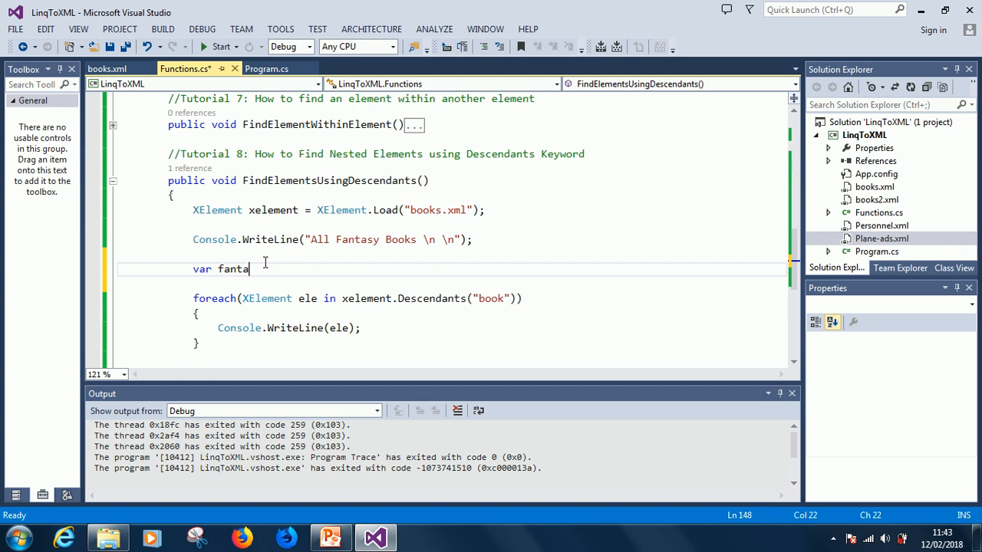
type("sybooks")
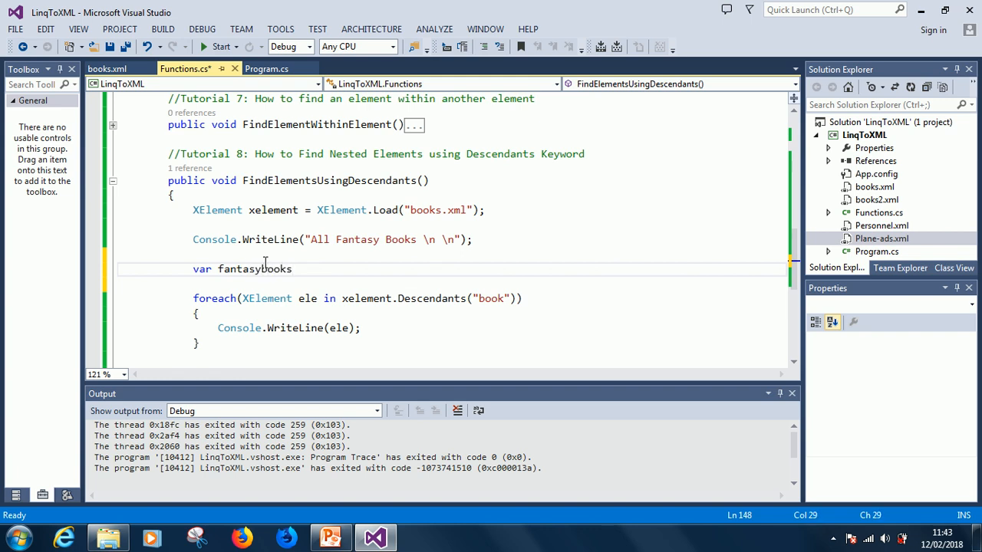
type("=")
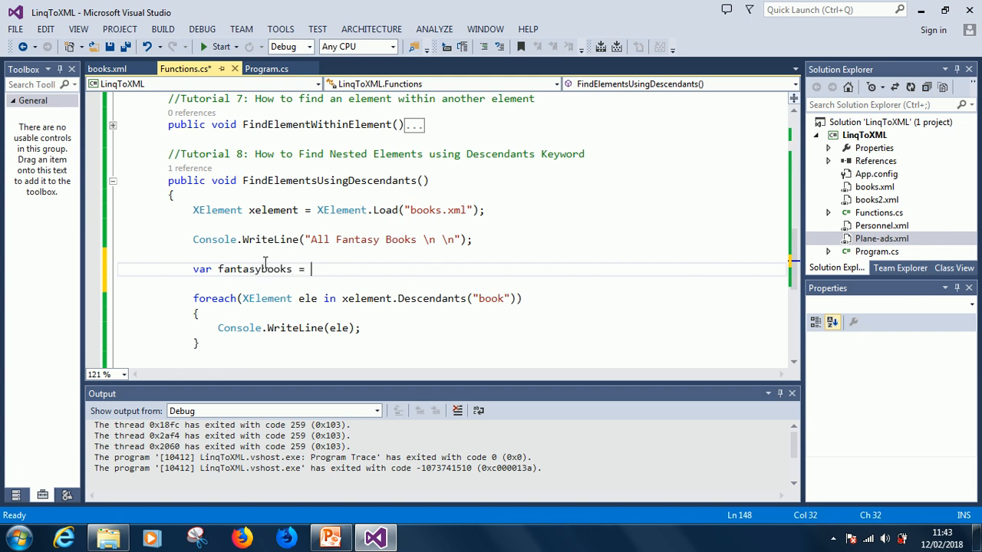
type("from")
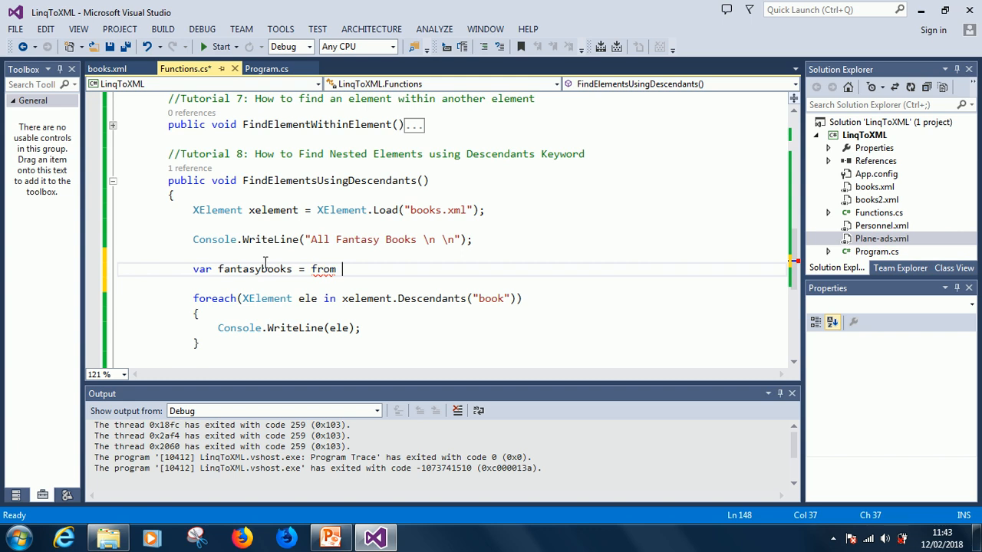
type("x")
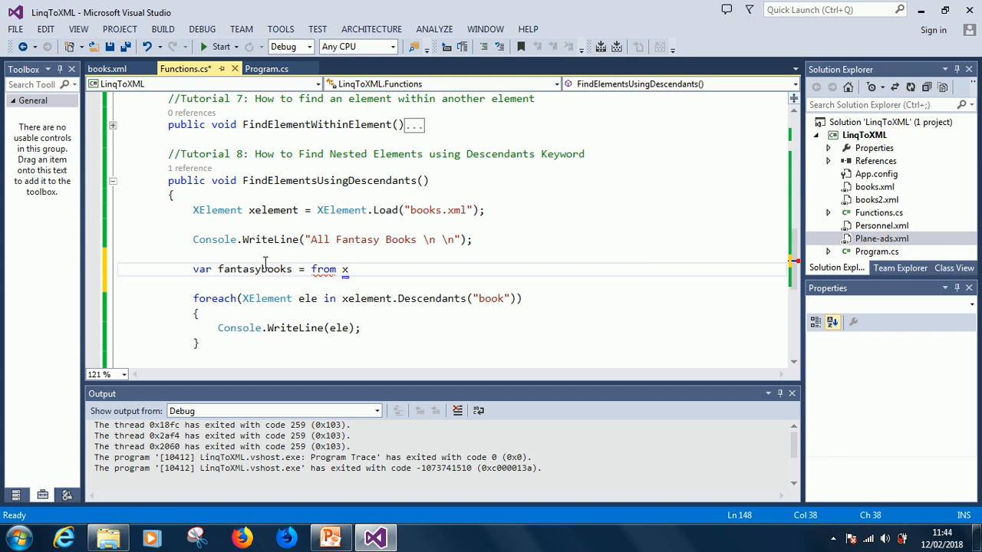
type("element.")
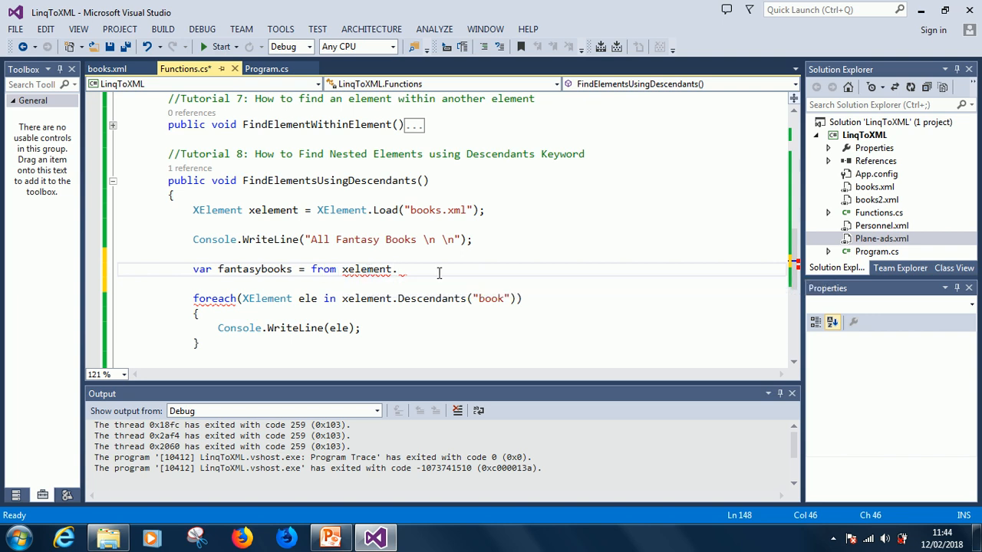
type("De")
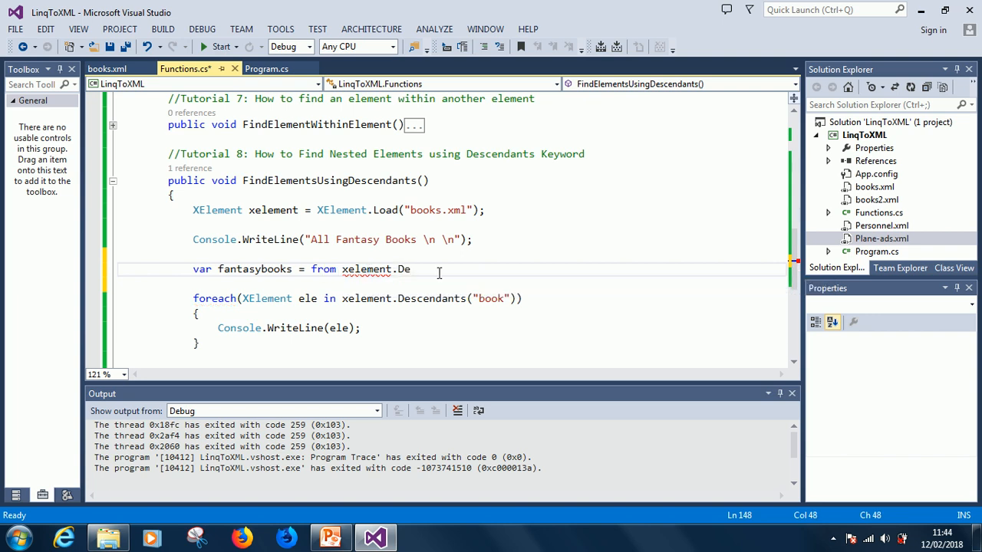
type("scendants(")
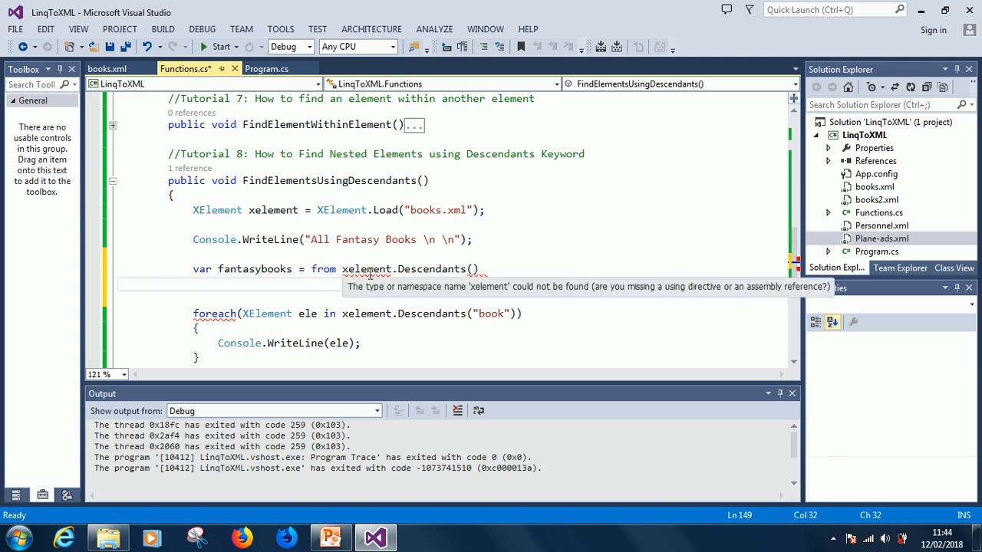
left_click(310, 284)
type("ele in ")
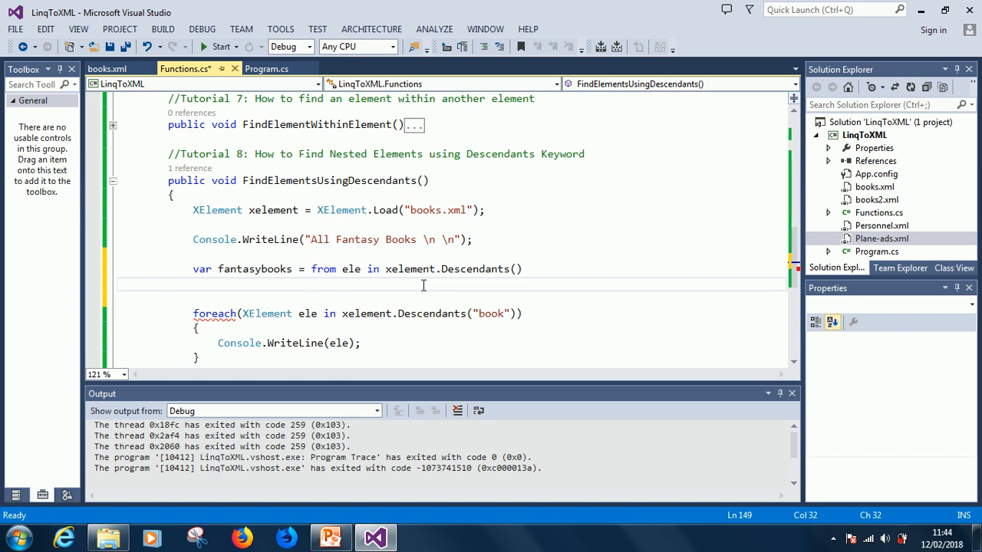
Add 'where ele.Element()' to the query and glance at the genre elements in books.xml
type("where")
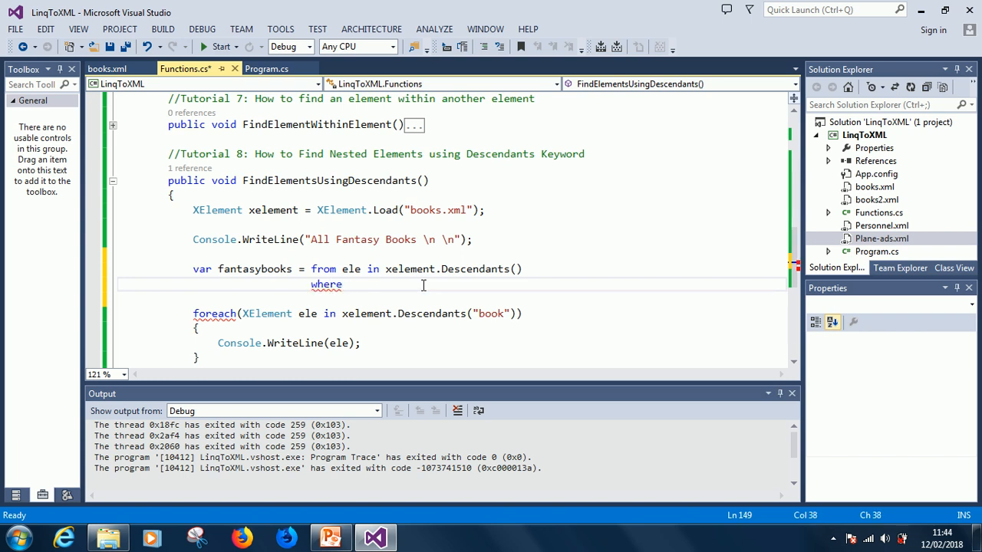
type("ele.")
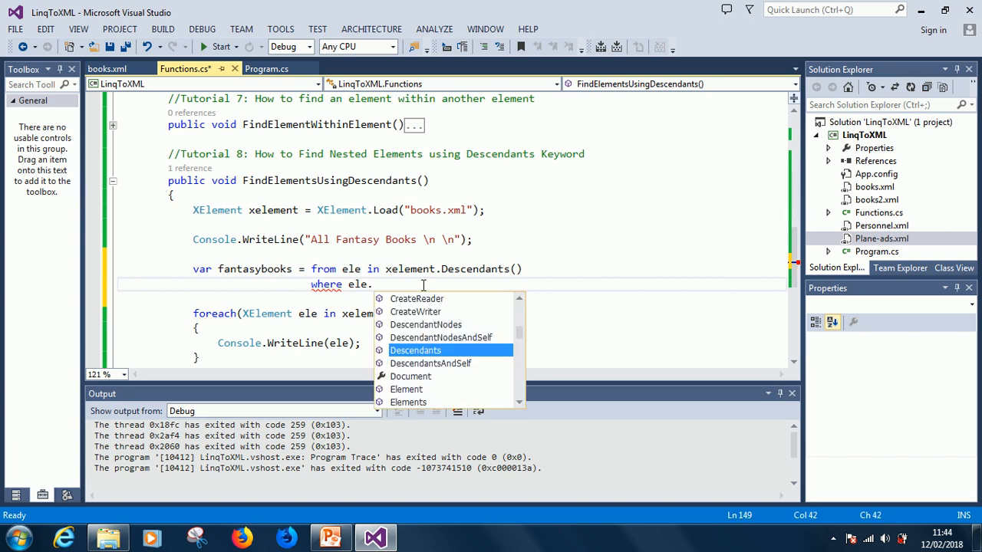
type("ele")
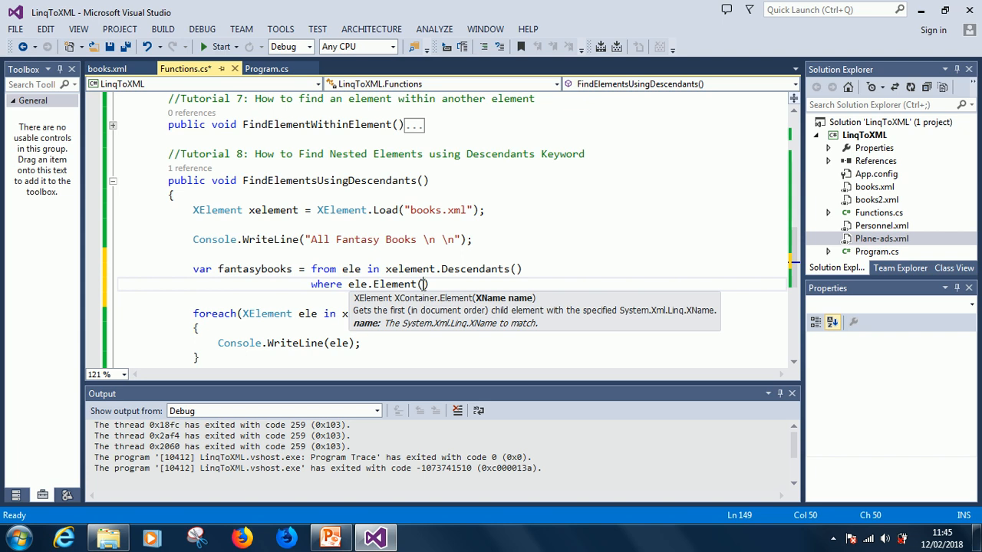
mouse_move(267, 67)
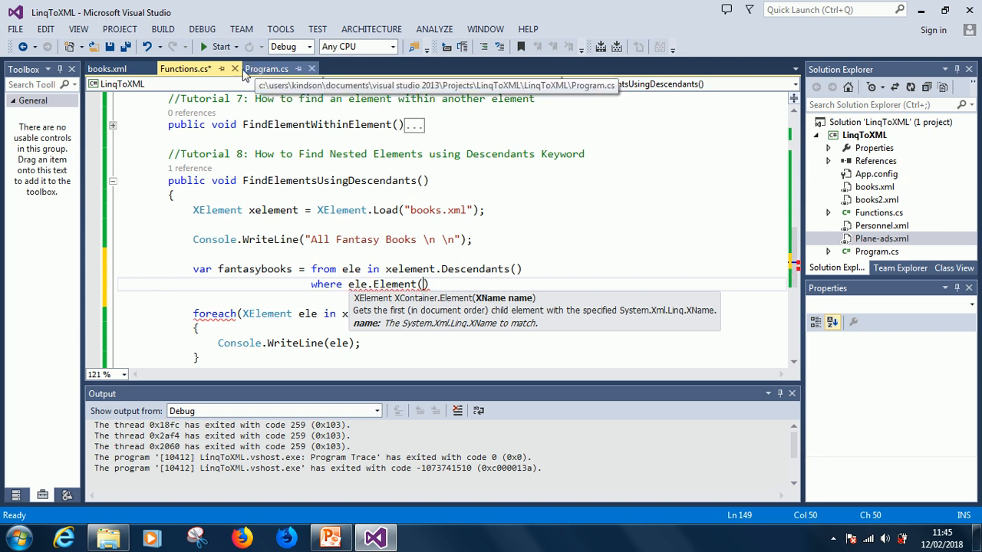
left_click(267, 67)
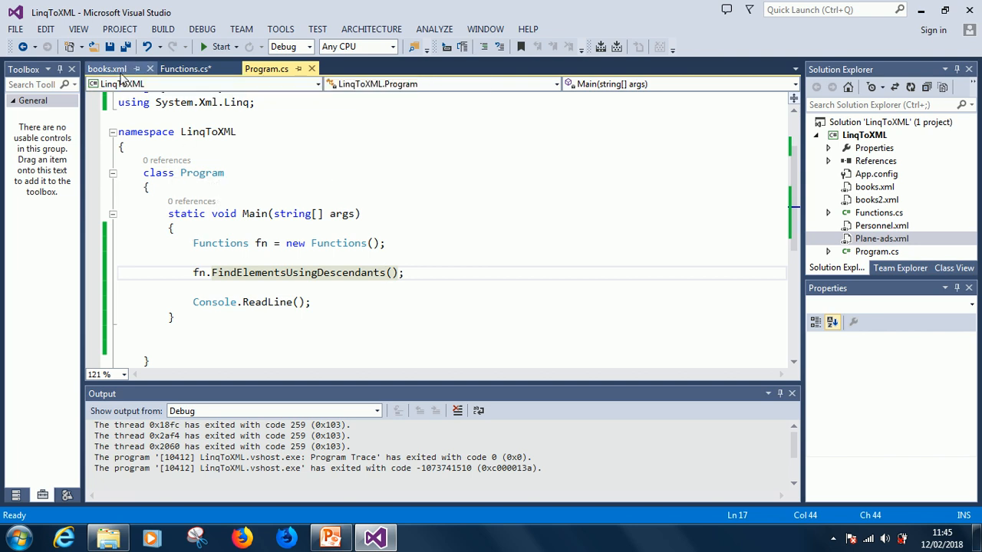
left_click(104, 68)
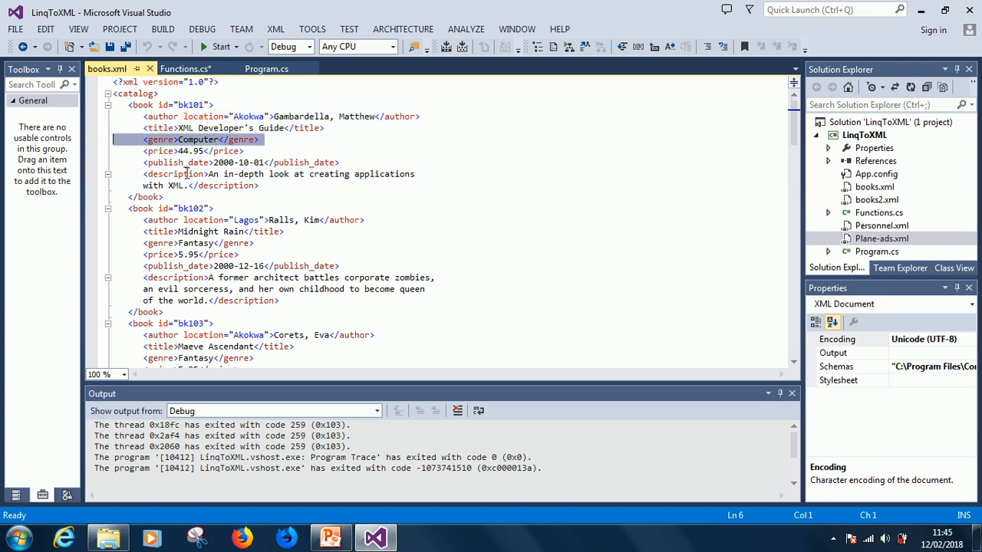
left_click(184, 68)
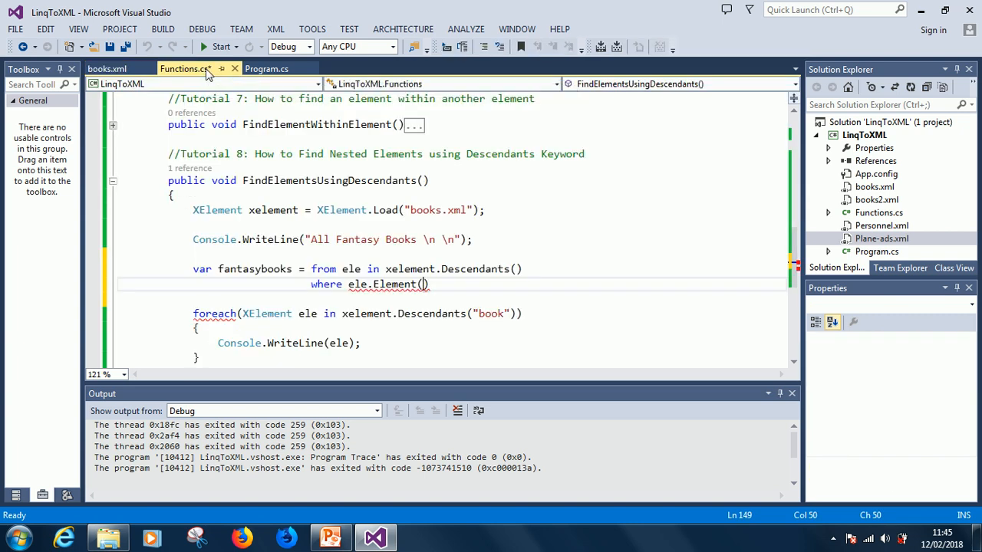
Complete the query as where ele.Element("genre").Value == "Fantasy" select ele;
type("\"")
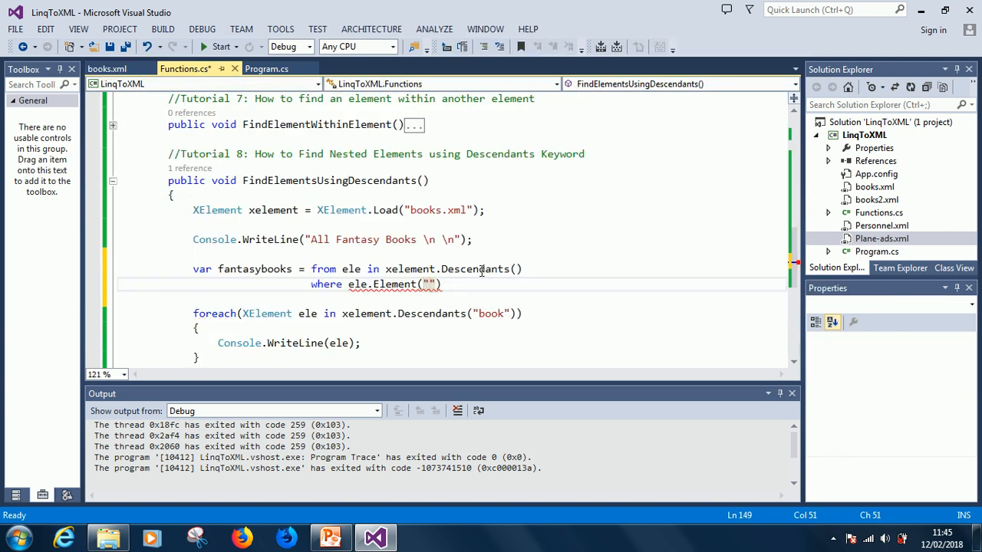
type("genre")
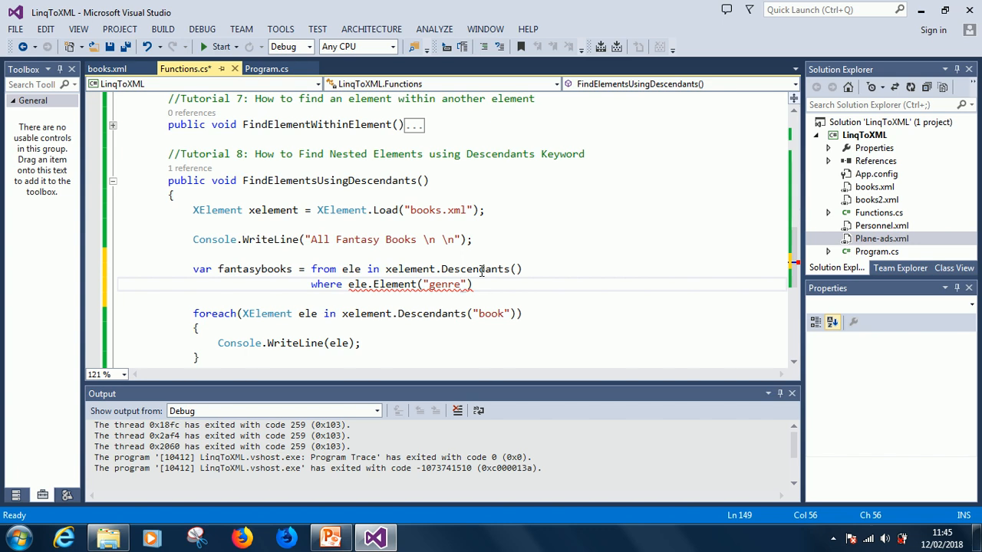
type("=")
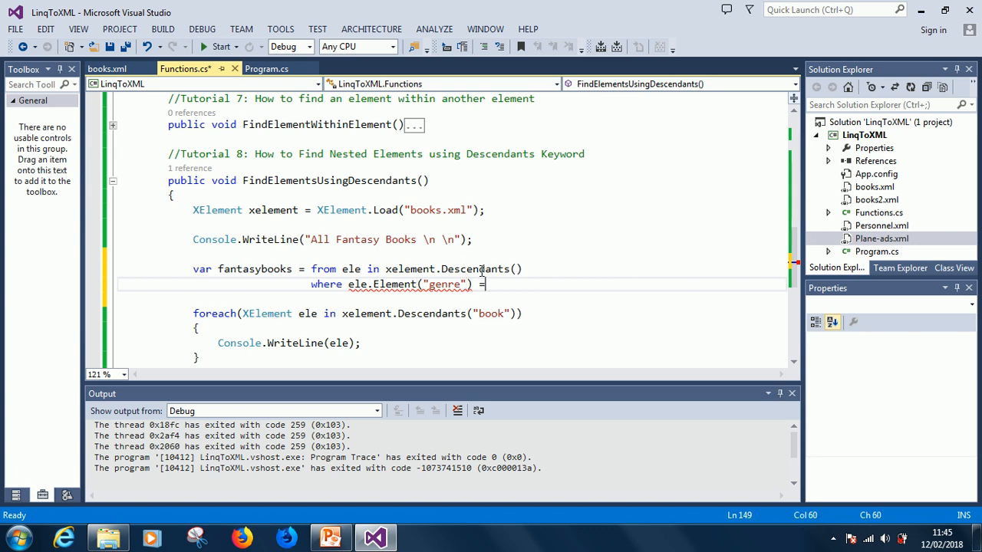
type("== \"F\"")
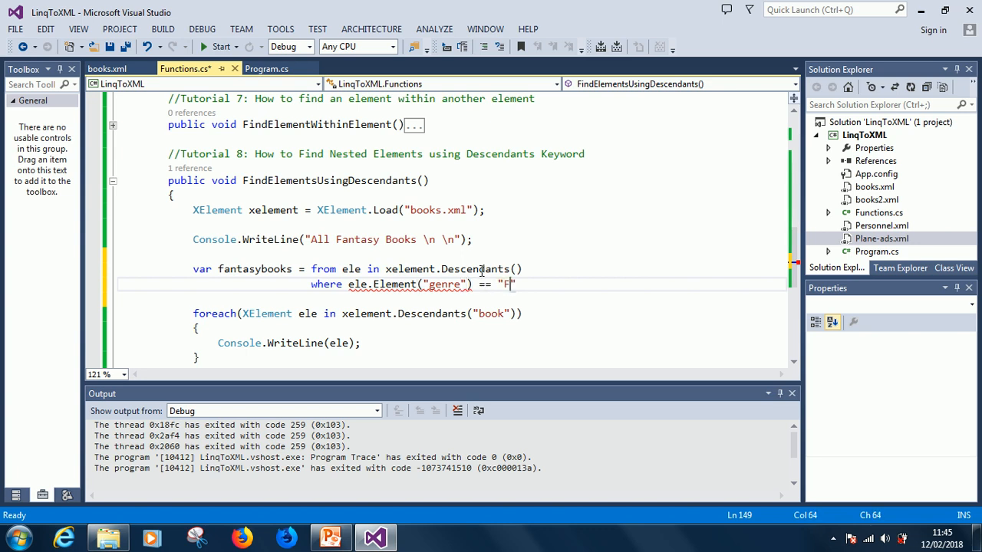
type("antasy")
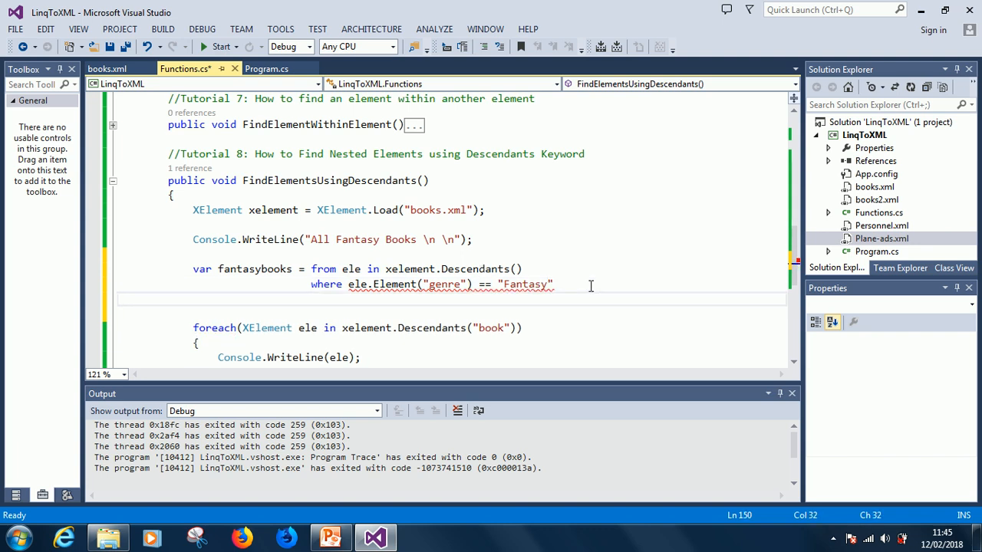
type("select")
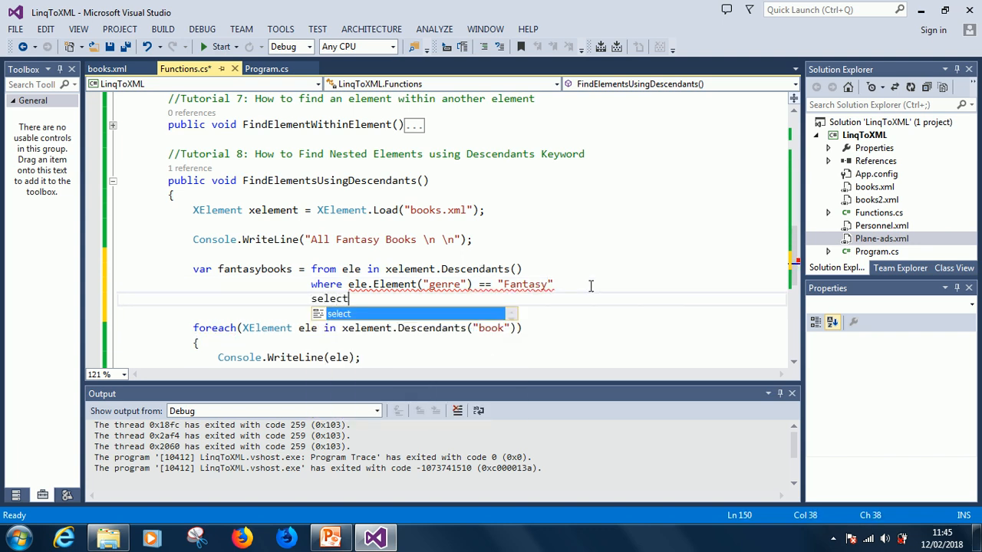
type("ele")
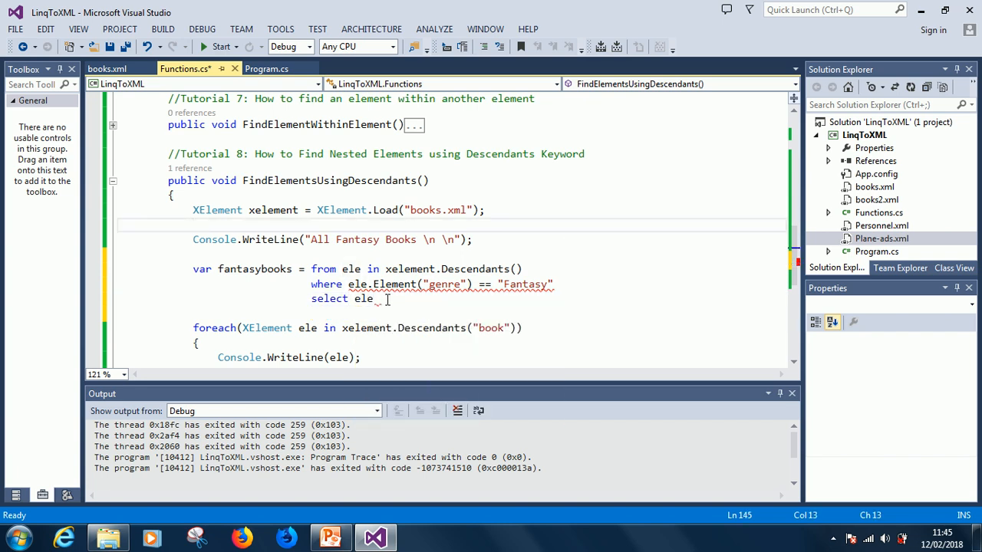
type(";")
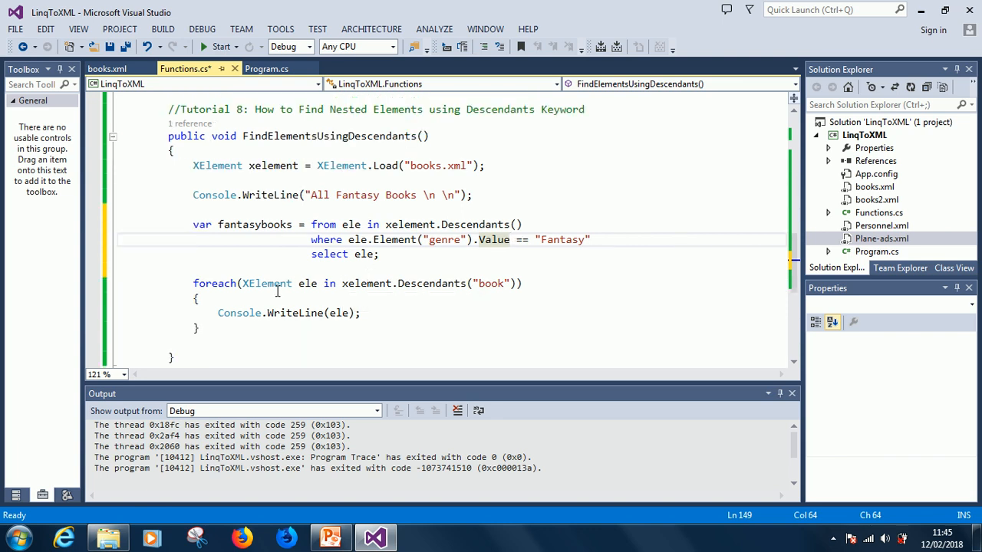
mouse_move(360, 282)
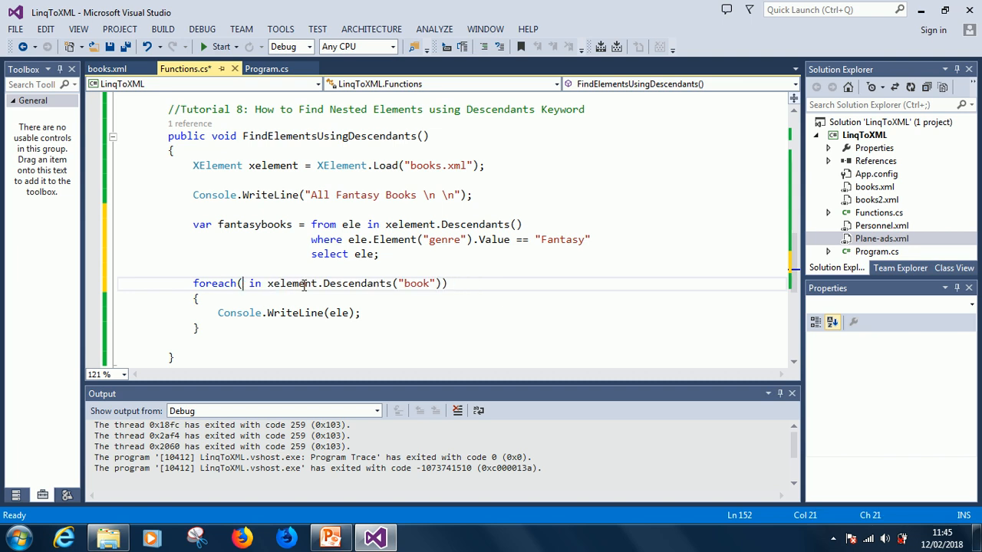
Write 'foreach(var book in fantasybooks)' with Console.WriteLine(book) and start the program
type("var book k\"))")
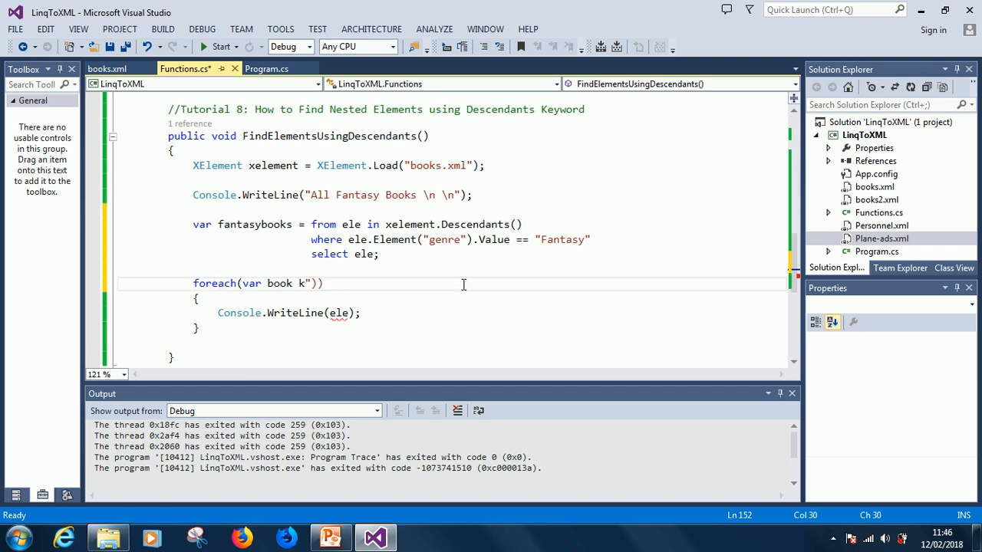
type("fantasy")
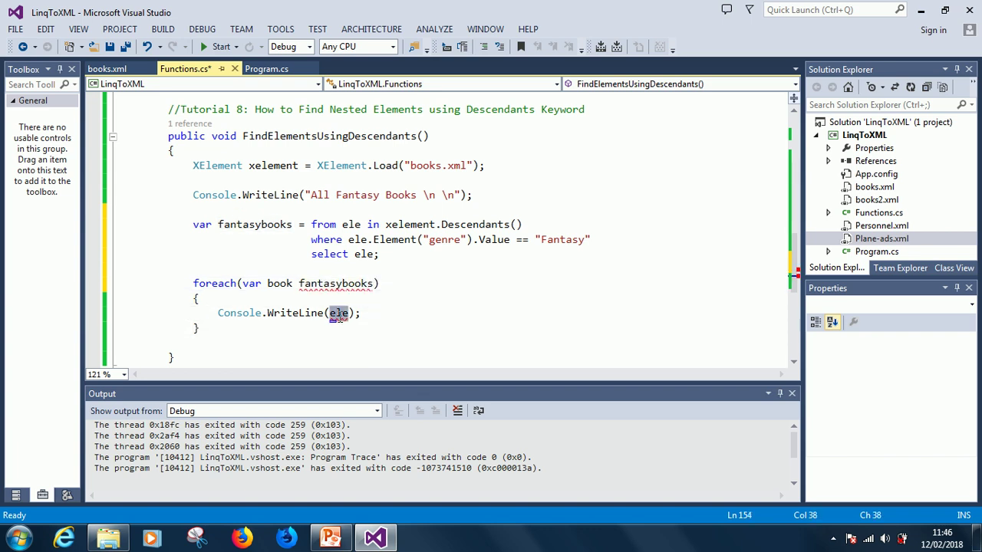
type("b")
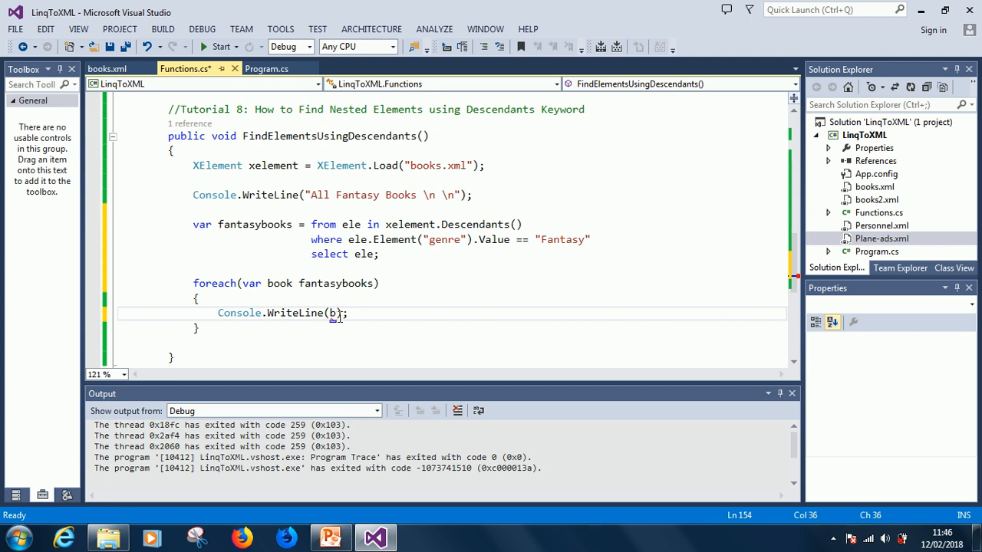
type("ook")
left_click(287, 282)
type("in ")
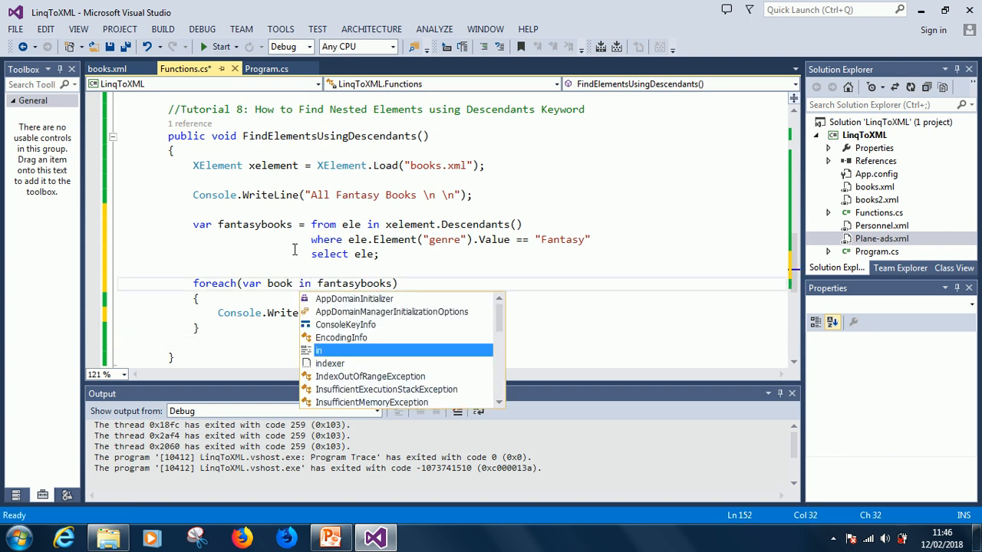
key("Escape")
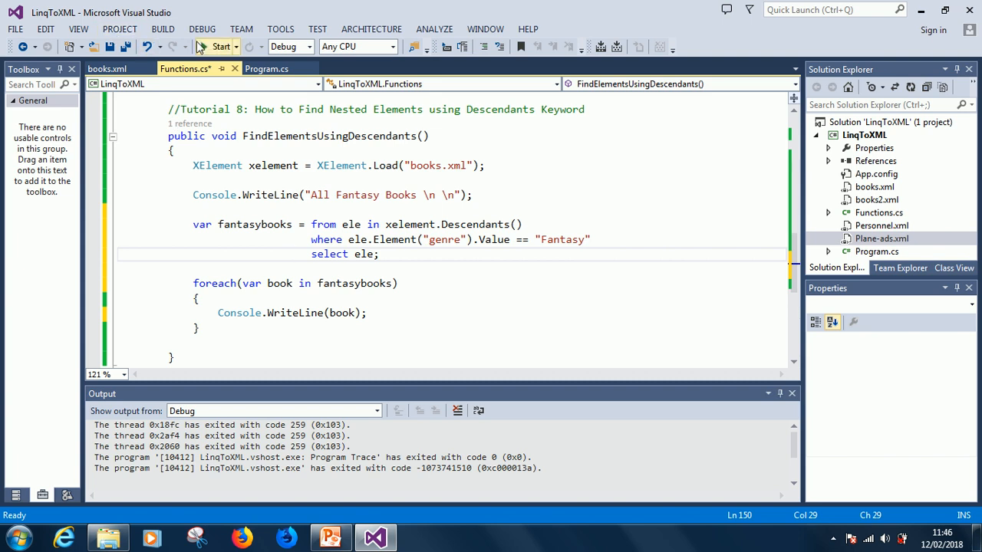
left_click(220, 41)
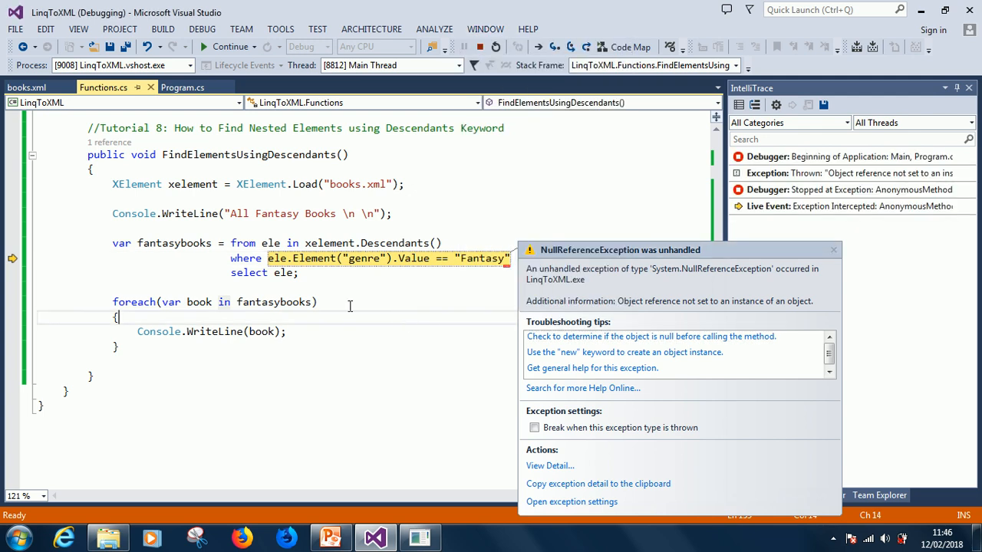
mouse_move(835, 250)
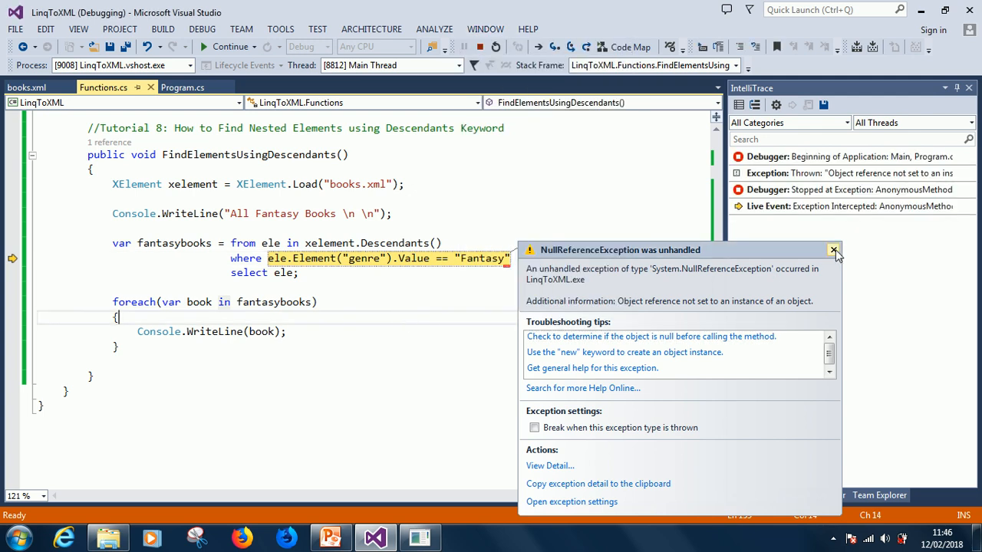
Dismiss the NullReferenceException and change the query to xelement.Descendants("book")
left_click(835, 250)
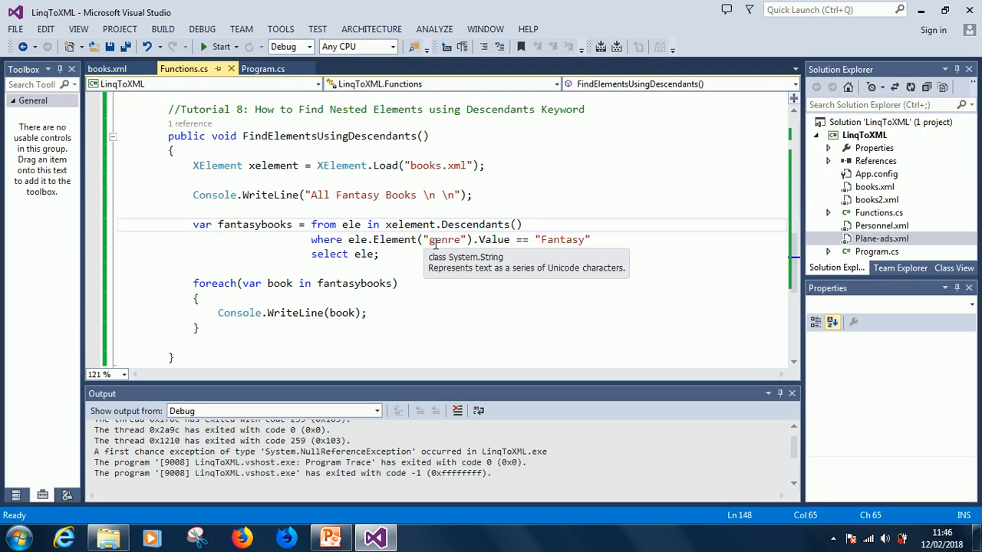
mouse_move(642, 252)
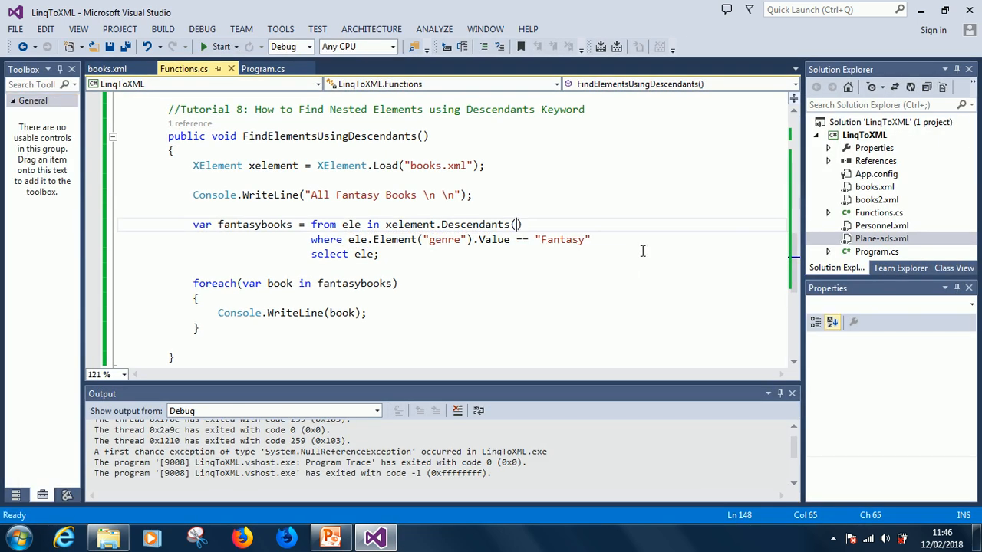
type("\"book\"")
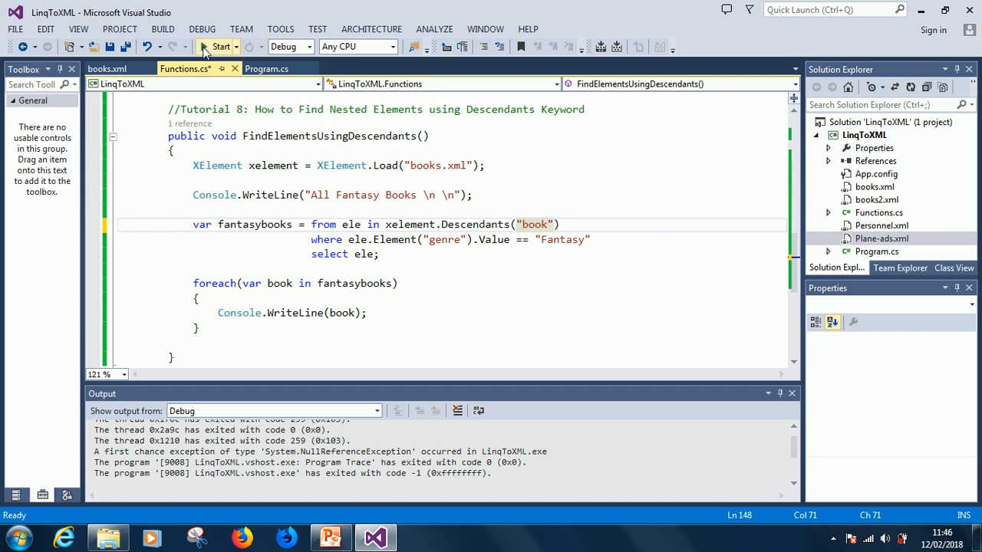
left_click(221, 44)
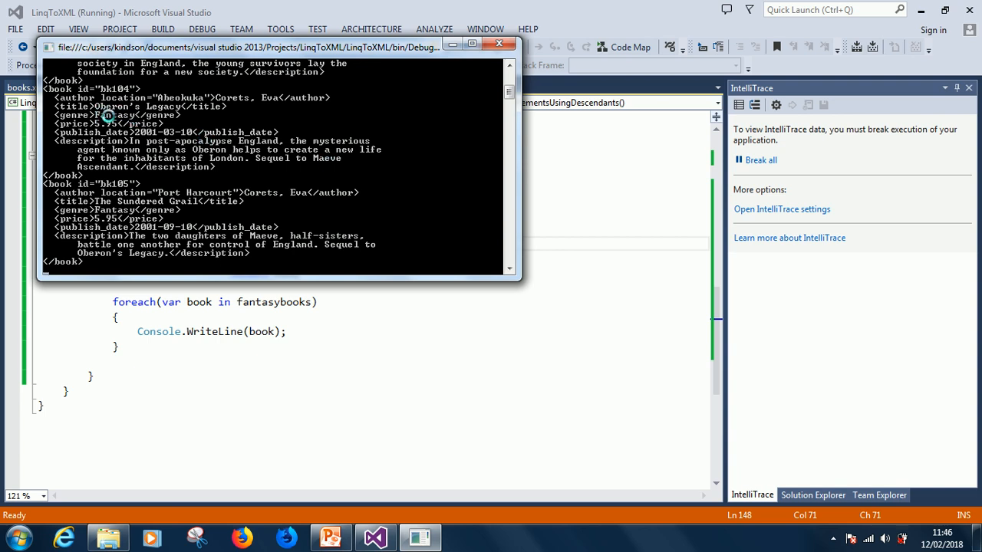
mouse_move(104, 237)
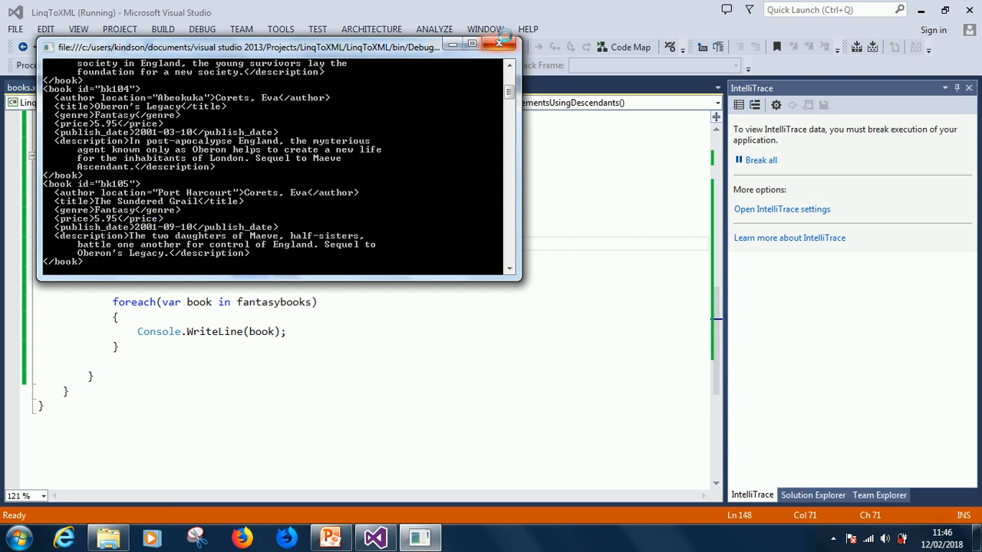
left_click(494, 43)
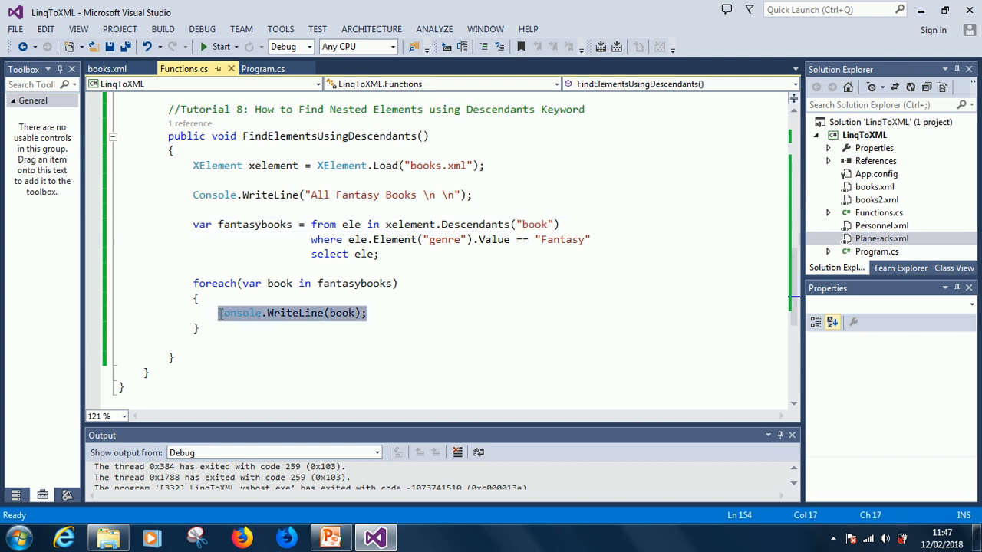
Replace the book argument with the "Author :" label string in Console.WriteLine
left_click(371, 313)
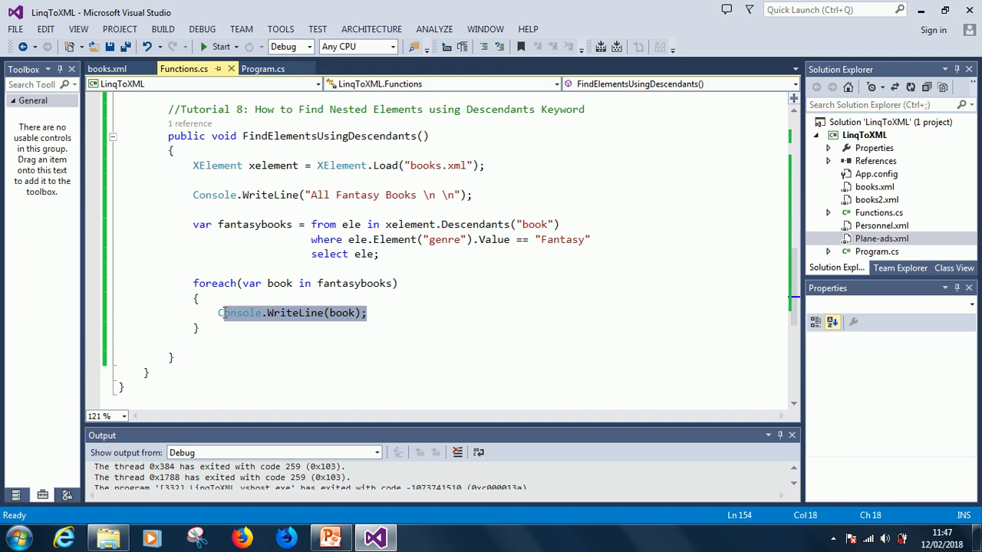
double_click(240, 314)
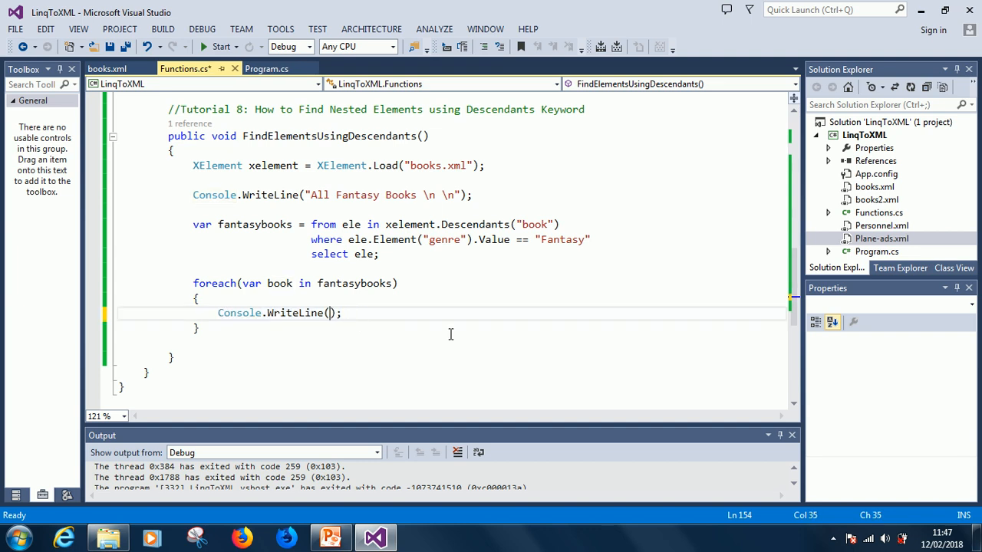
type("A")
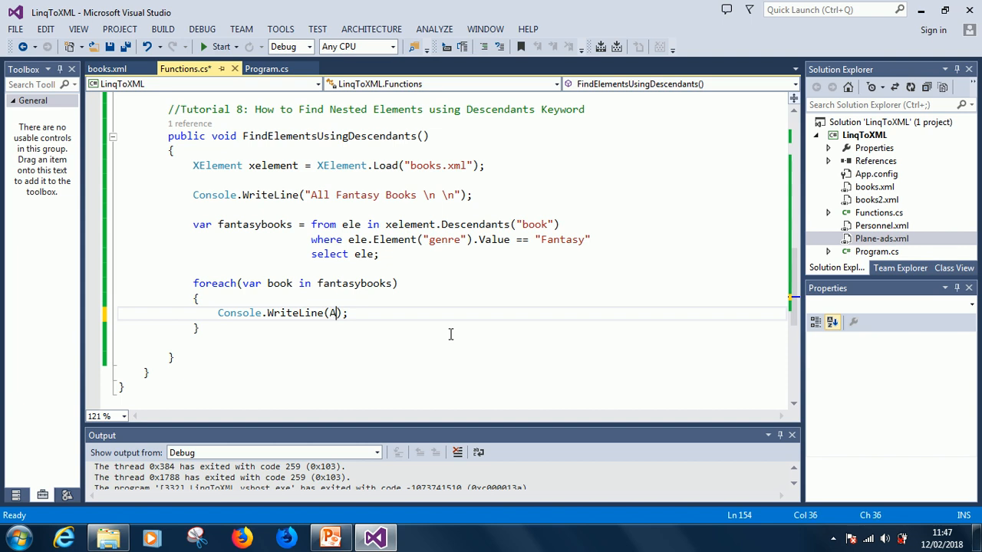
type("ut")
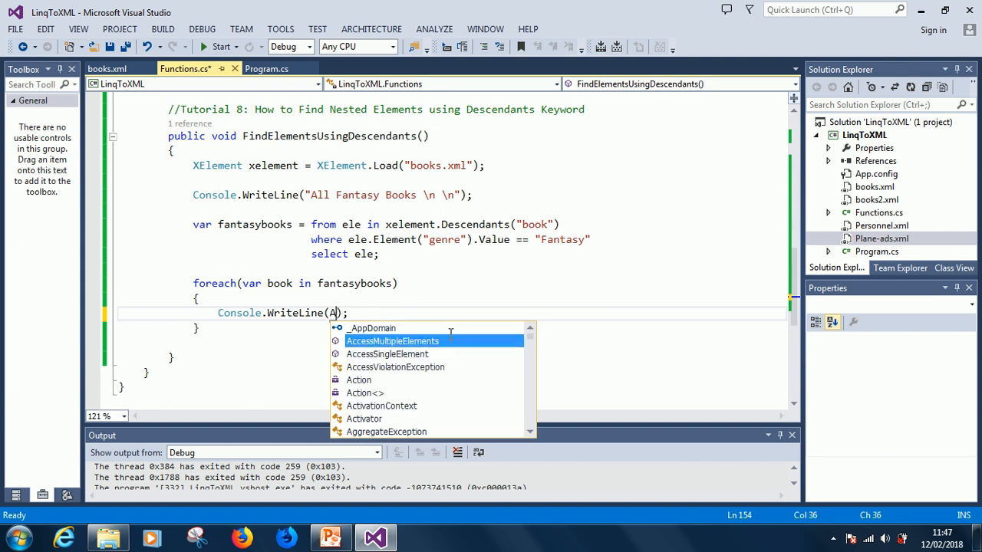
type("\"uther\"")
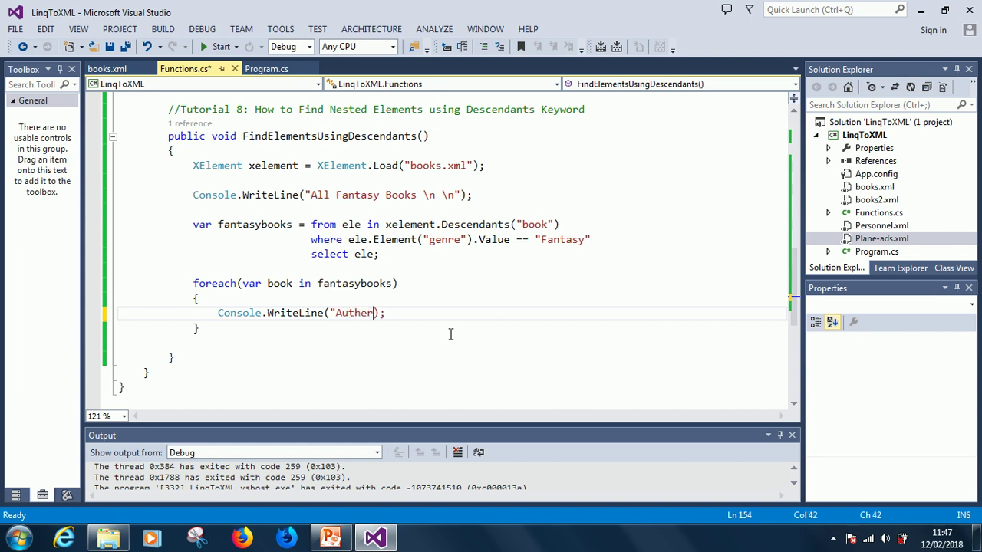
type("Author")
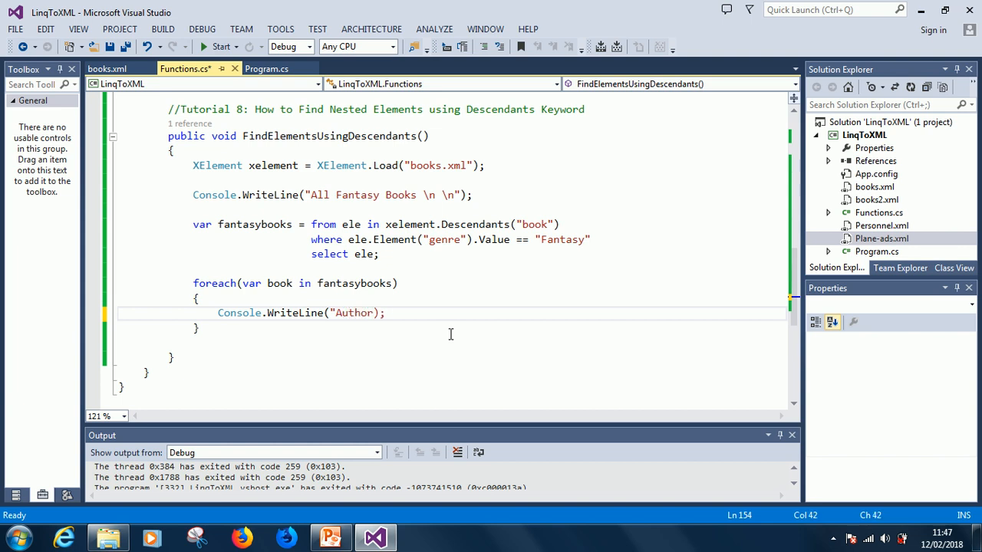
type(": b")
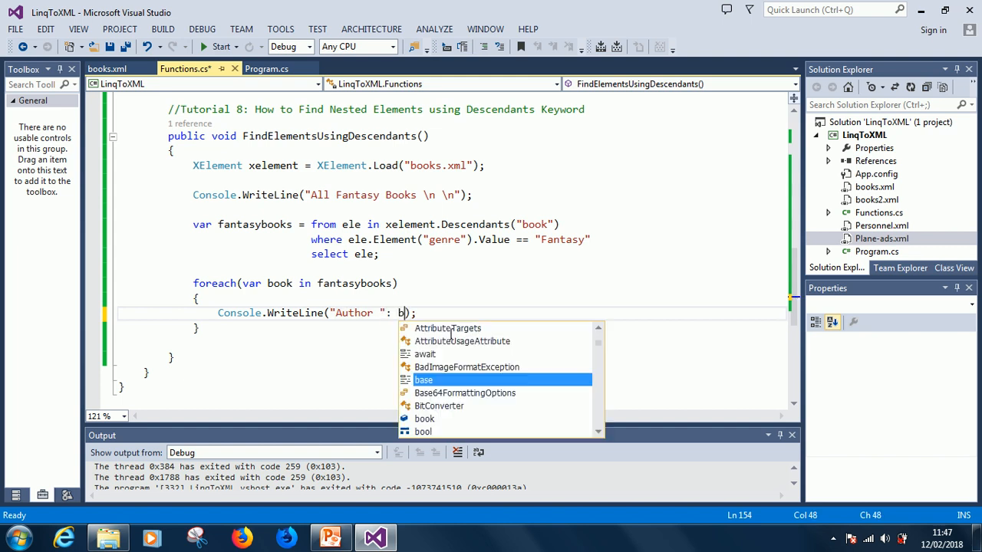
Append + book.Element("author").Value to the Author line and duplicate it
type("ookele")
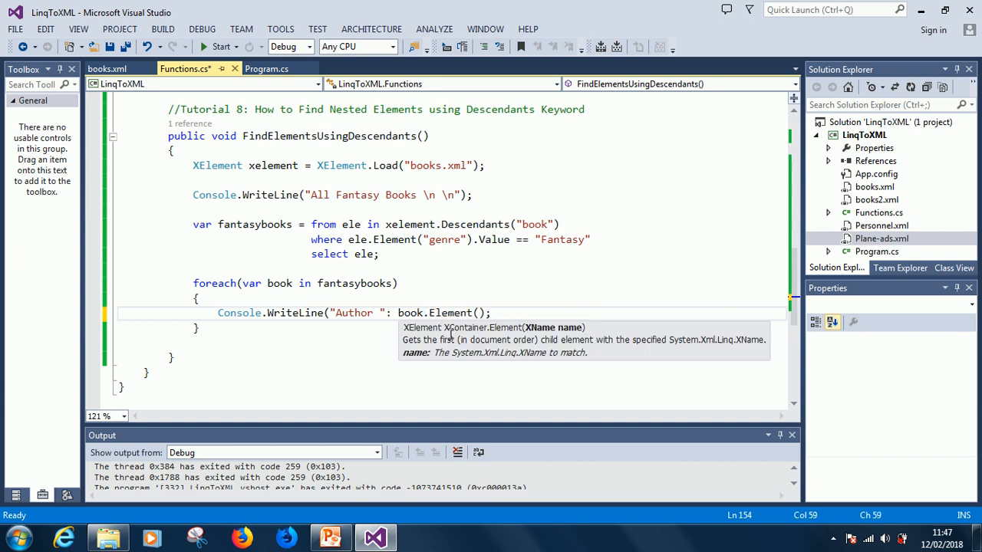
type("aut")
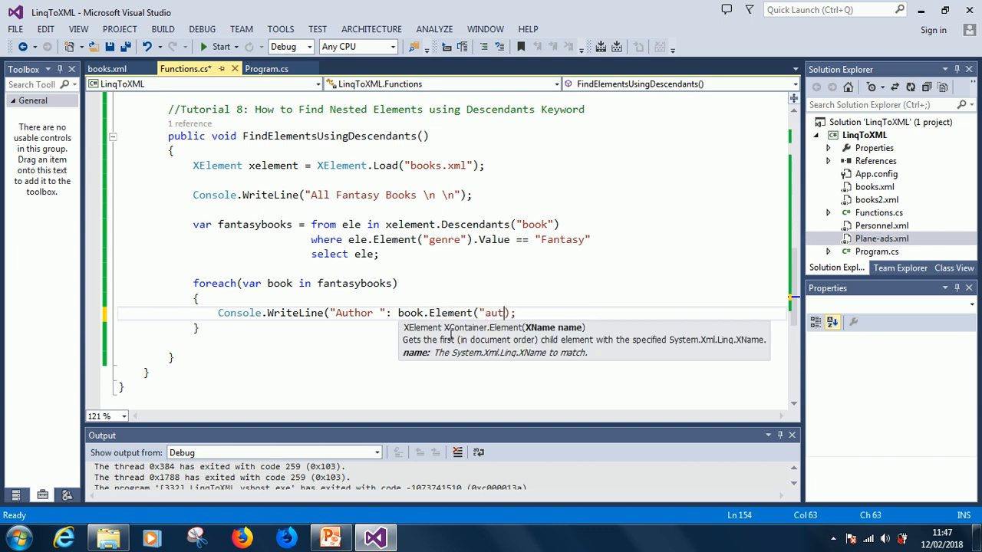
type("hor")
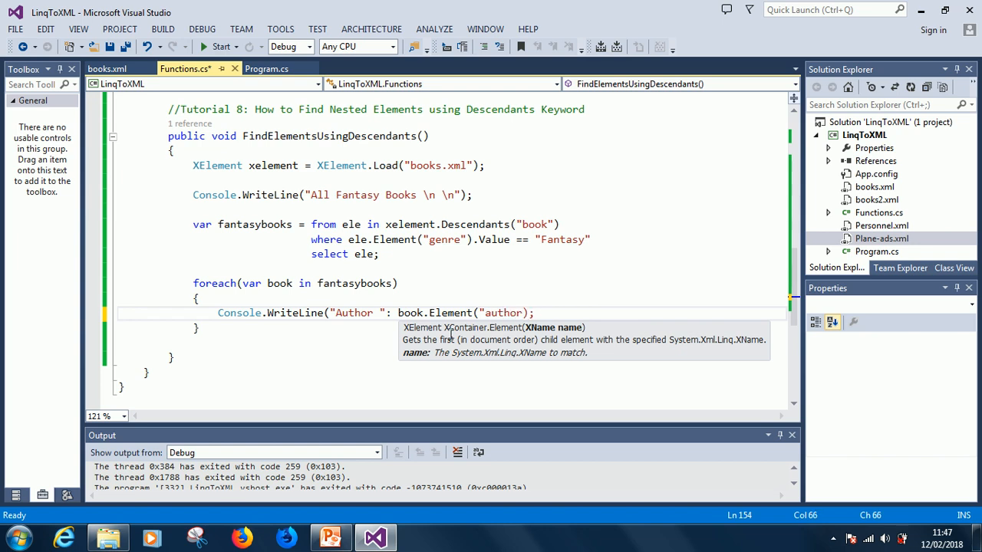
type(".v")
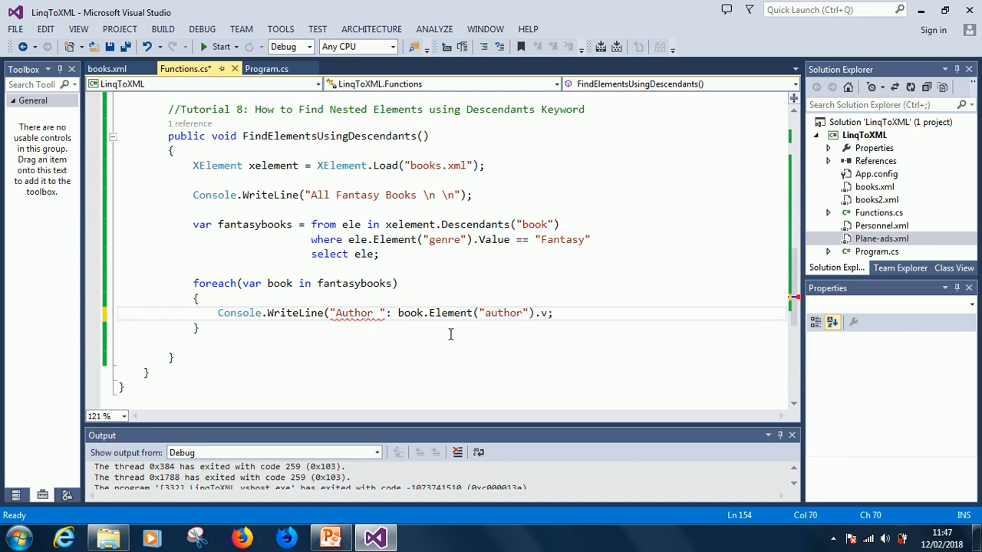
type("alue)")
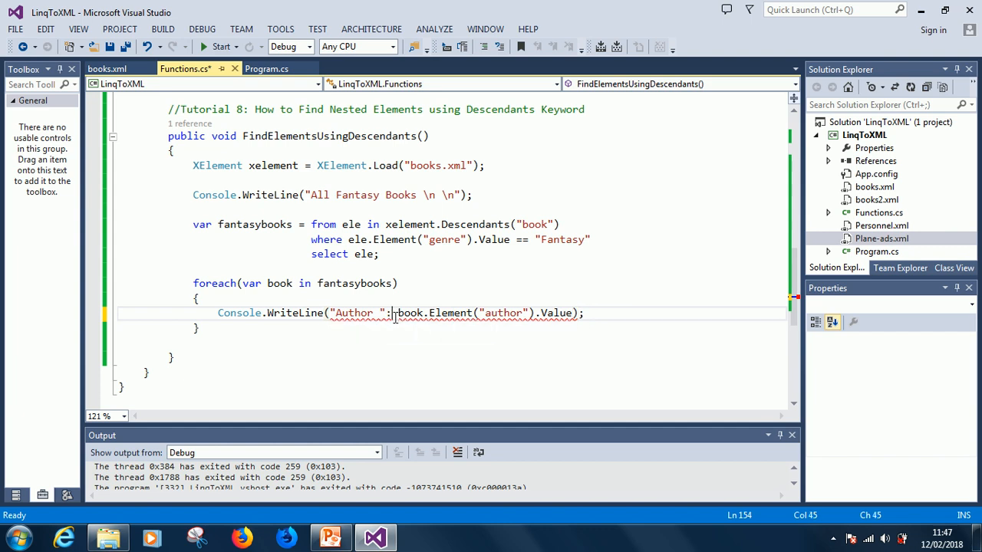
type("+")
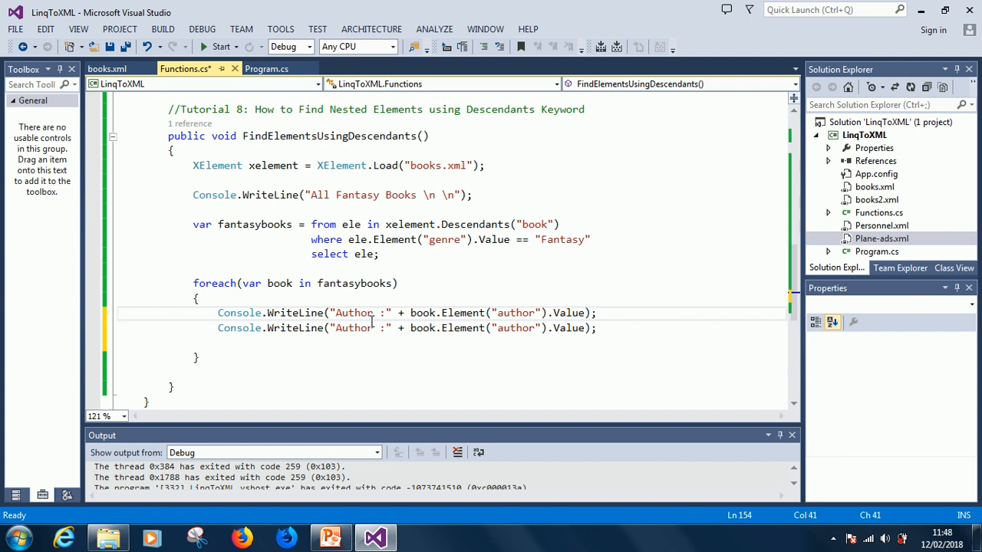
Turn the copied line into a Genre line reading book.Element("genre").Value
double_click(353, 328)
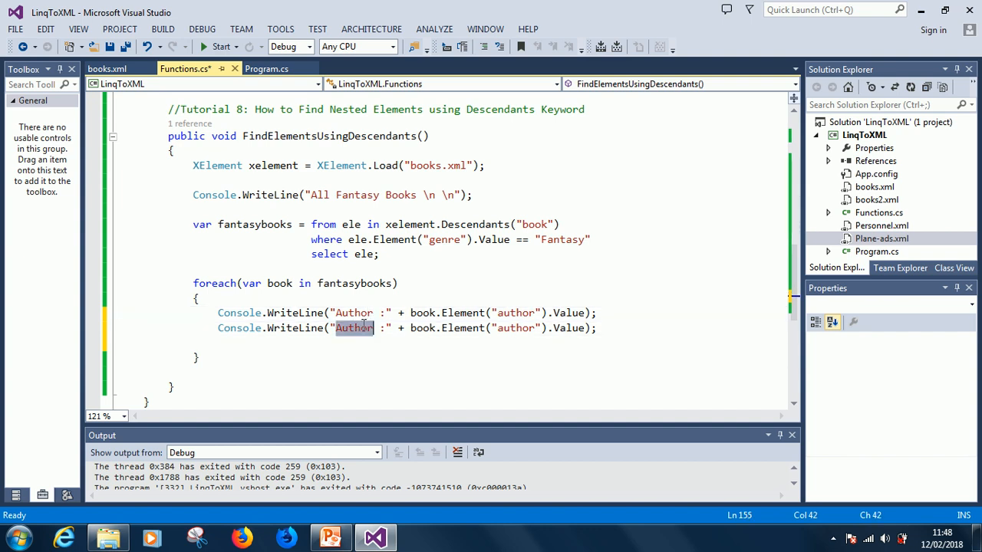
type("Gne")
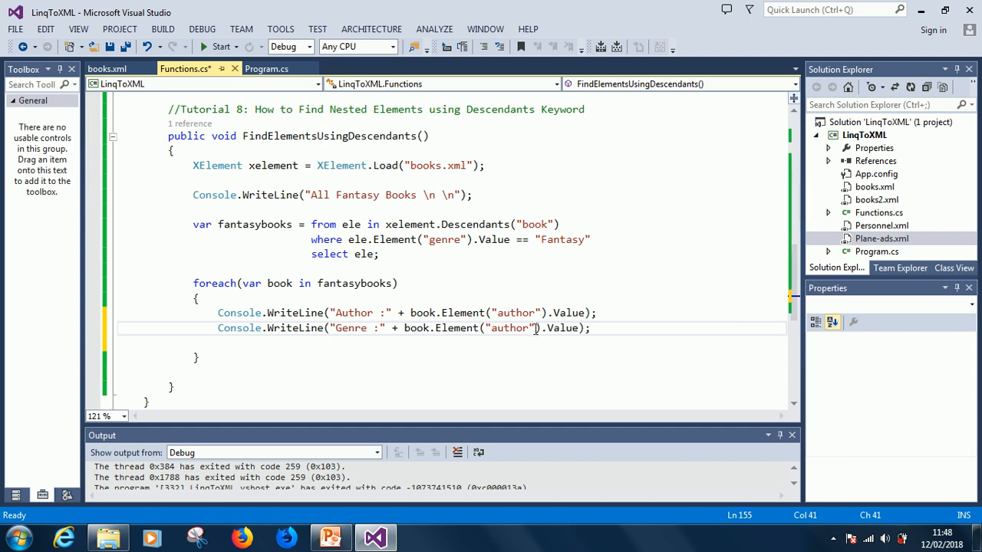
type("genre")
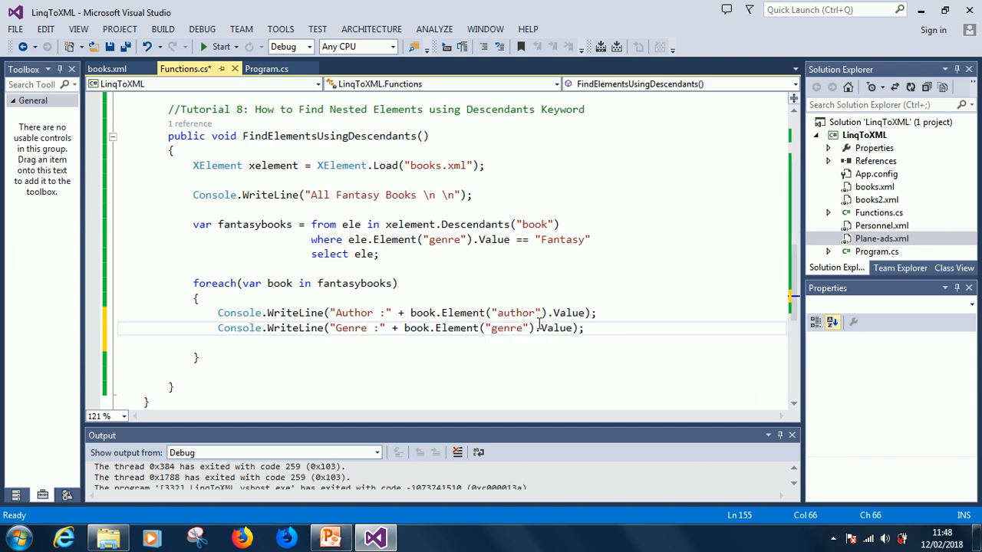
type("v")
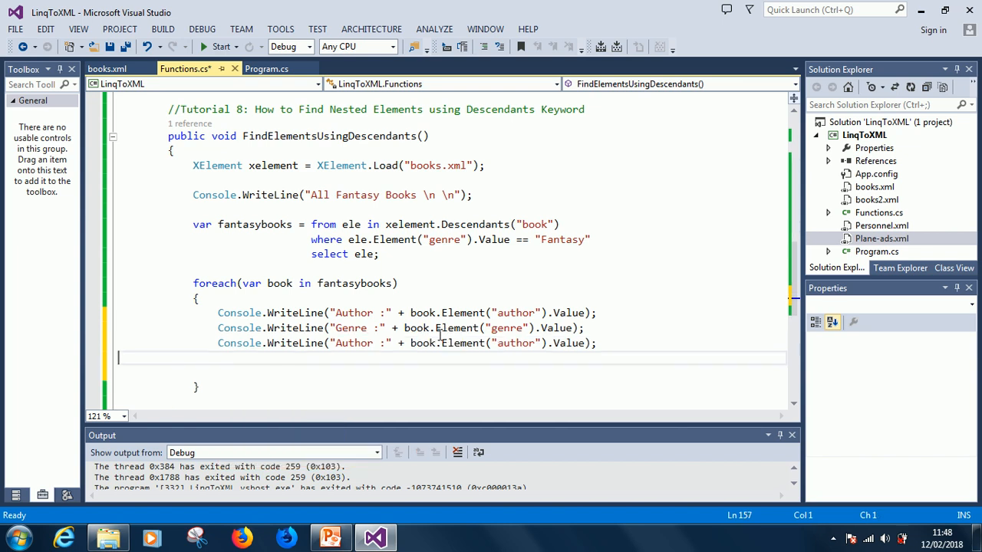
Make a Title line from book.Element("title") and add Console.WriteLine("-----")
double_click(355, 344)
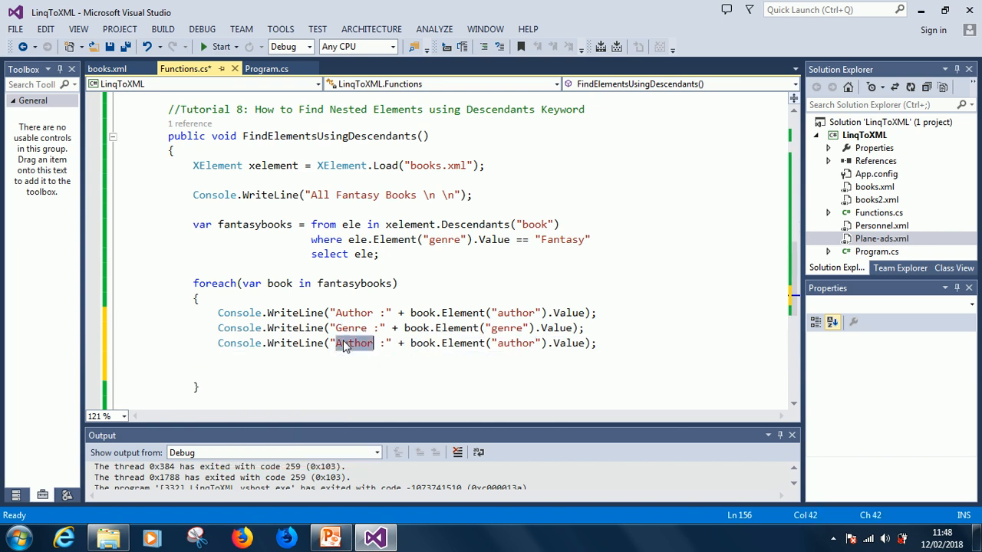
type("Title")
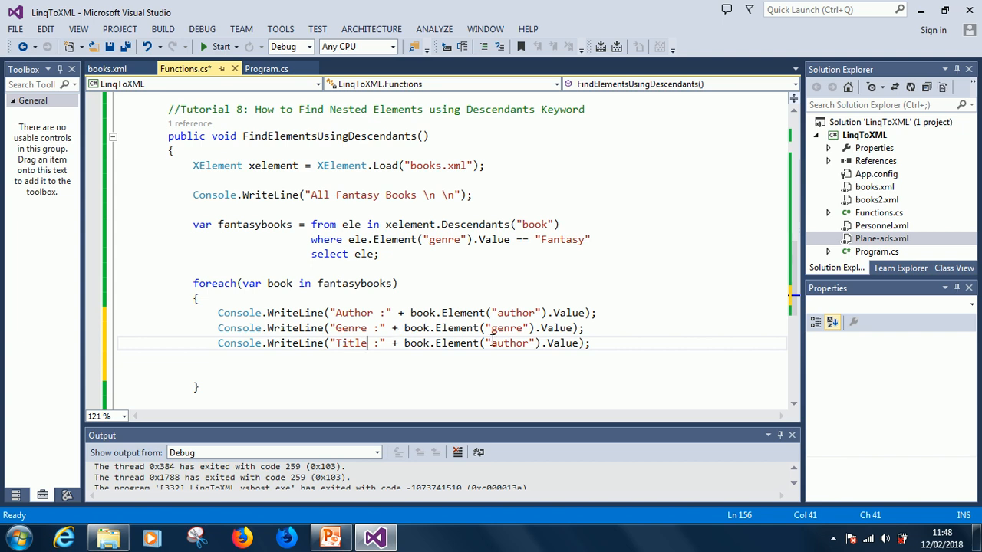
type("title")
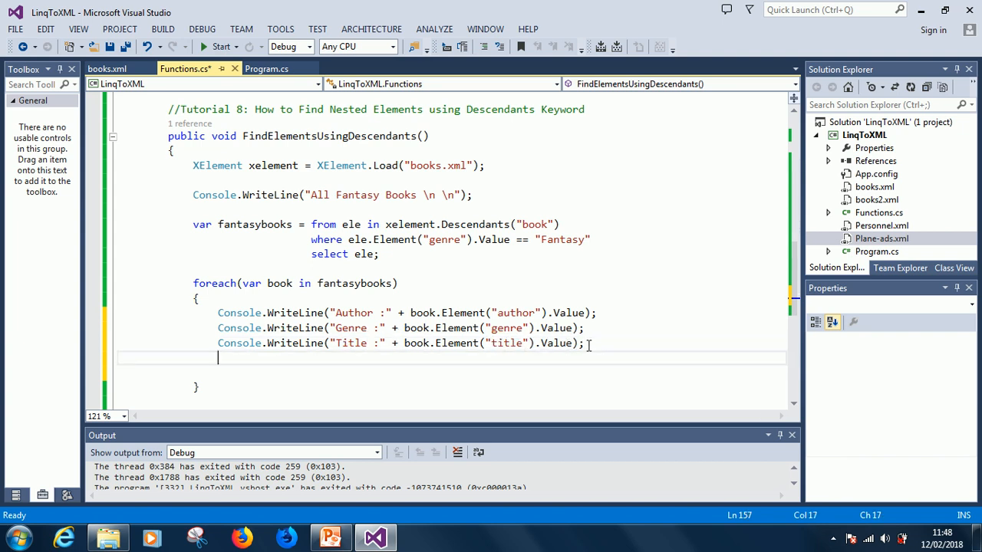
type("C")
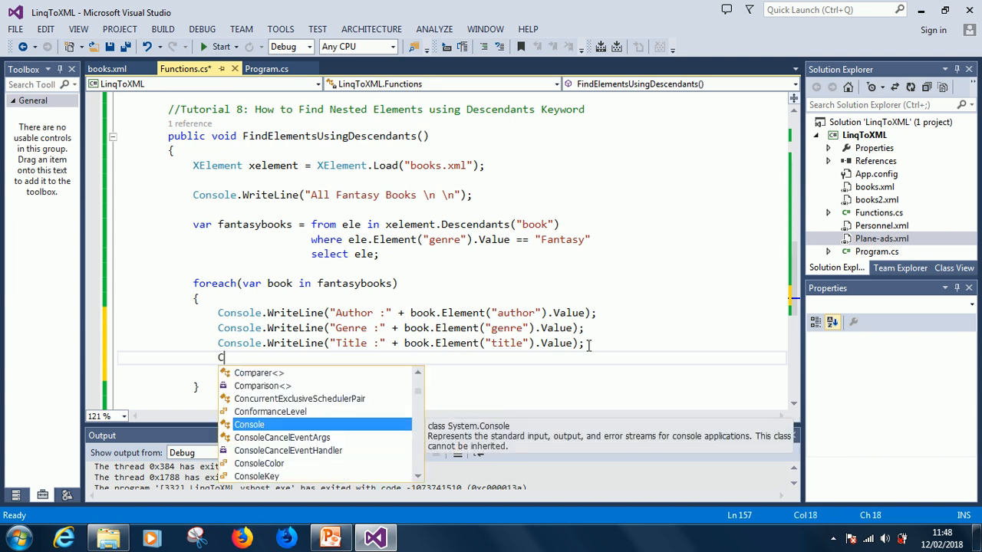
type("onsole.WriteLine(\"------------------------------------------------")
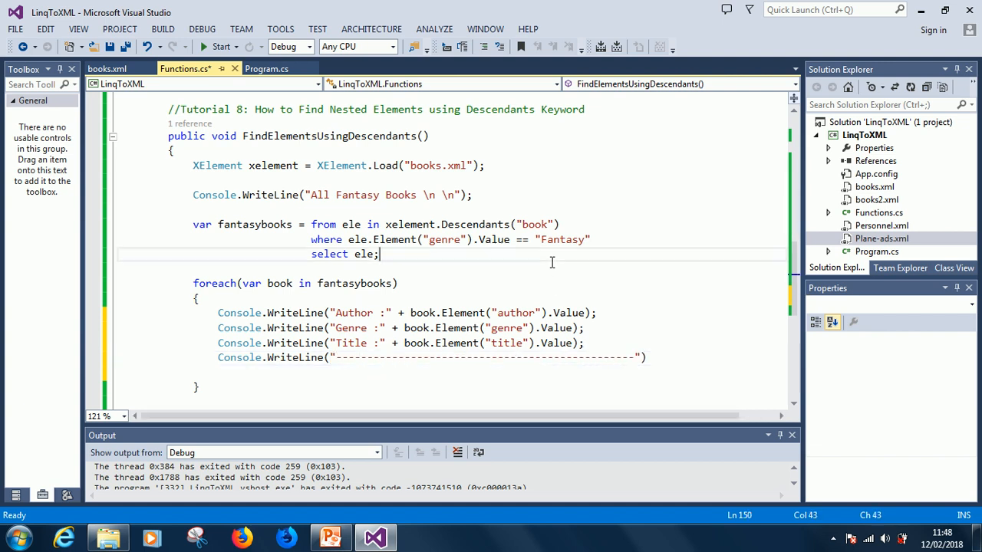
Attempt a run and decline launching the last successful build after the error
left_click(221, 46)
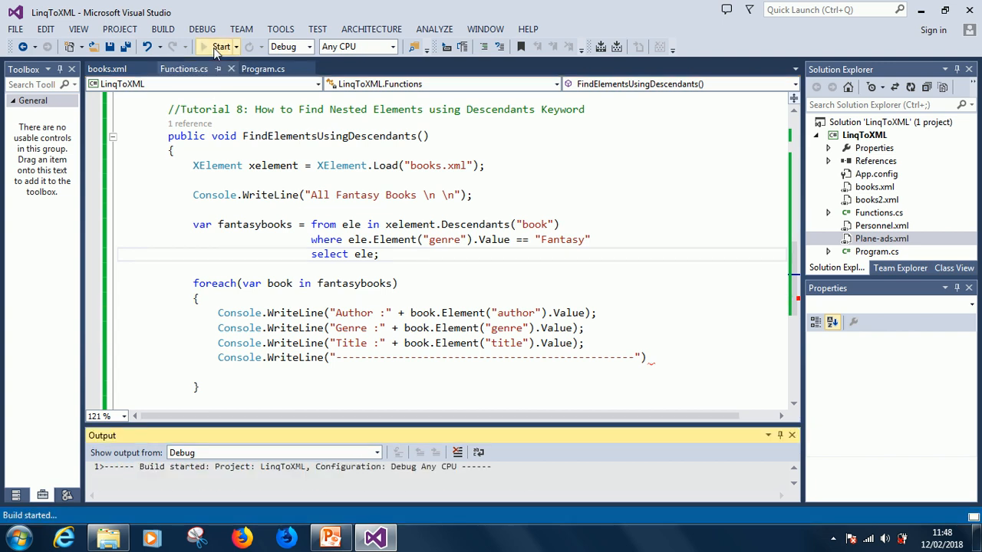
left_click(221, 46)
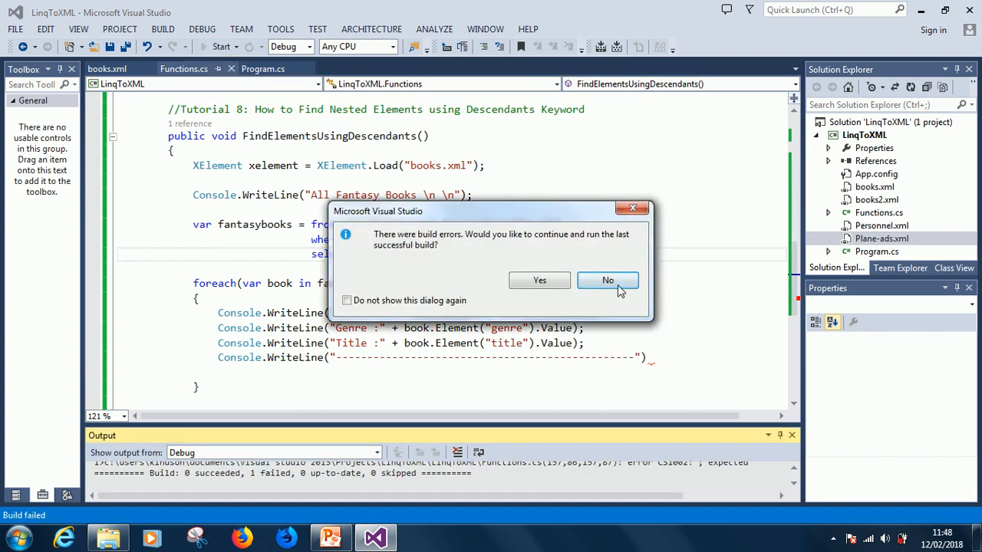
left_click(608, 279)
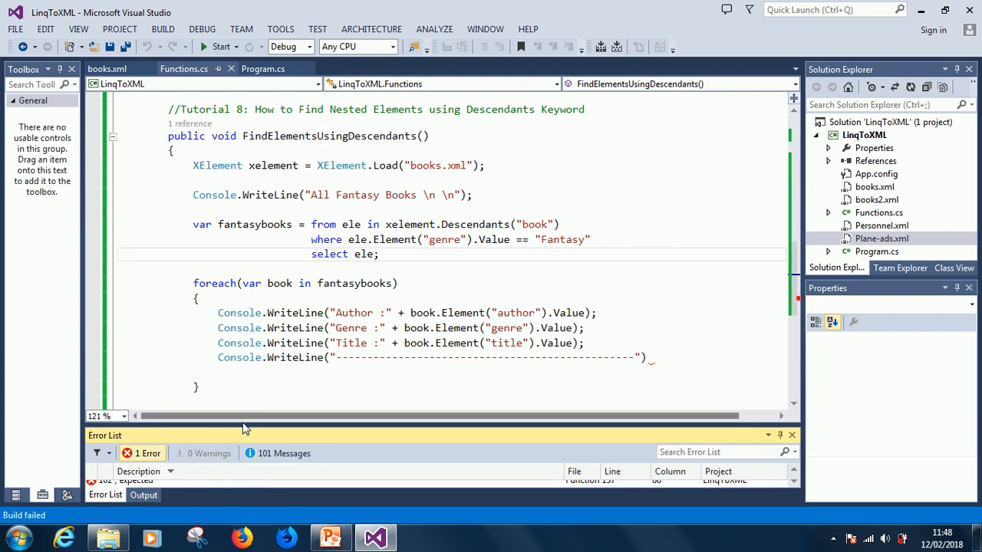
Add the missing semicolon after the separator WriteLine and save Functions.cs
left_click(656, 359)
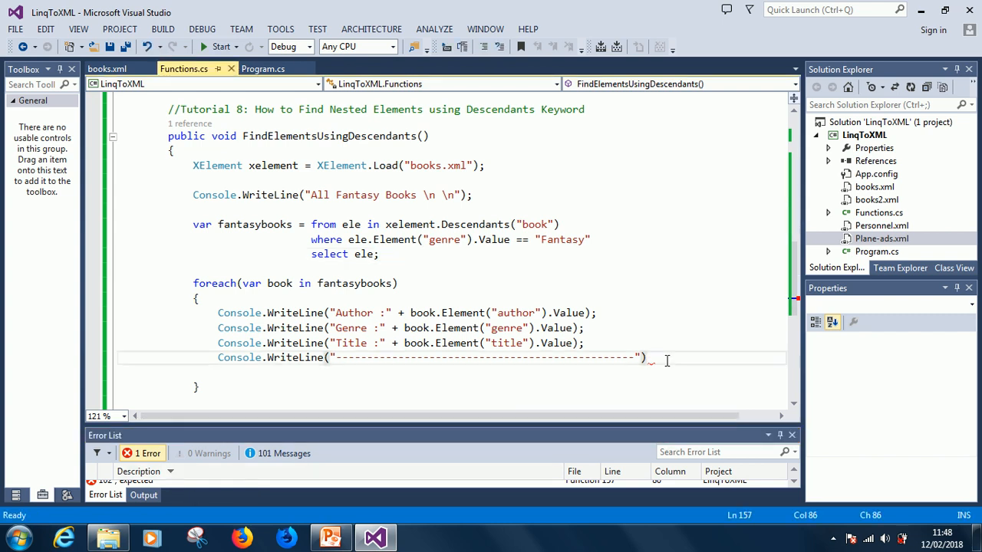
type(";")
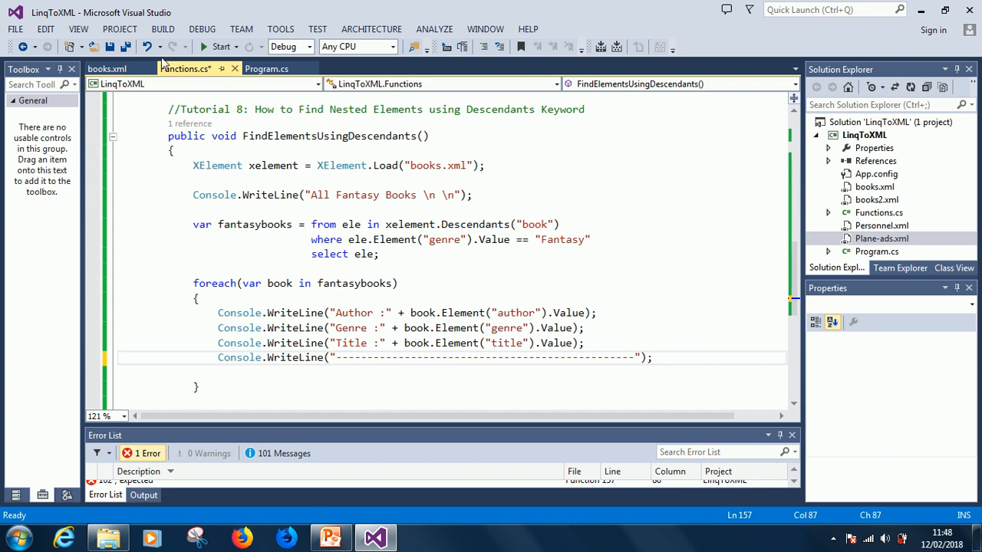
left_click(221, 46)
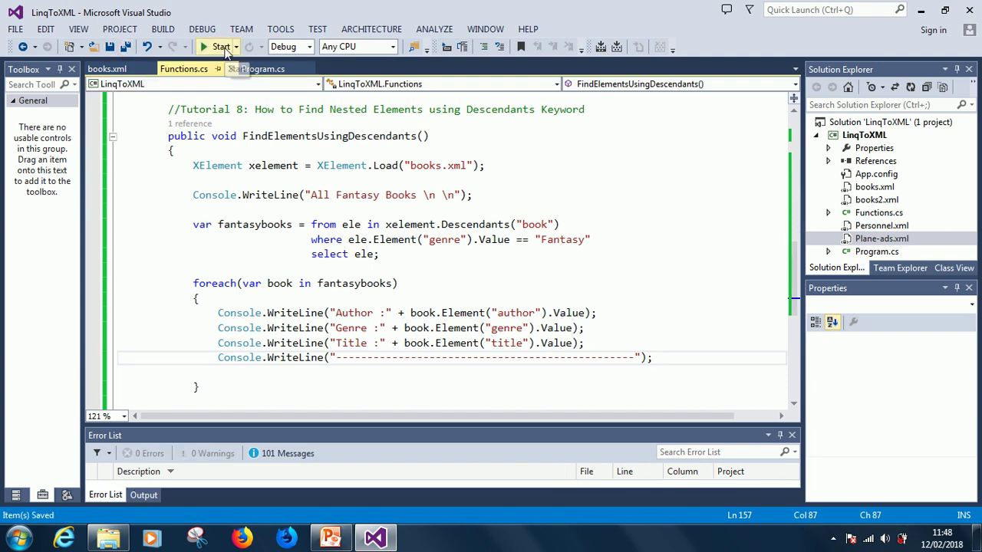
Run the program to list each Fantasy book's author, genre and title in the console
left_click(218, 46)
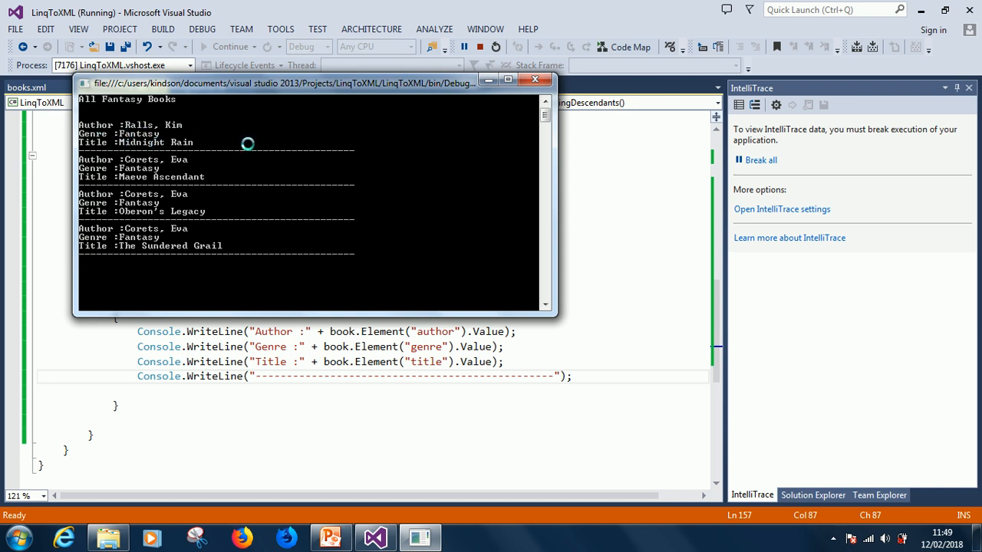
mouse_move(131, 212)
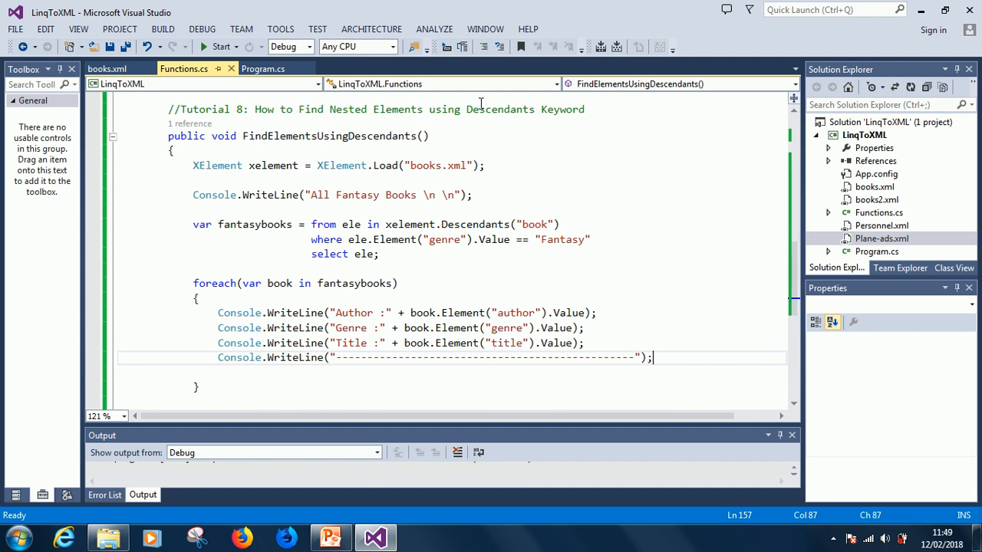
mouse_move(393, 240)
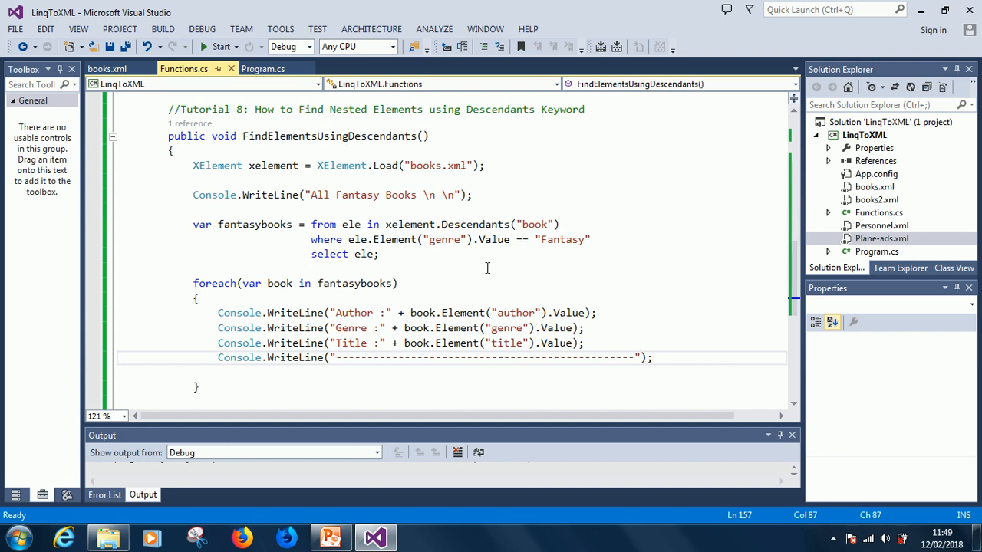
Switch to the PowerPoint course outline slide covering Tutorial 8 Descendants
left_click(329, 537)
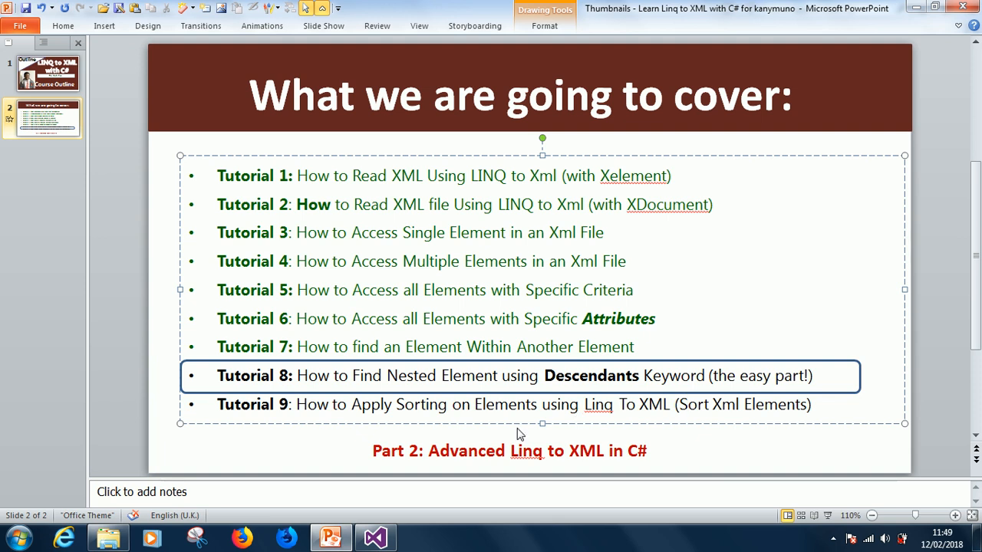
left_click(687, 405)
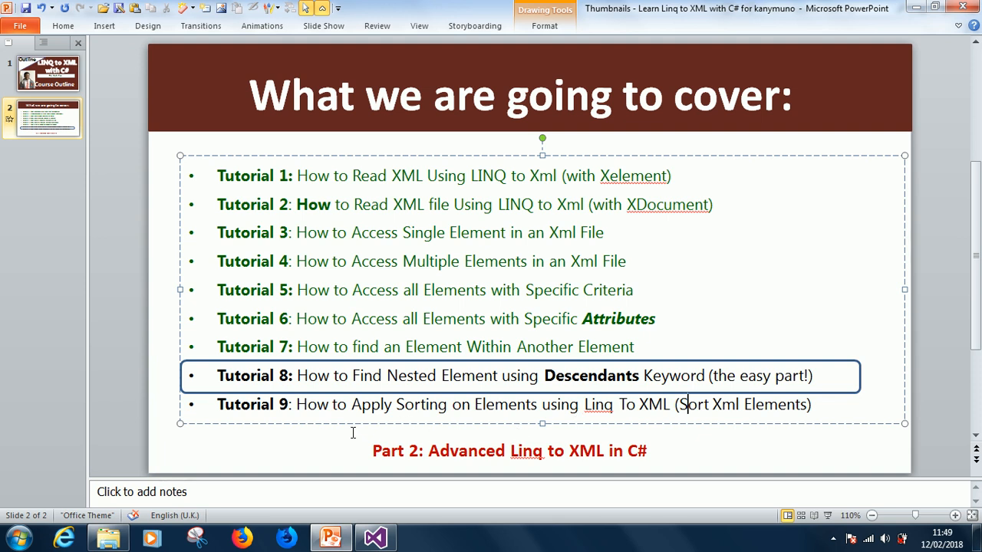